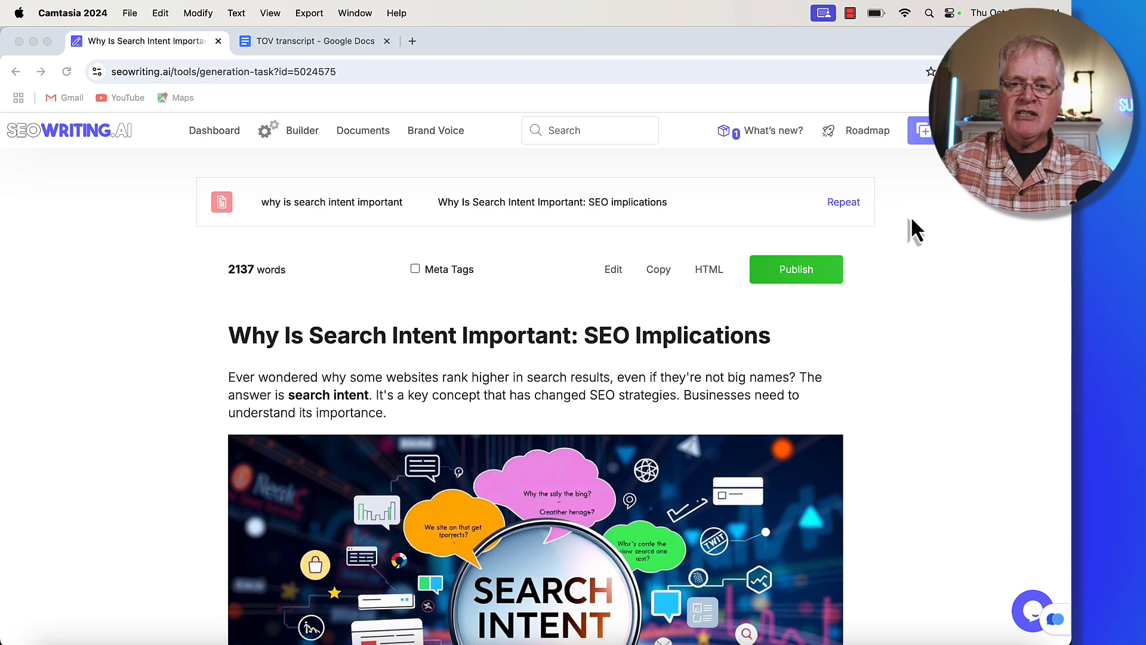
pyautogui.moveTo(633, 263)
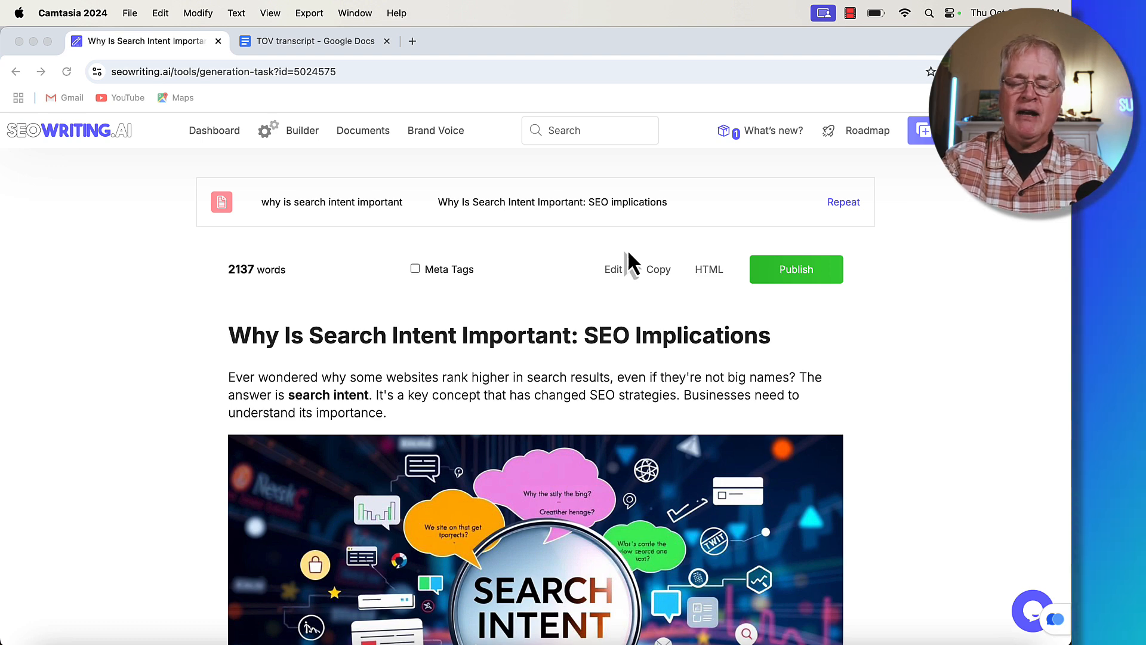
# Check Core Settings show Casual tone and no brand voice, then return to the 2,137-word article.
pyautogui.scroll(-3)
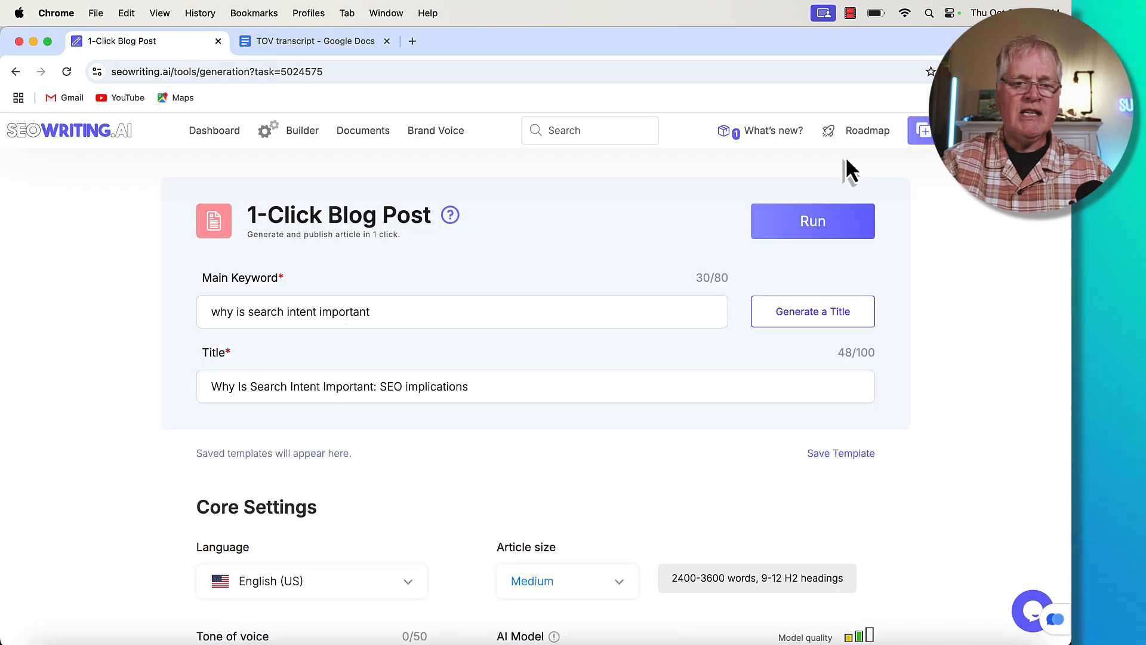
pyautogui.scroll(-3)
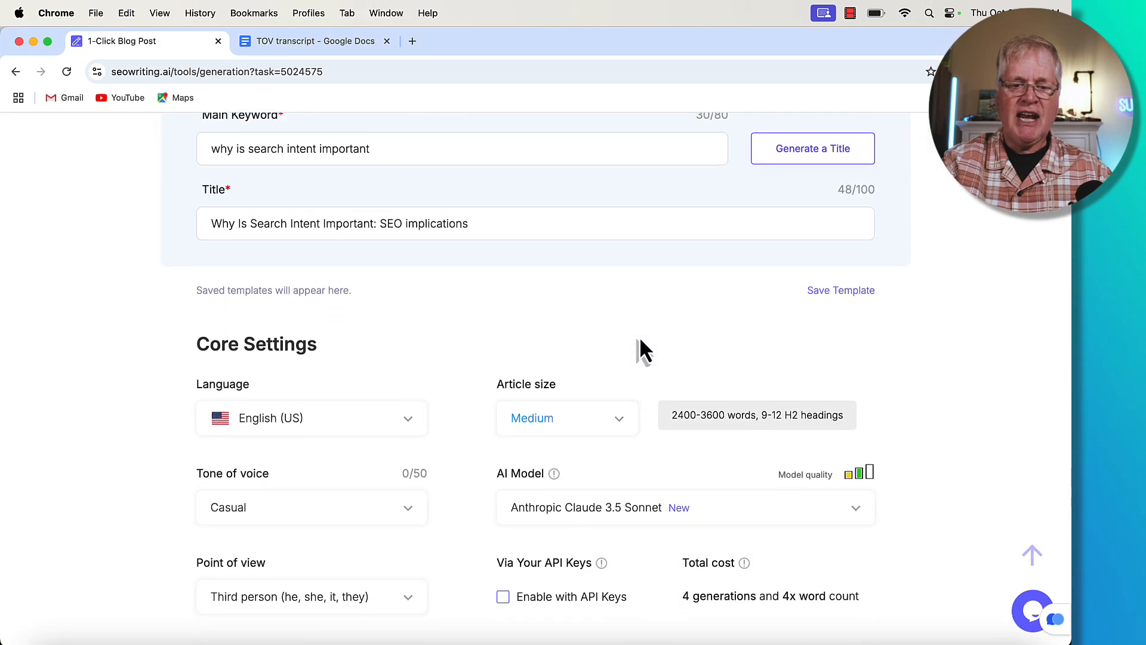
pyautogui.scroll(-3)
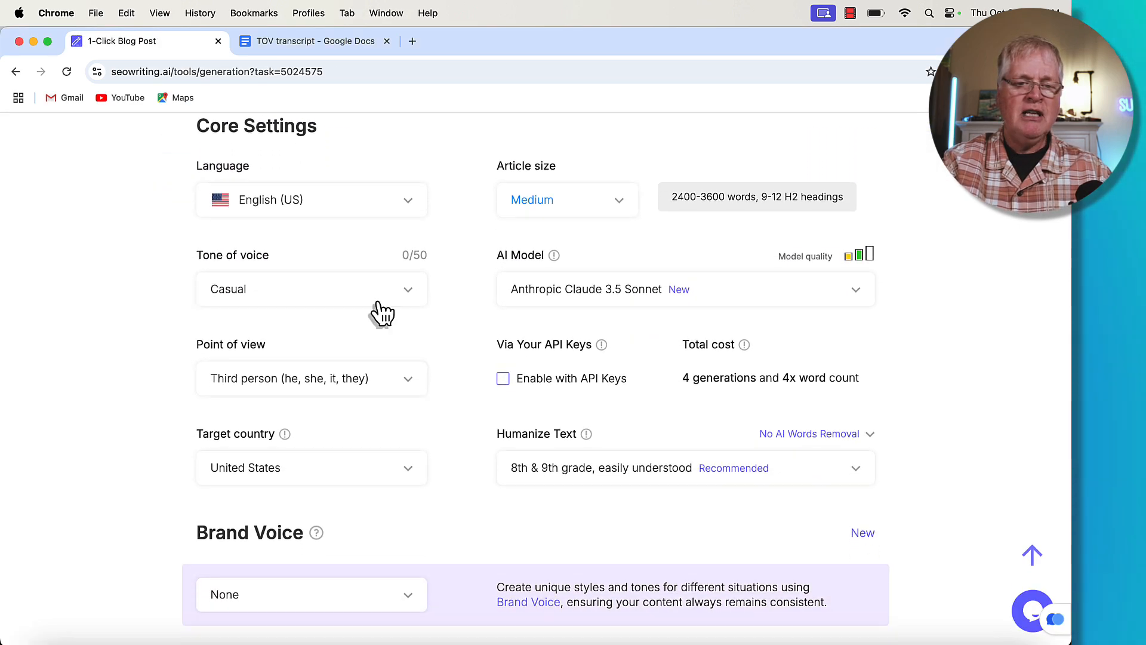
pyautogui.moveTo(279, 303)
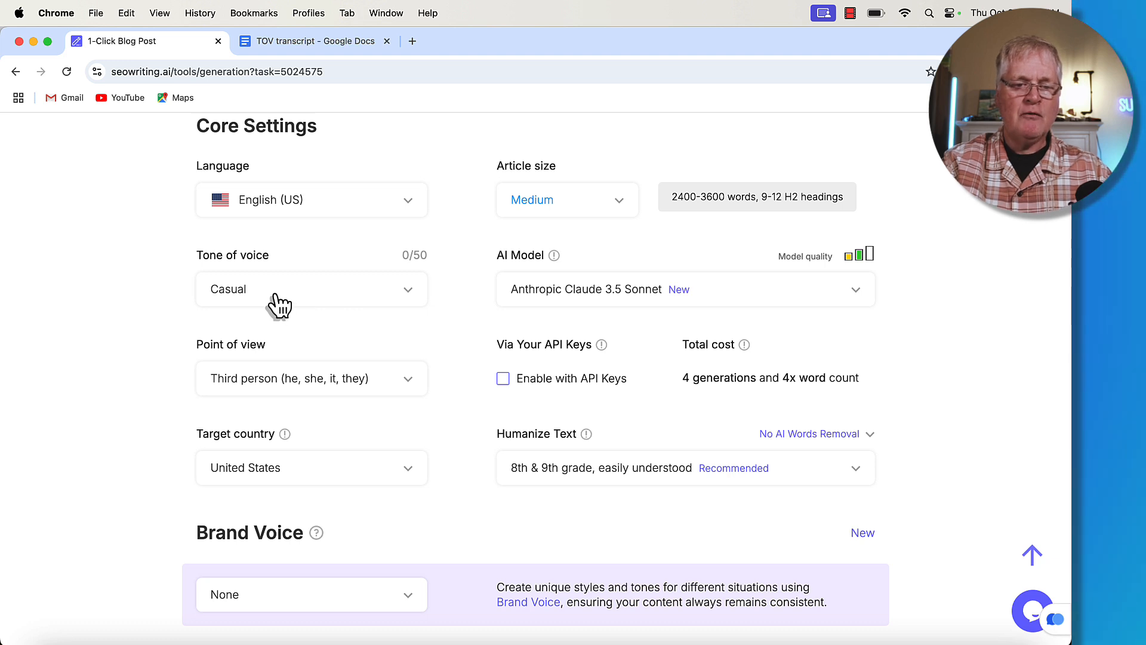
pyautogui.moveTo(431, 390)
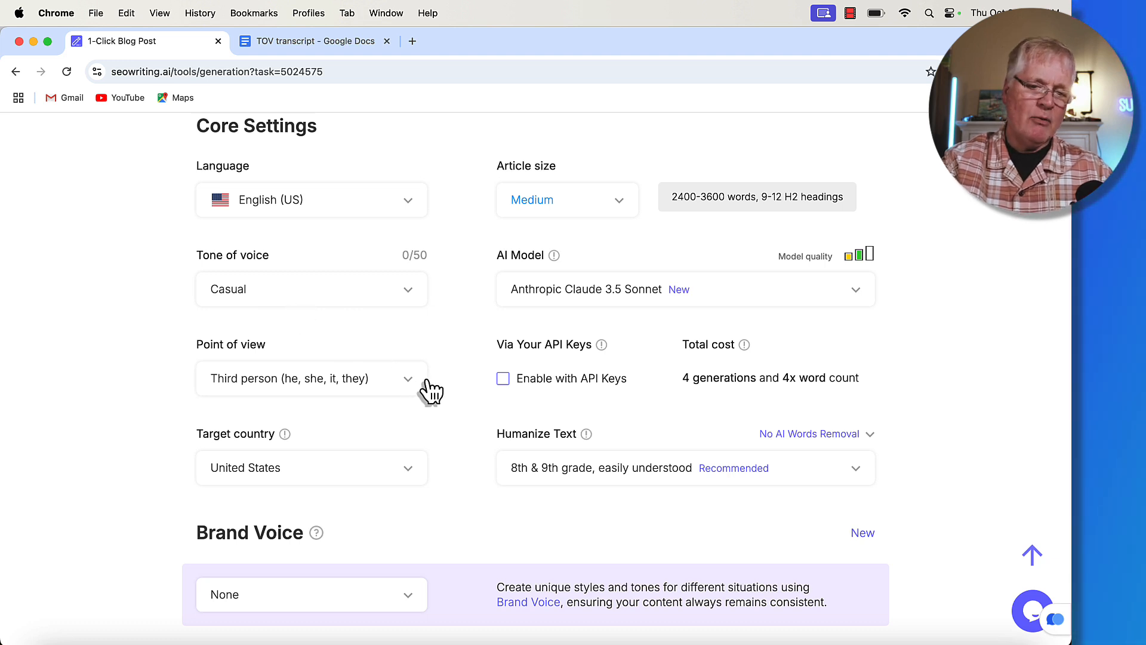
pyautogui.moveTo(376, 386)
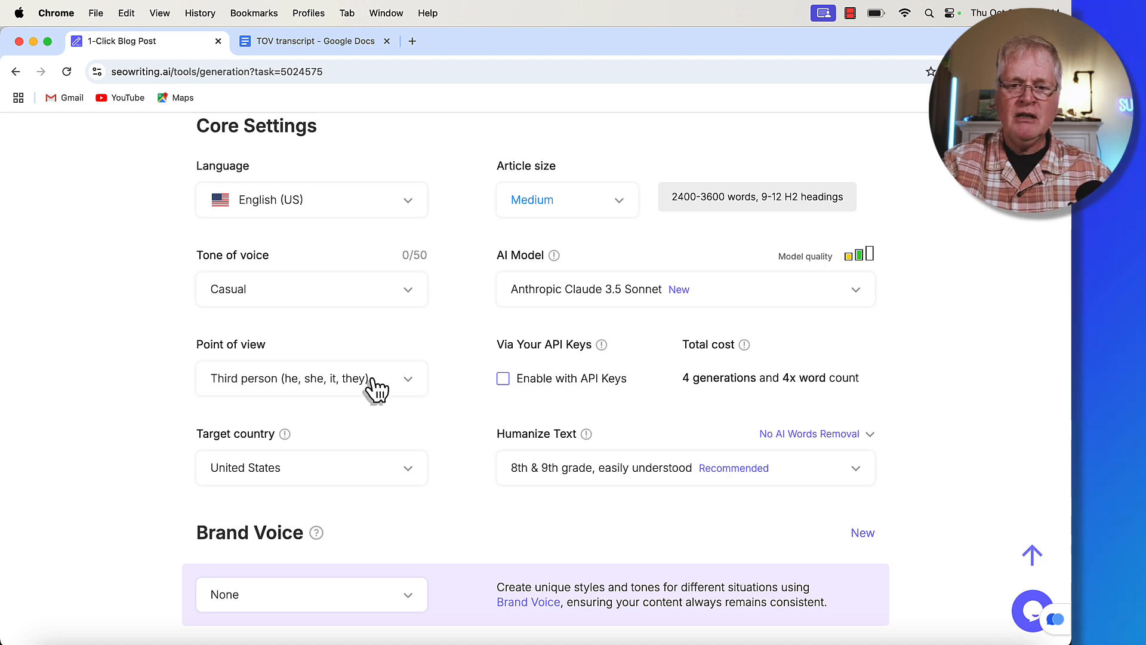
pyautogui.scroll(-3)
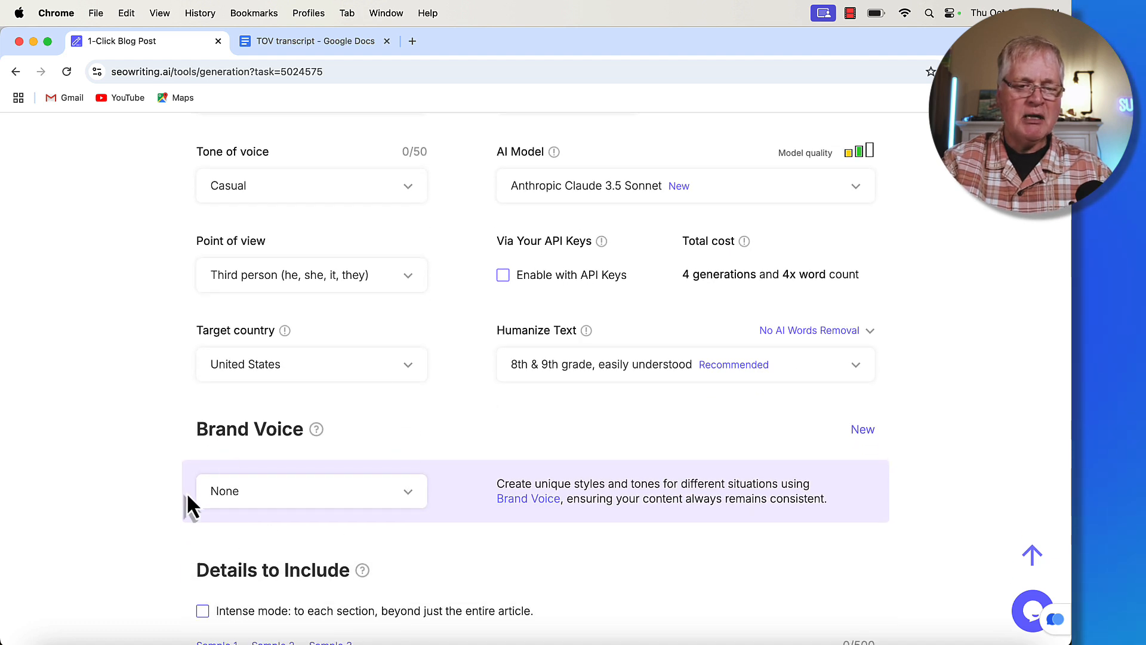
pyautogui.moveTo(284, 575)
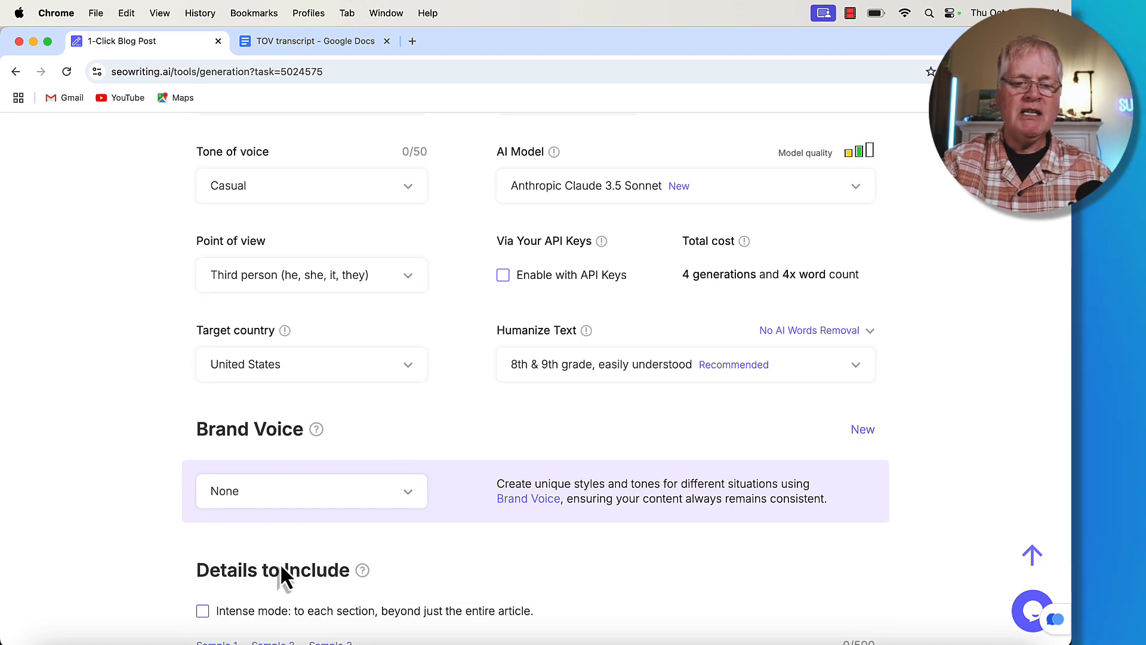
pyautogui.moveTo(598, 558)
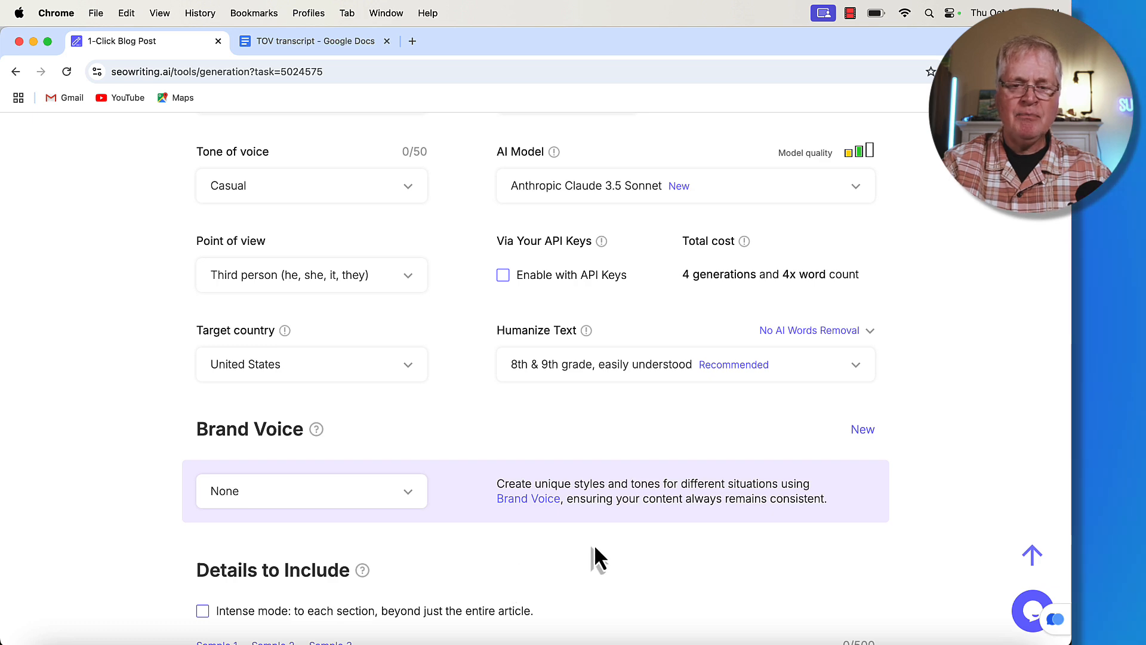
pyautogui.scroll(3)
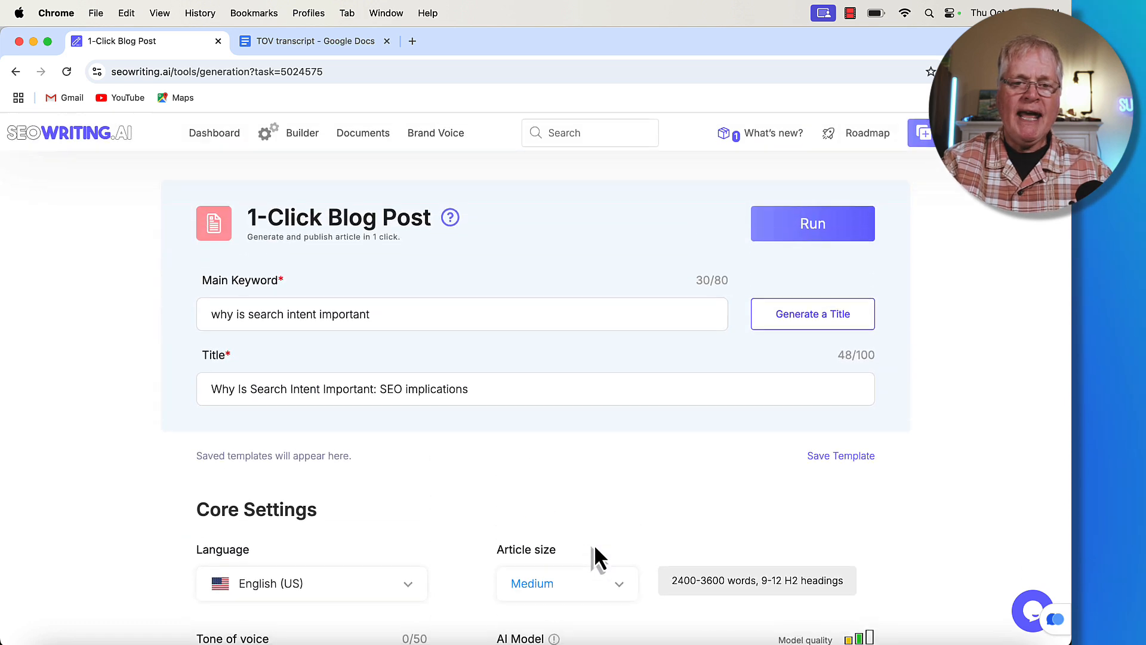
pyautogui.click(363, 130)
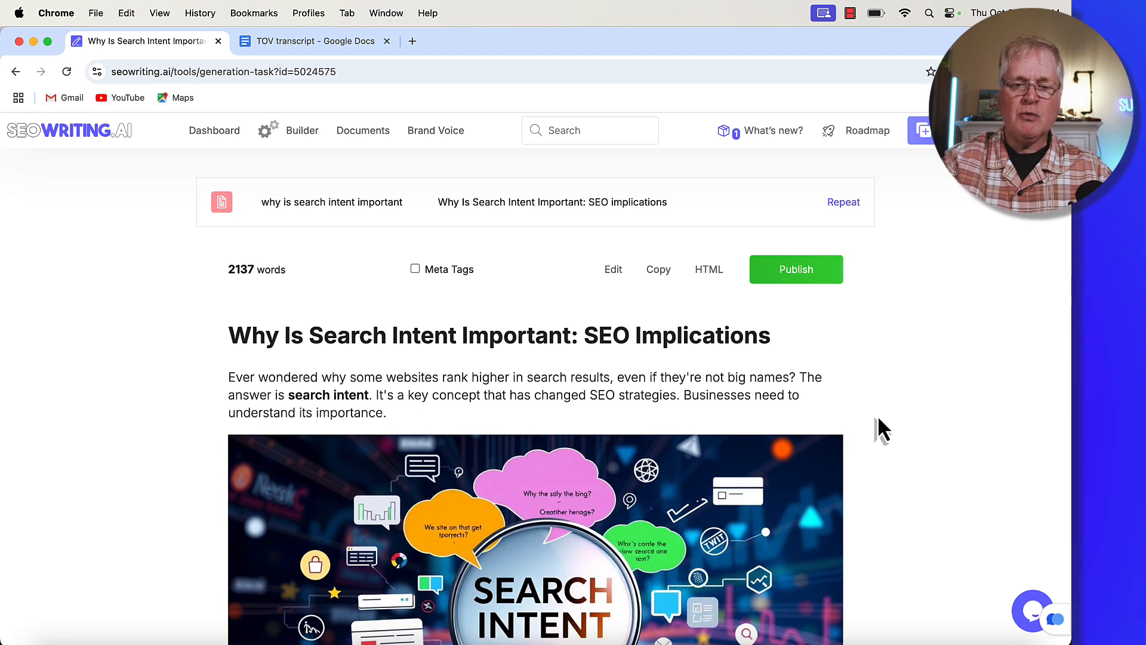
pyautogui.moveTo(549, 291)
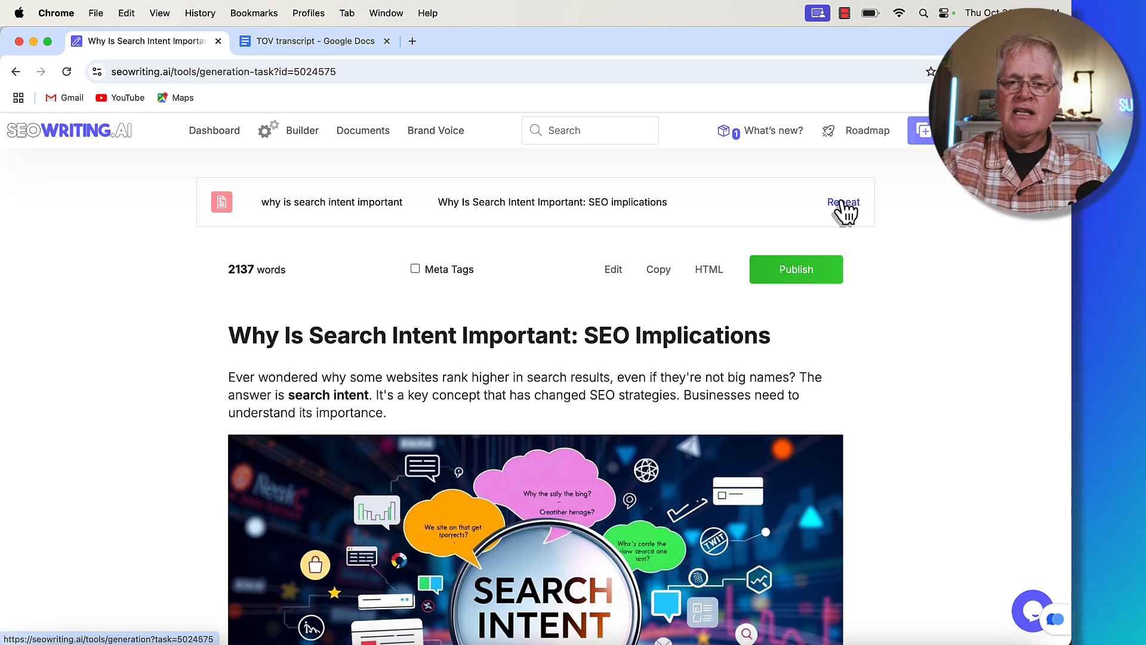
# Repeat the article to reopen the 1-Click Blog Post form with its keyword and title.
pyautogui.click(844, 202)
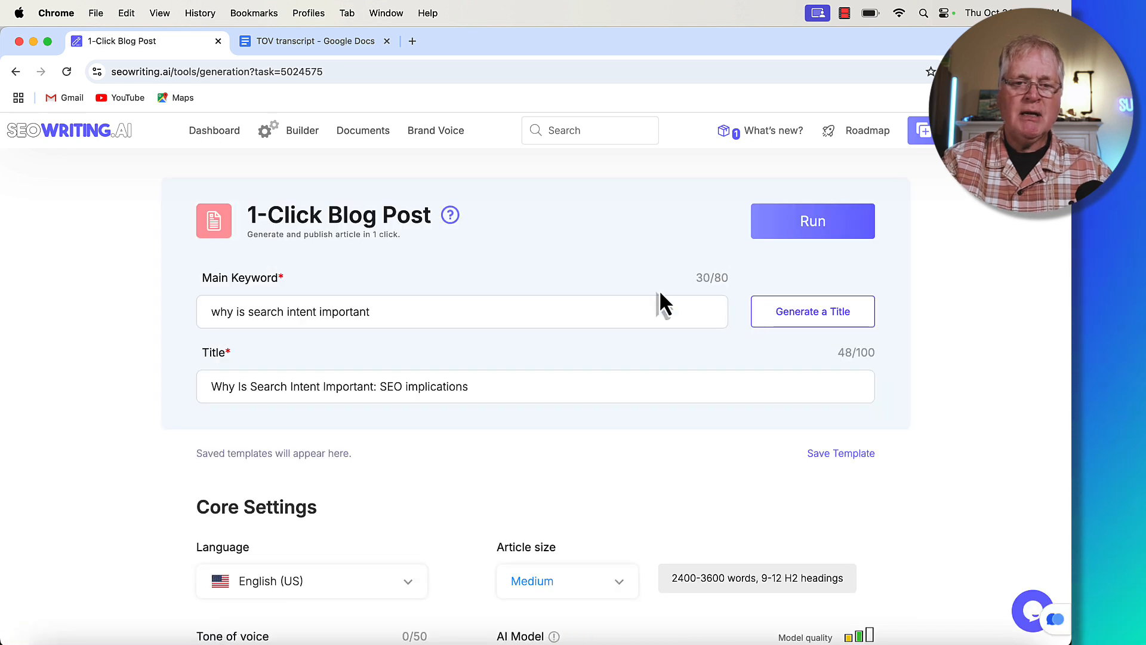
pyautogui.moveTo(500, 191)
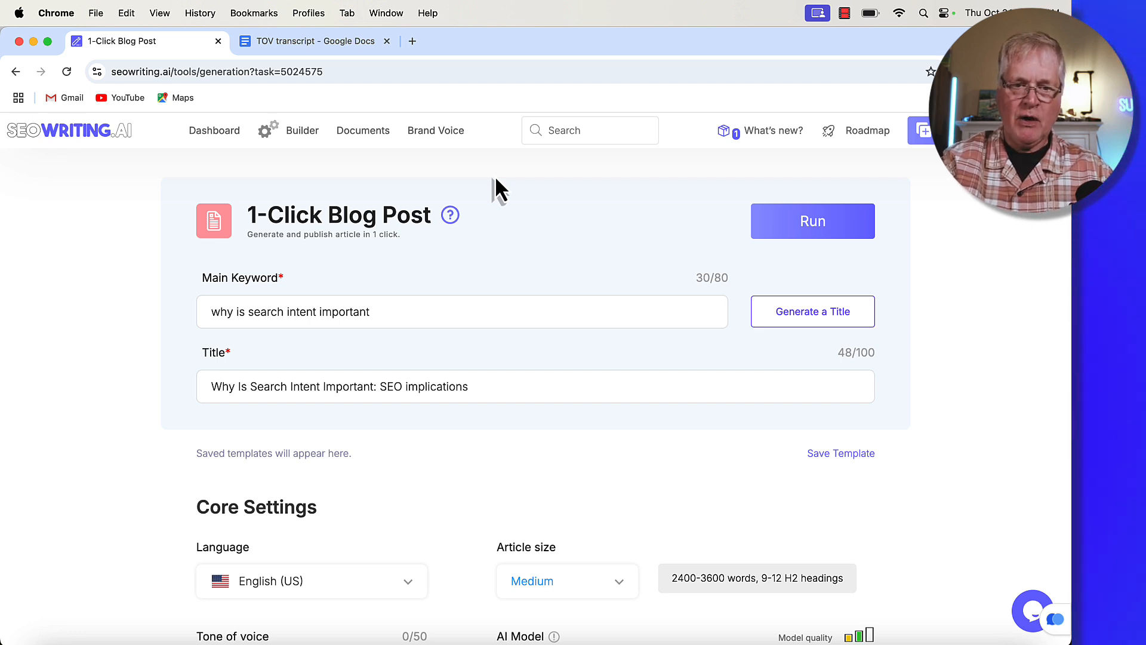
pyautogui.moveTo(460, 163)
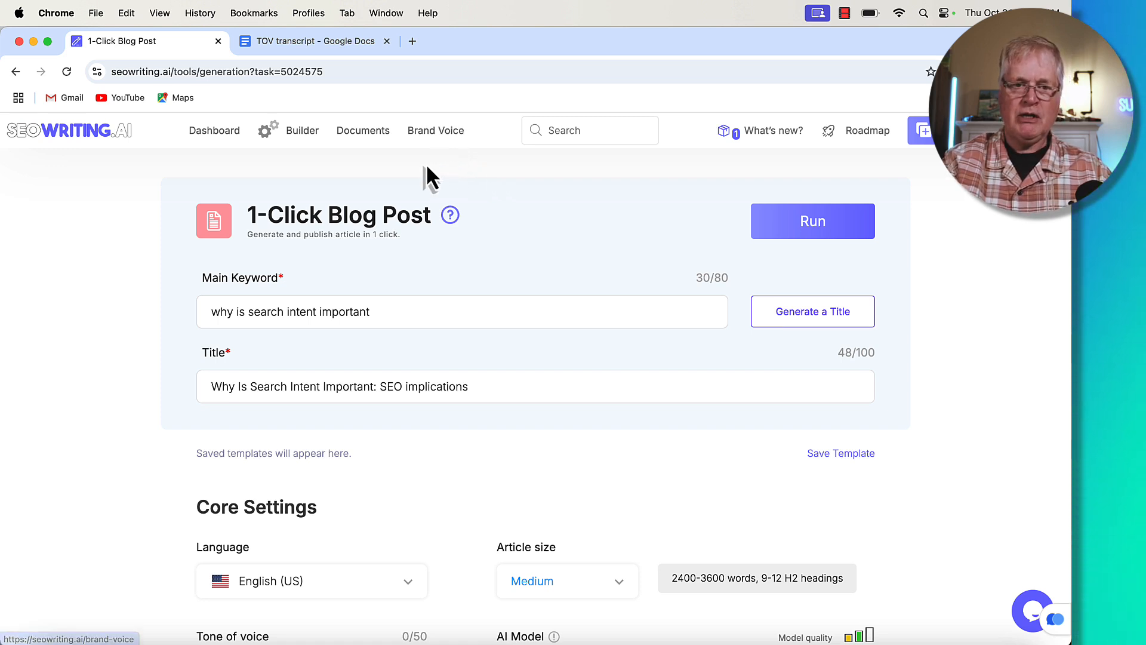
pyautogui.moveTo(435, 146)
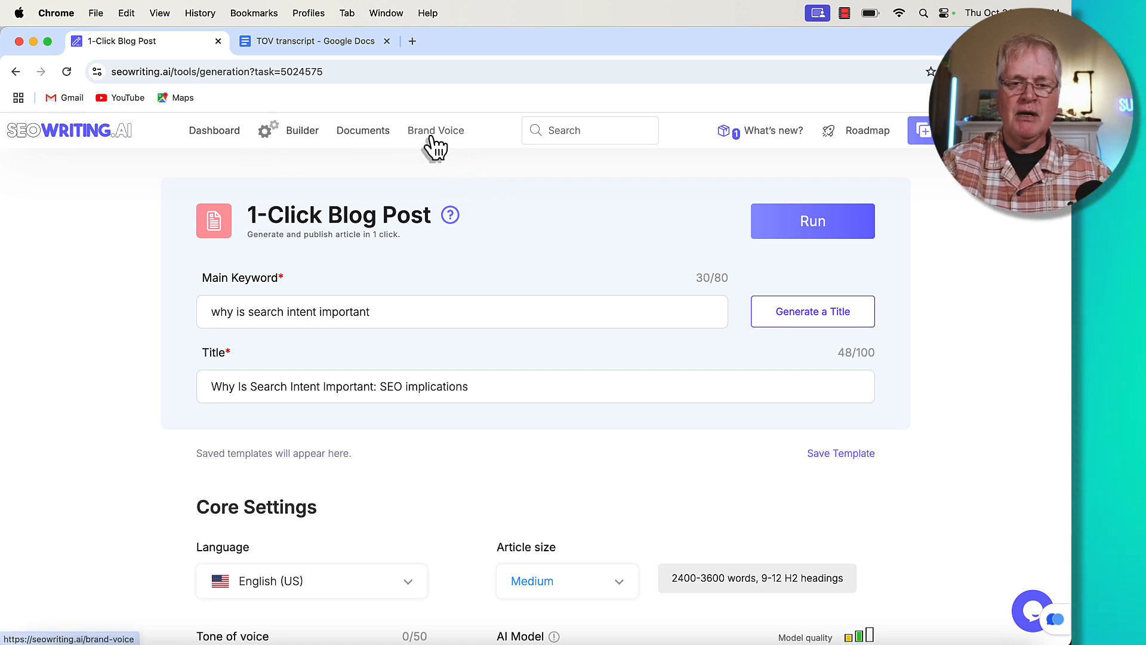
# Start a New Brand Voice from the Brand Voice section, reaching the empty Add text form.
pyautogui.click(435, 131)
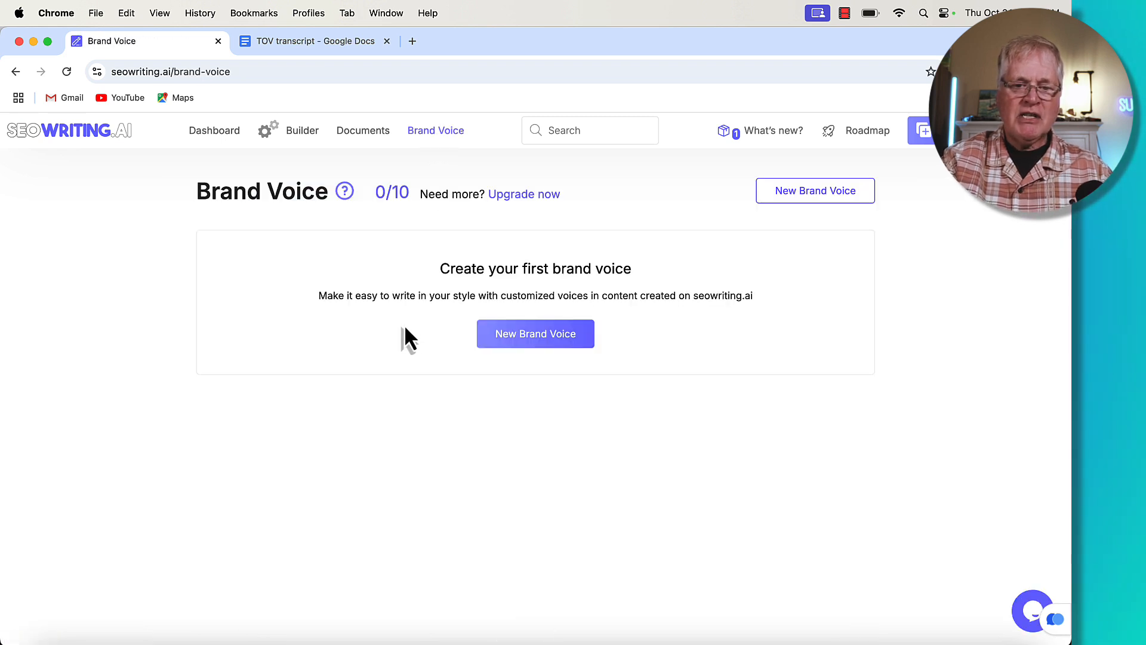
pyautogui.moveTo(660, 344)
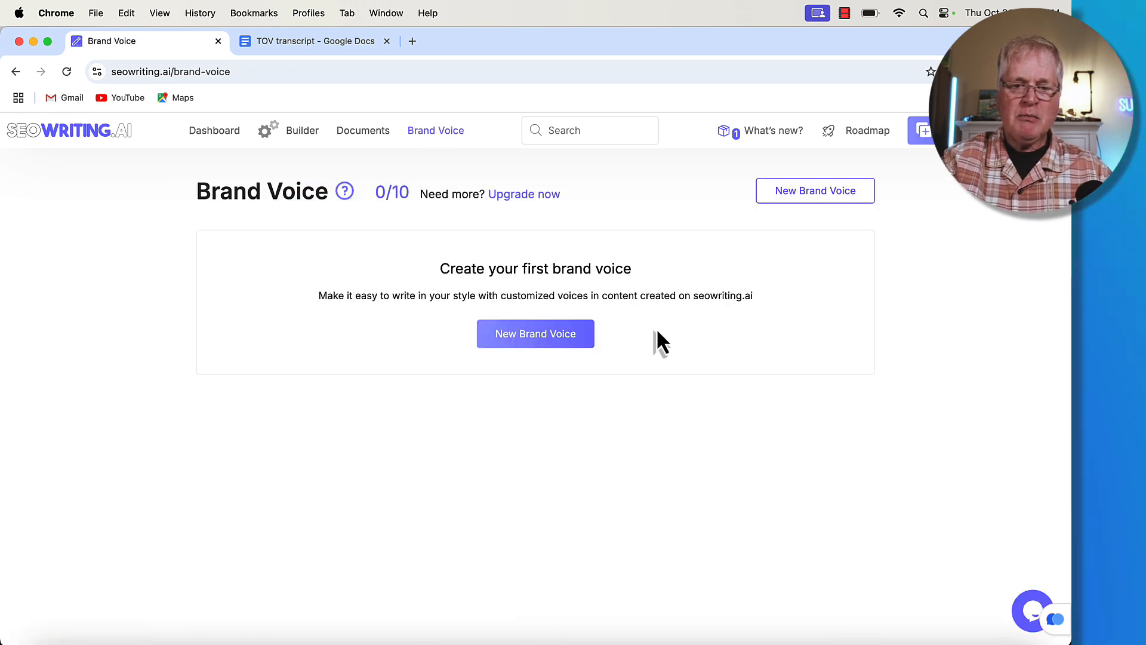
pyautogui.moveTo(404, 411)
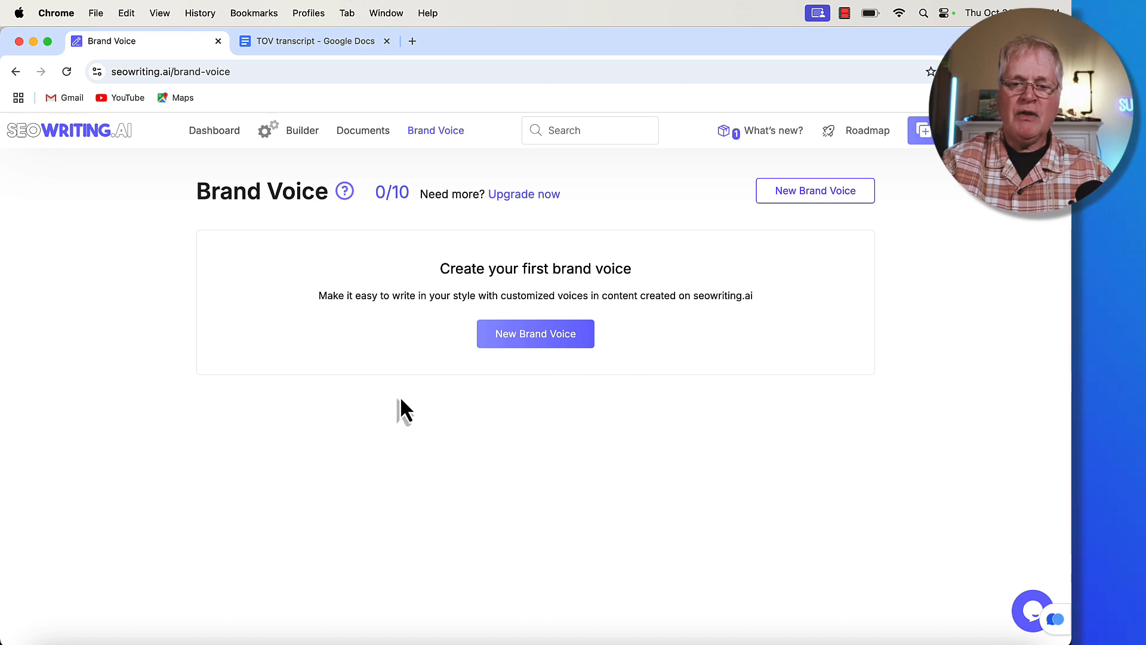
pyautogui.moveTo(582, 333)
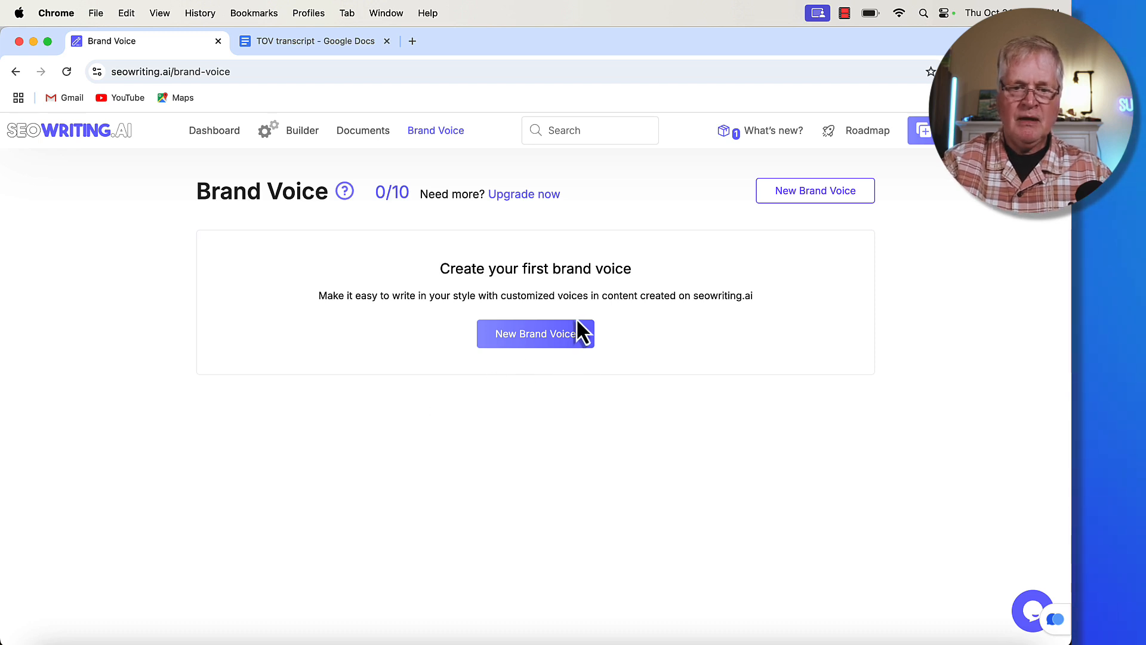
pyautogui.click(535, 334)
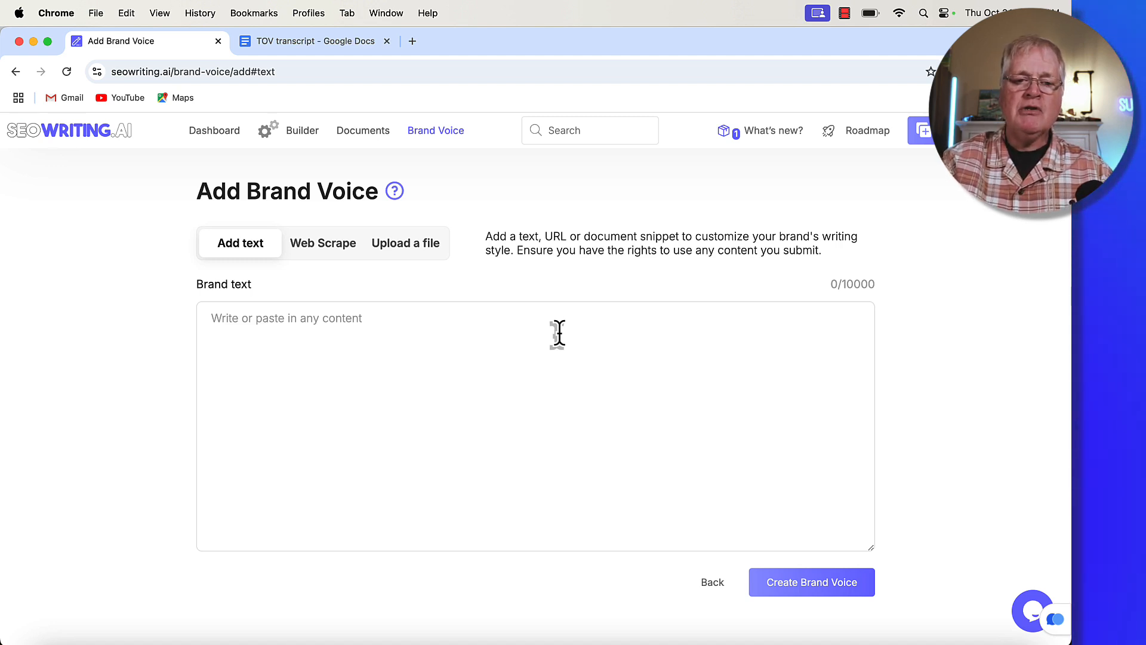
pyautogui.moveTo(394, 406)
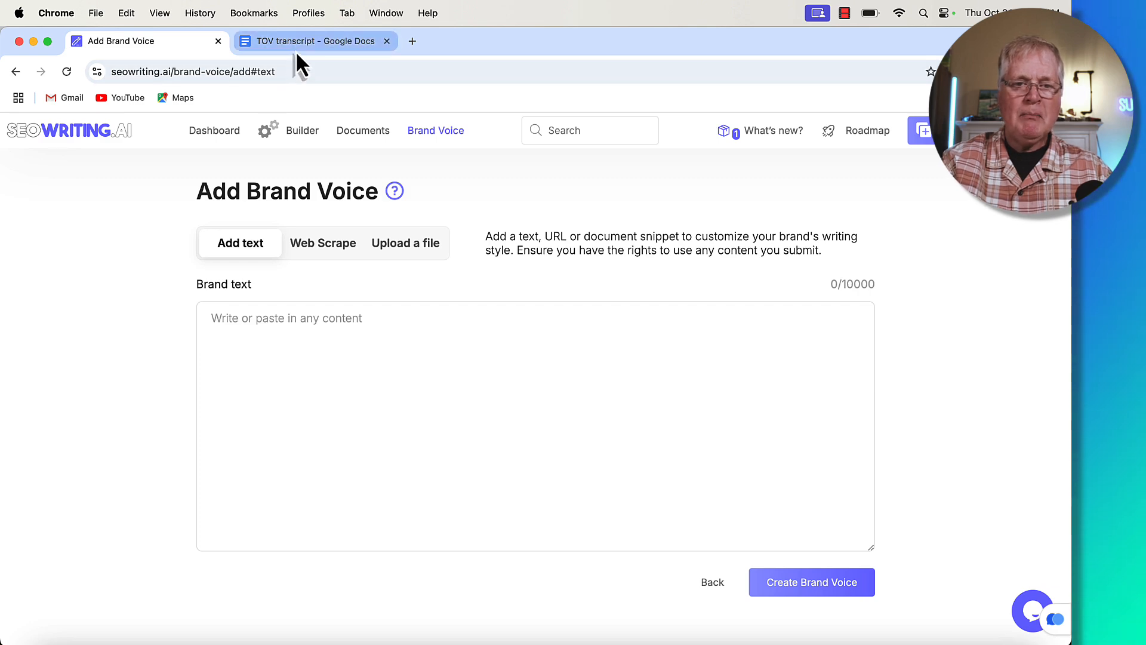
# Switch to the TOV transcript Google Doc and scroll through its full text.
pyautogui.click(314, 41)
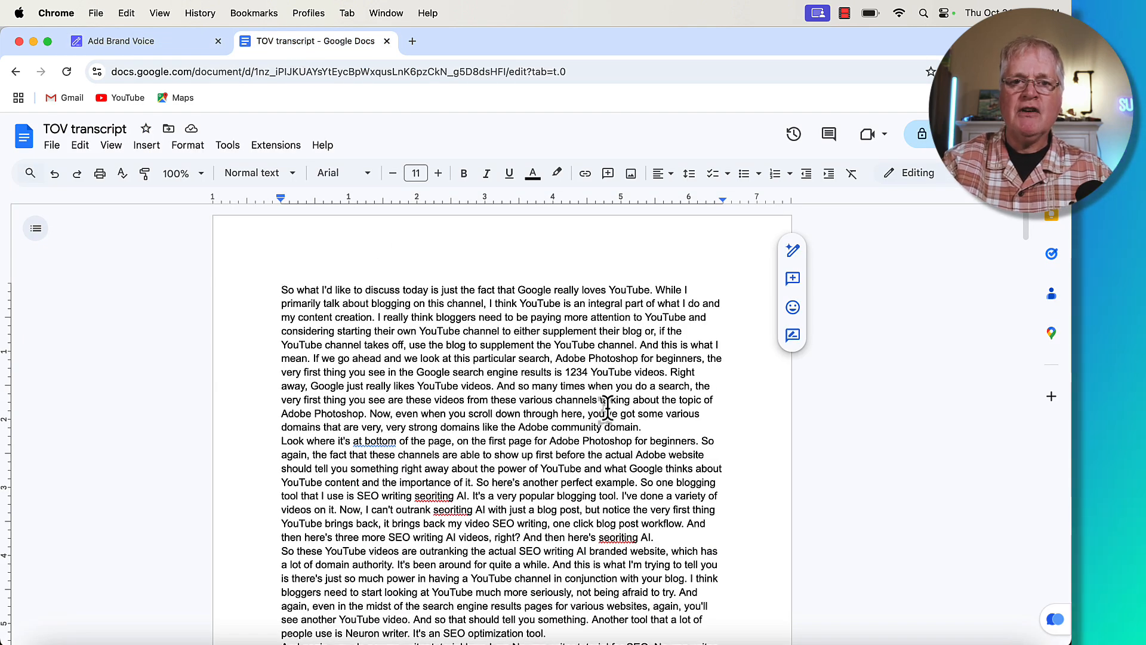
pyautogui.scroll(-3)
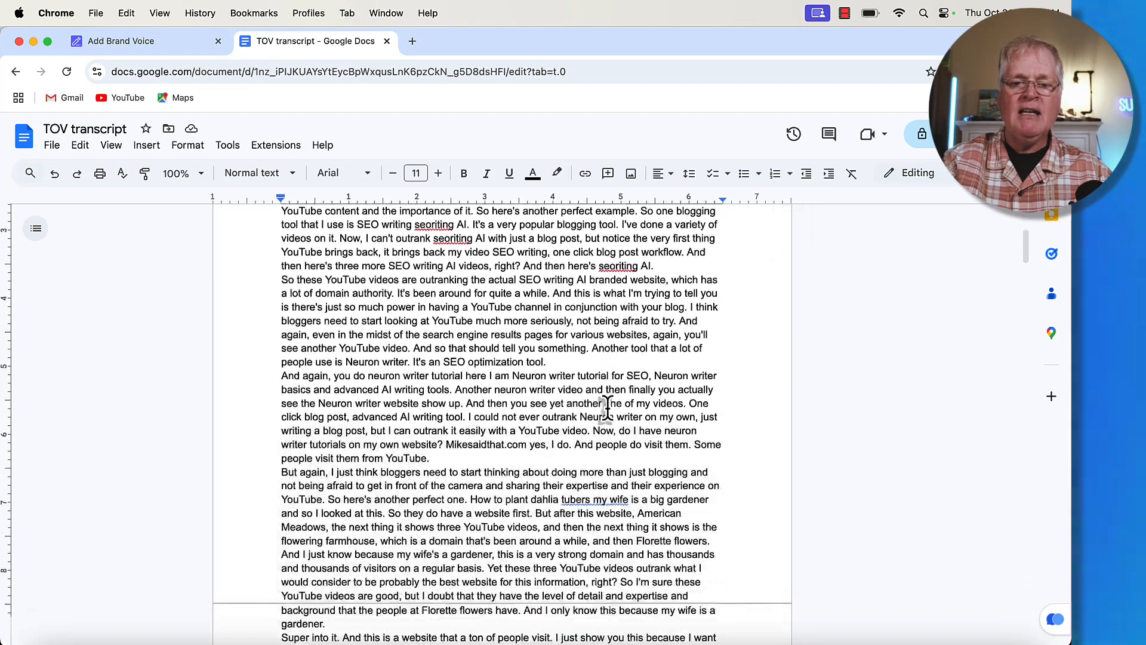
pyautogui.scroll(-3)
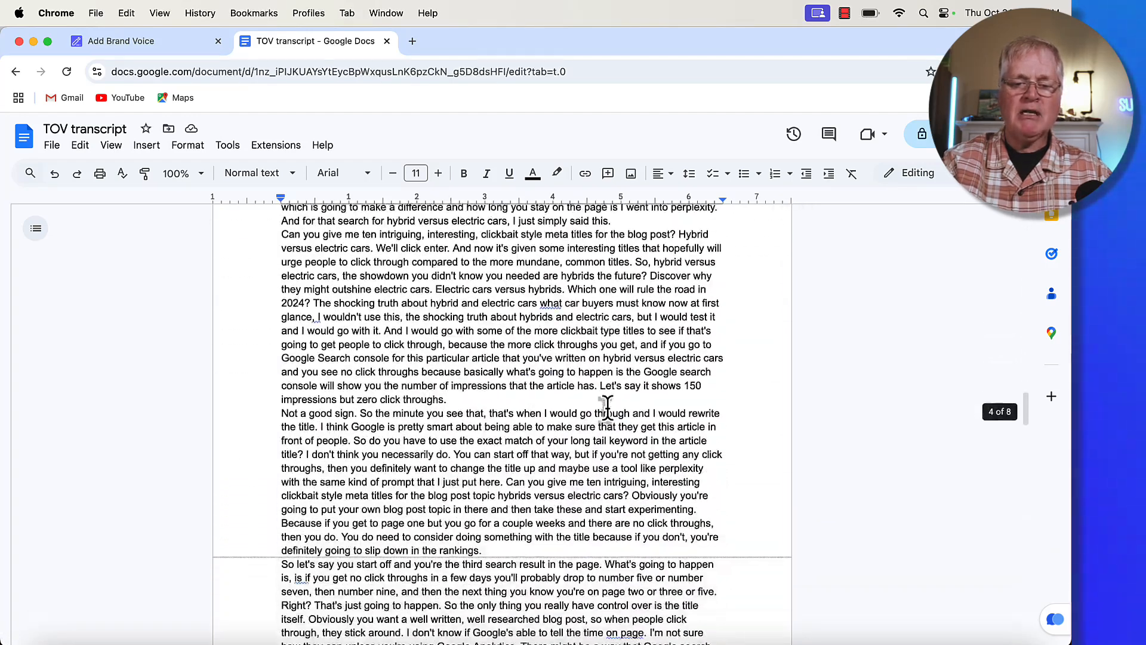
pyautogui.scroll(-3)
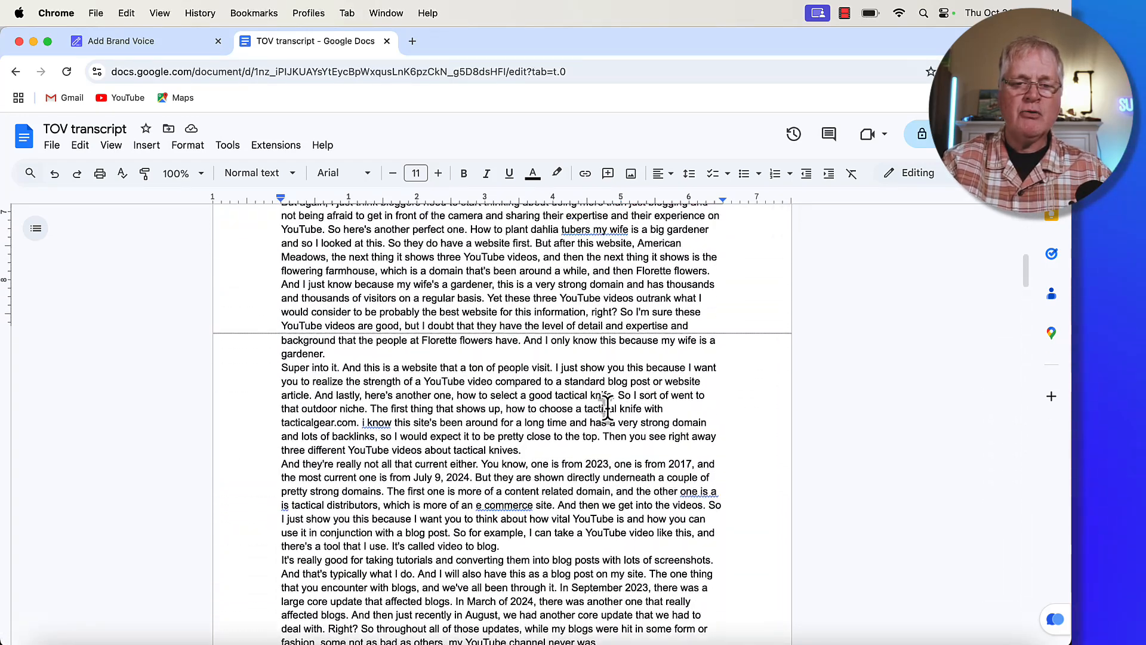
pyautogui.scroll(3)
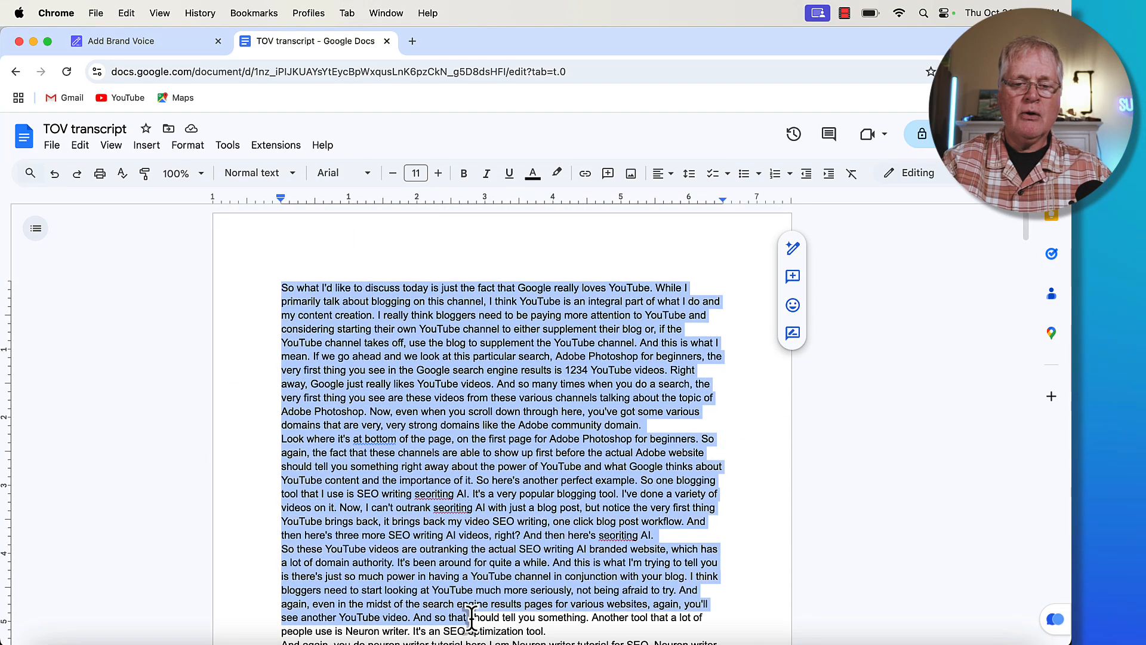
pyautogui.scroll(-3)
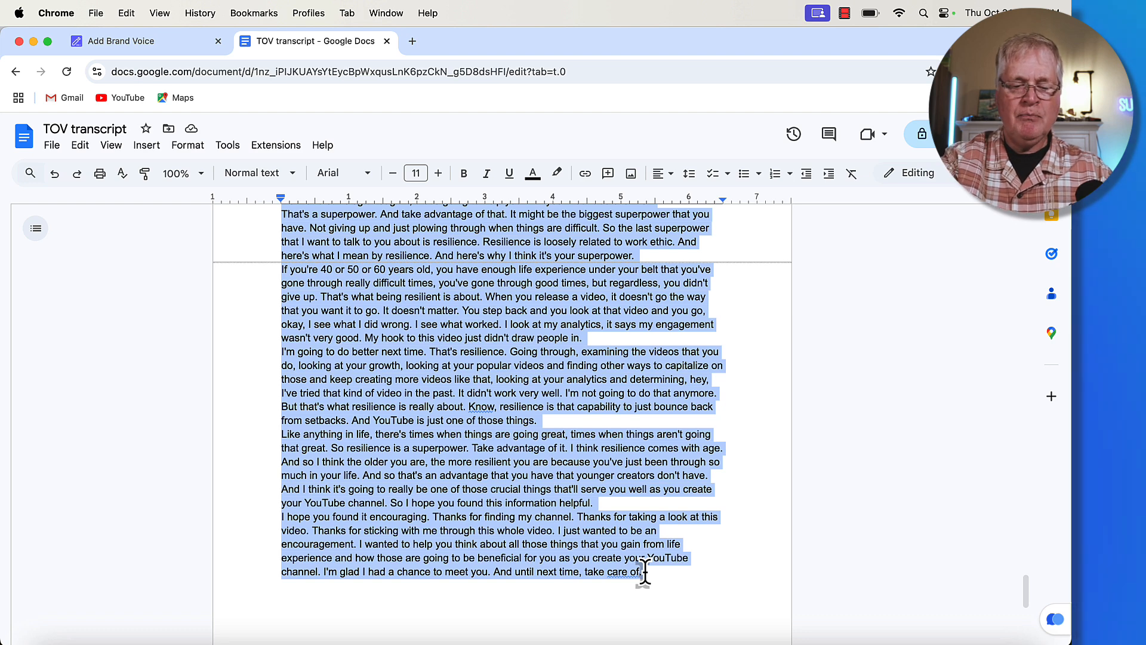
# Create a brand voice from the pasted transcript, producing Digital Education Expert.
pyautogui.click(114, 41)
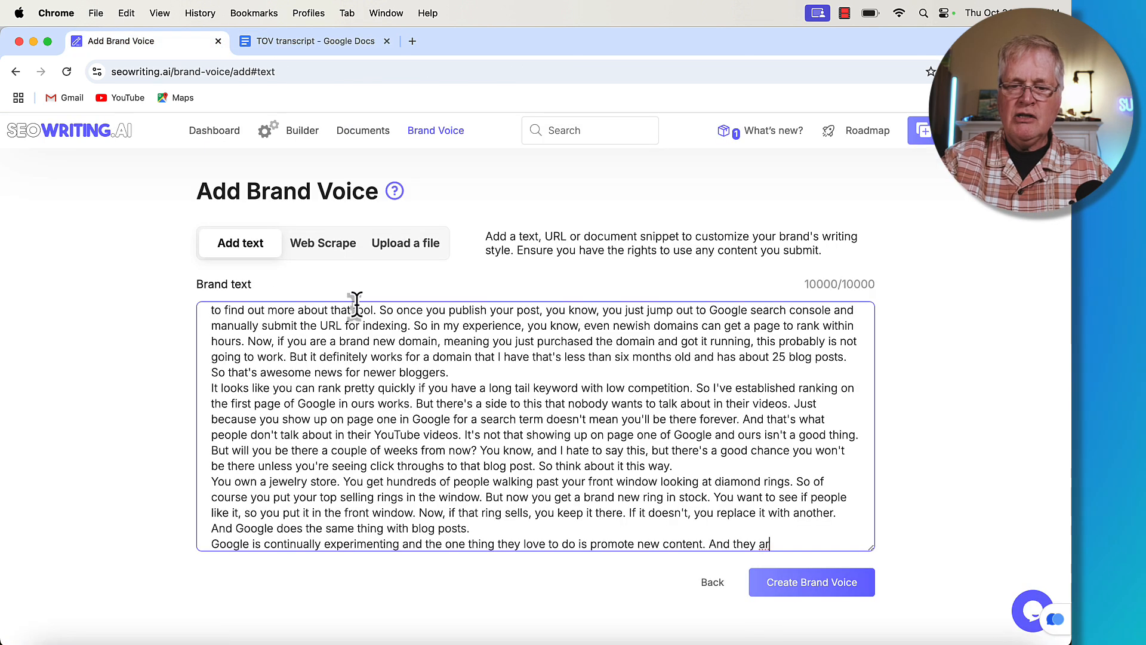
pyautogui.moveTo(811, 582)
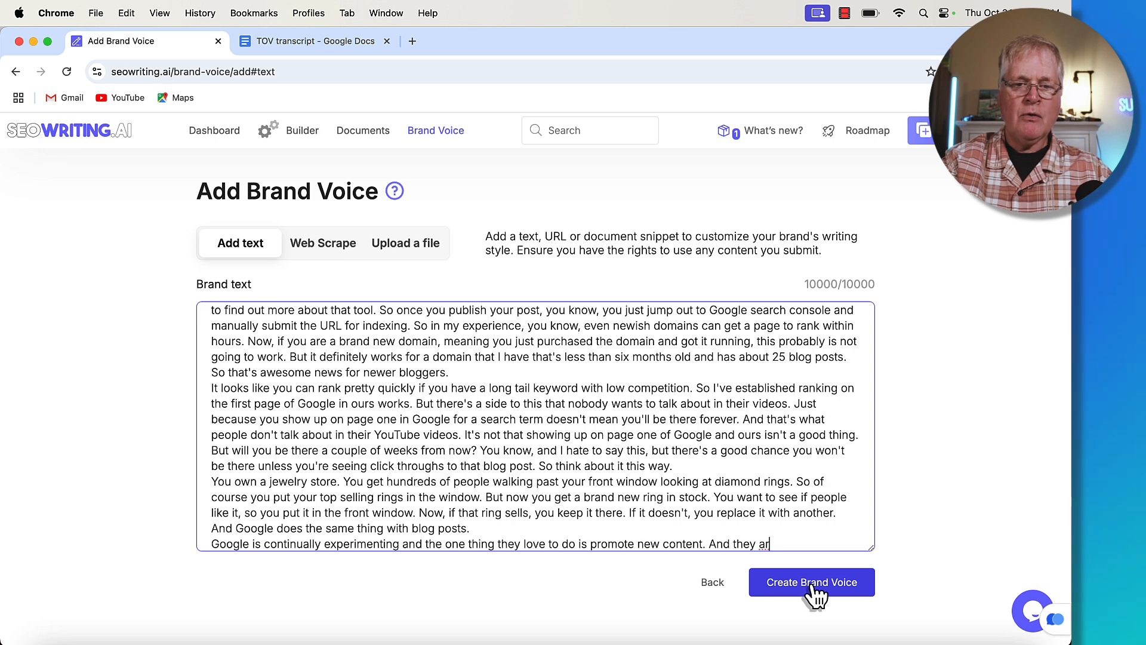
pyautogui.click(811, 581)
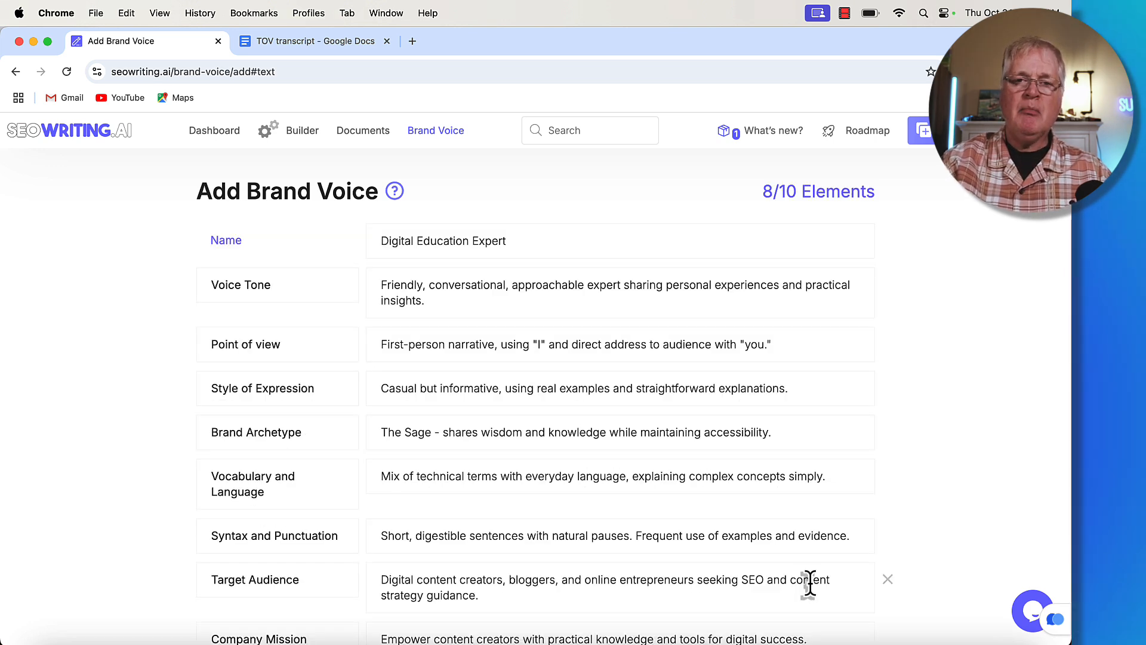
pyautogui.moveTo(840, 387)
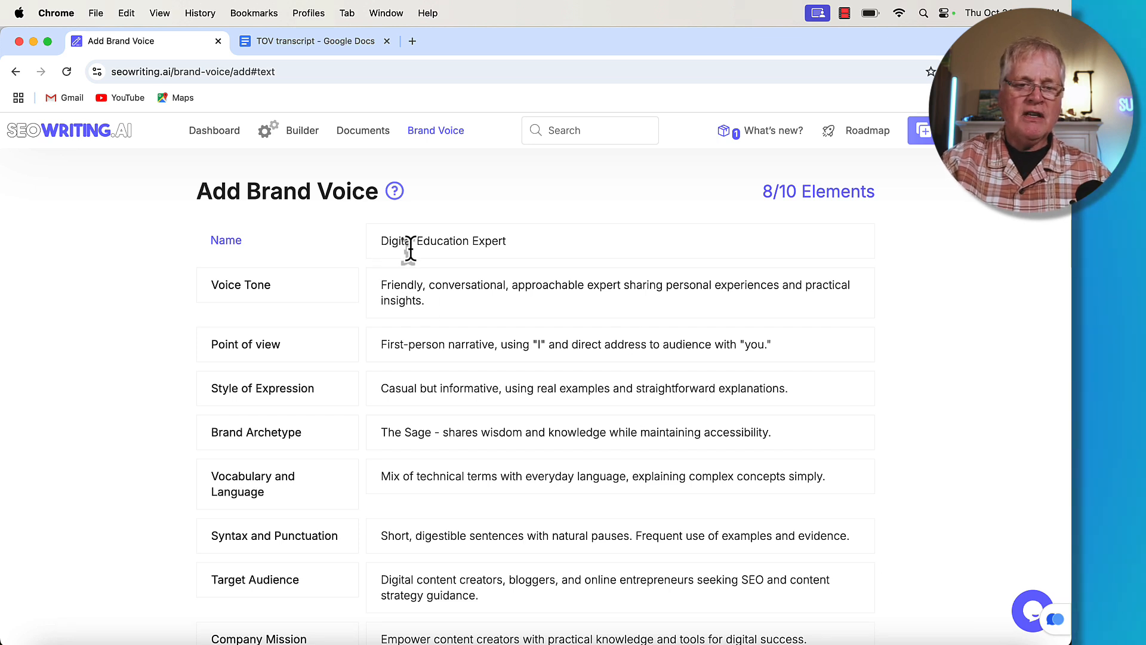
pyautogui.moveTo(458, 252)
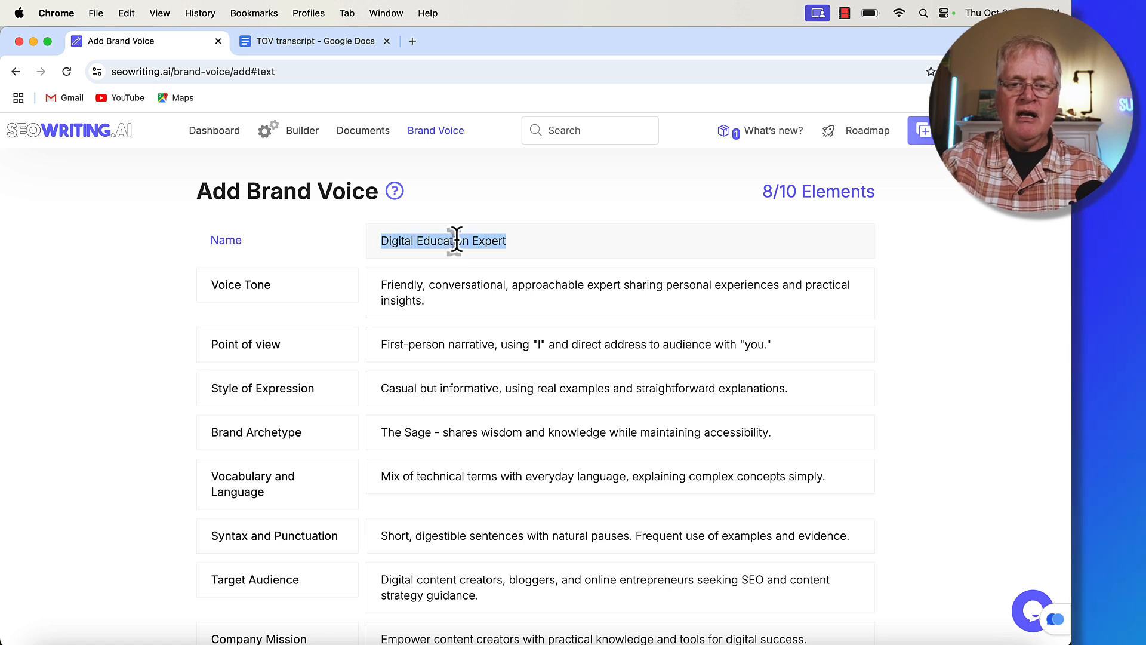
# Rename the brand voice from Digital Education Expert to Mike's TOV.
pyautogui.write("Mike's T")
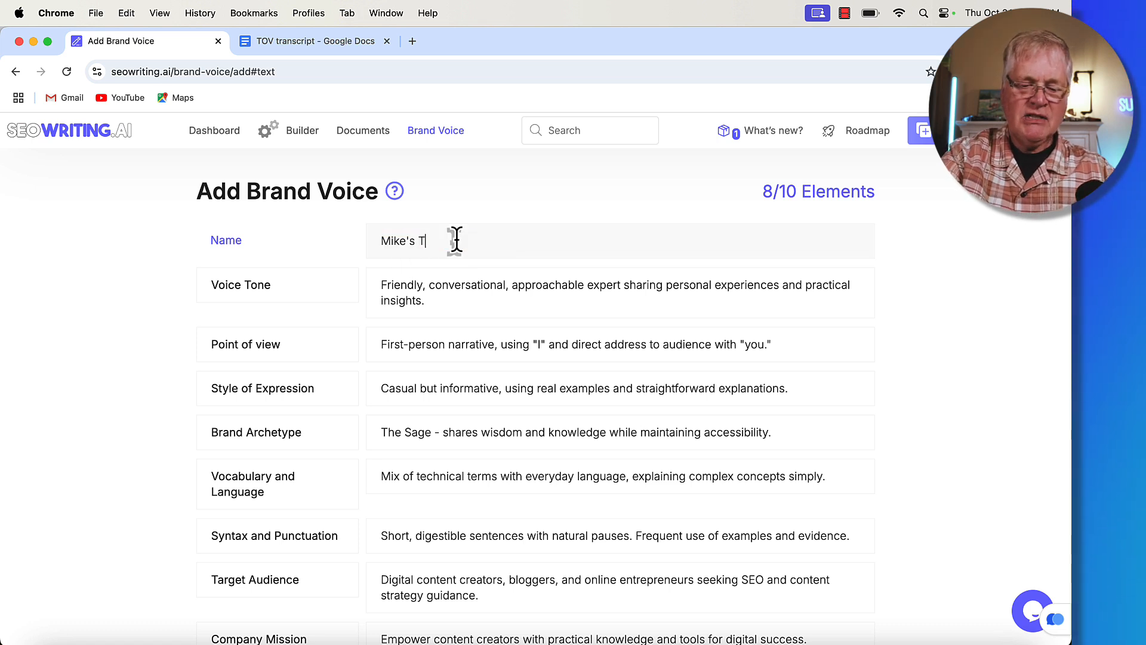
pyautogui.write('OV')
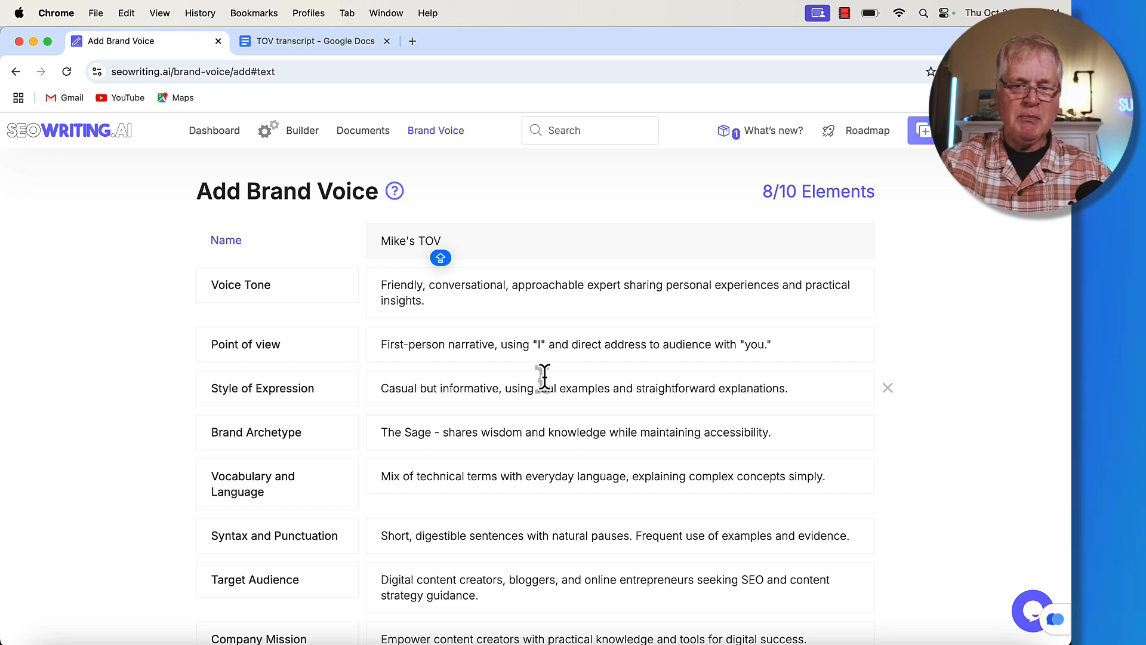
pyautogui.click(411, 240)
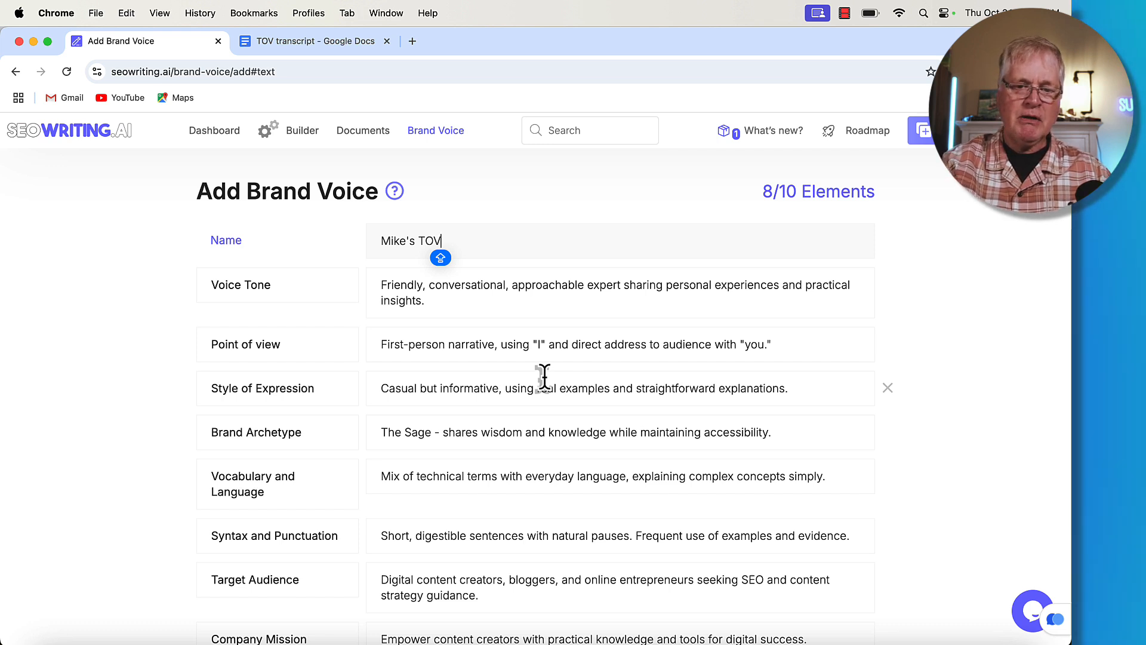
pyautogui.scroll(-3)
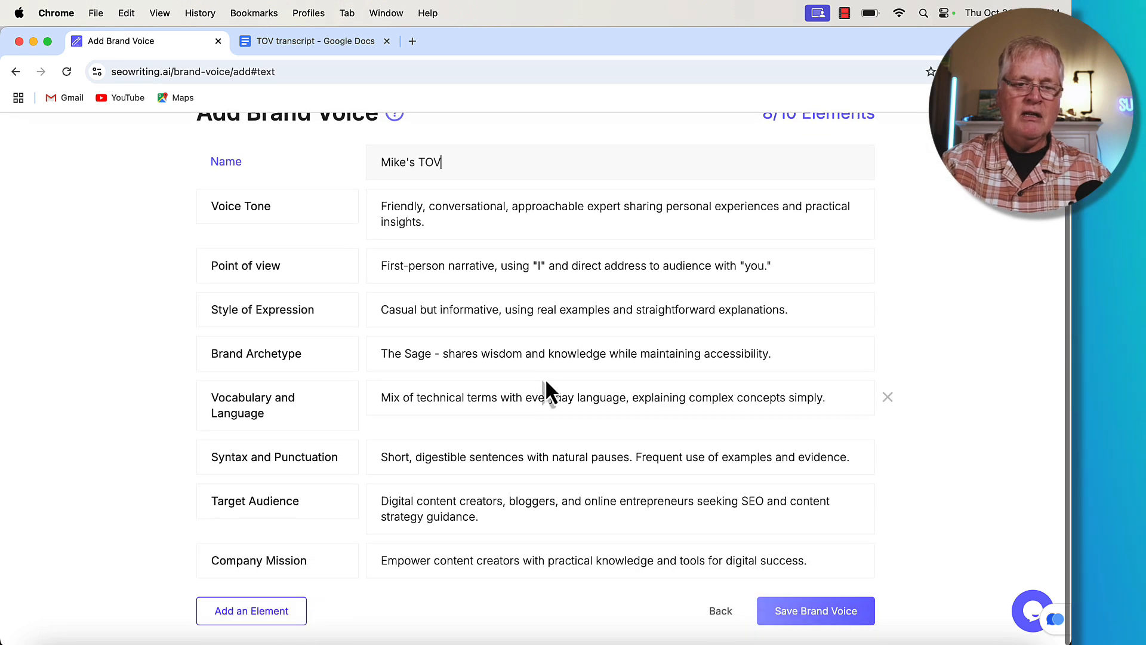
pyautogui.moveTo(562, 276)
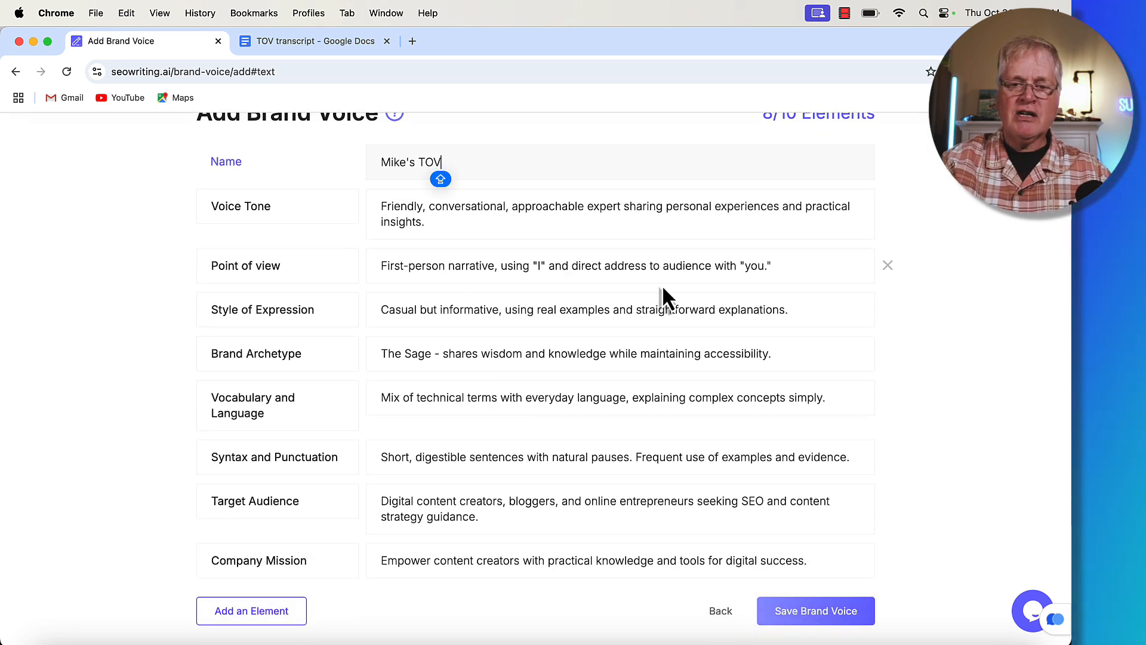
pyautogui.moveTo(538, 343)
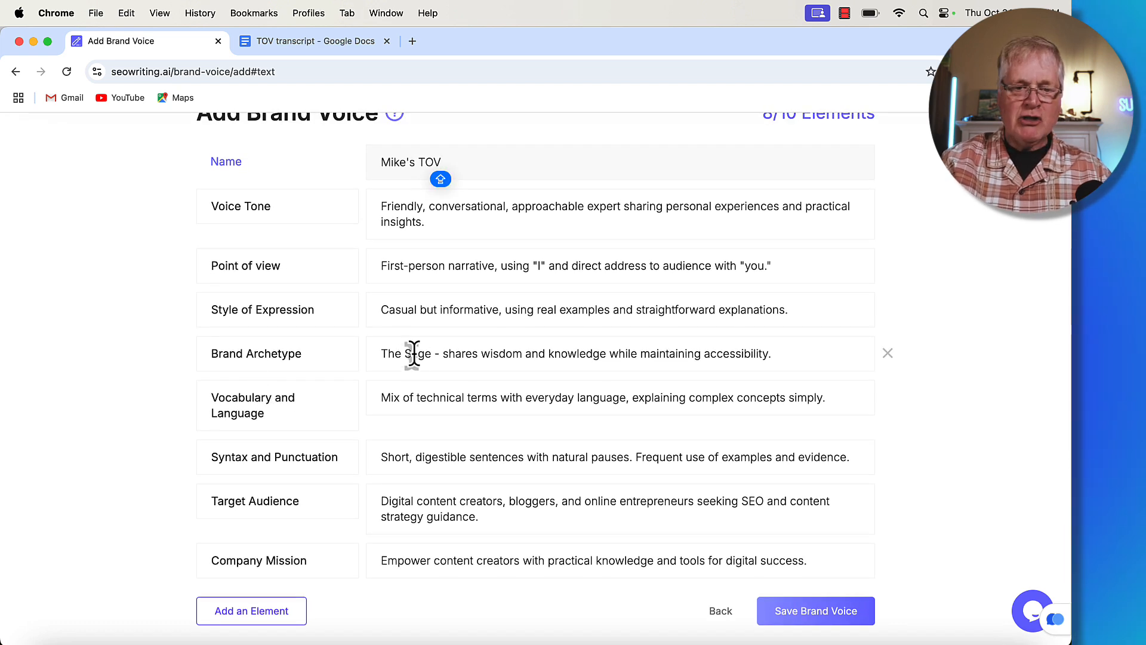
pyautogui.moveTo(533, 369)
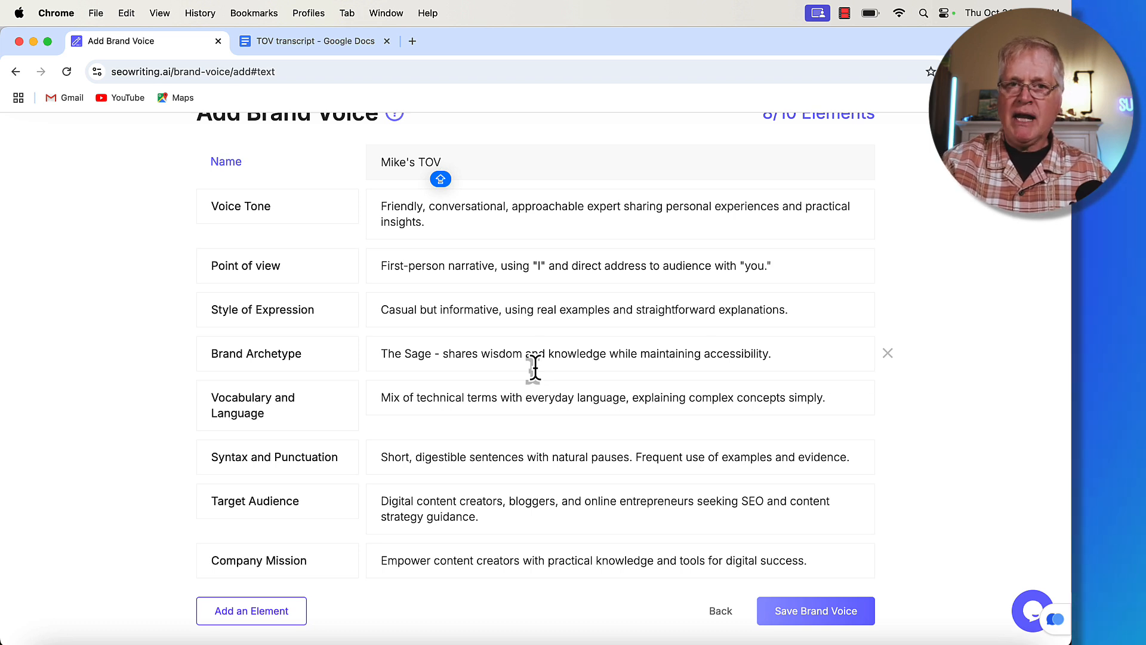
pyautogui.moveTo(387, 395)
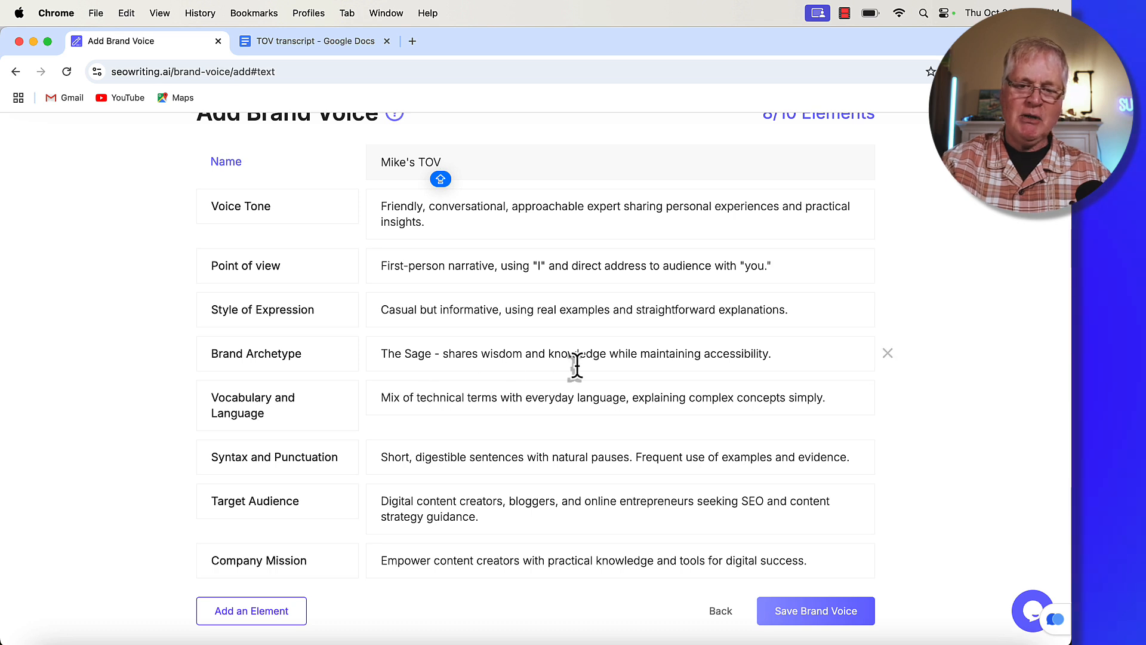
pyautogui.moveTo(630, 365)
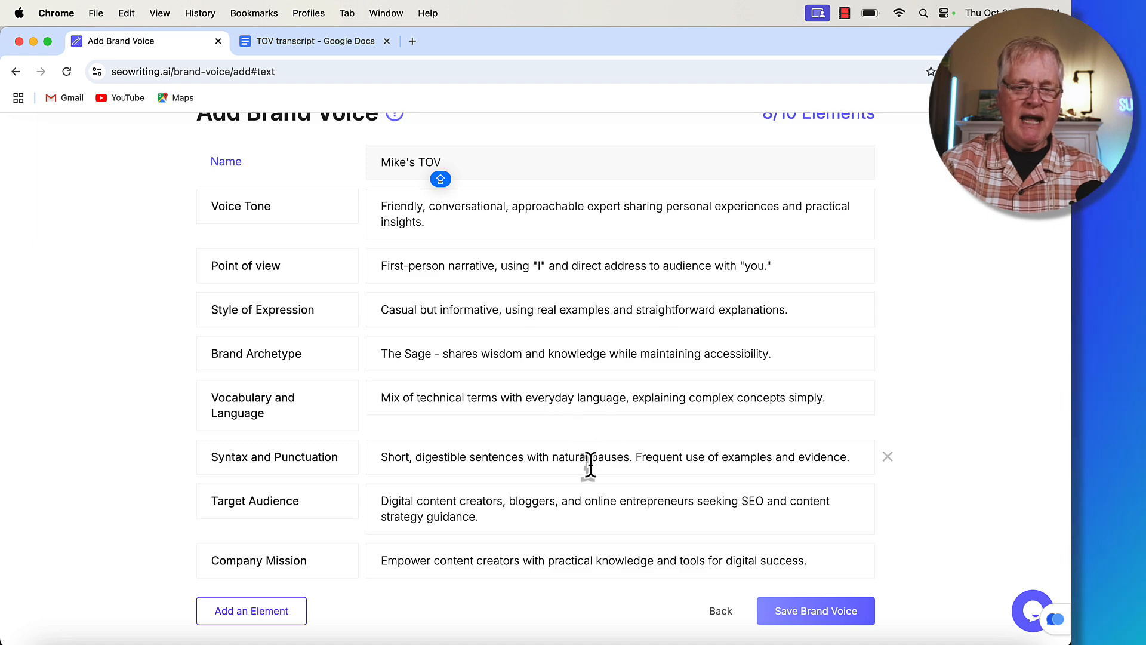
pyautogui.moveTo(552, 476)
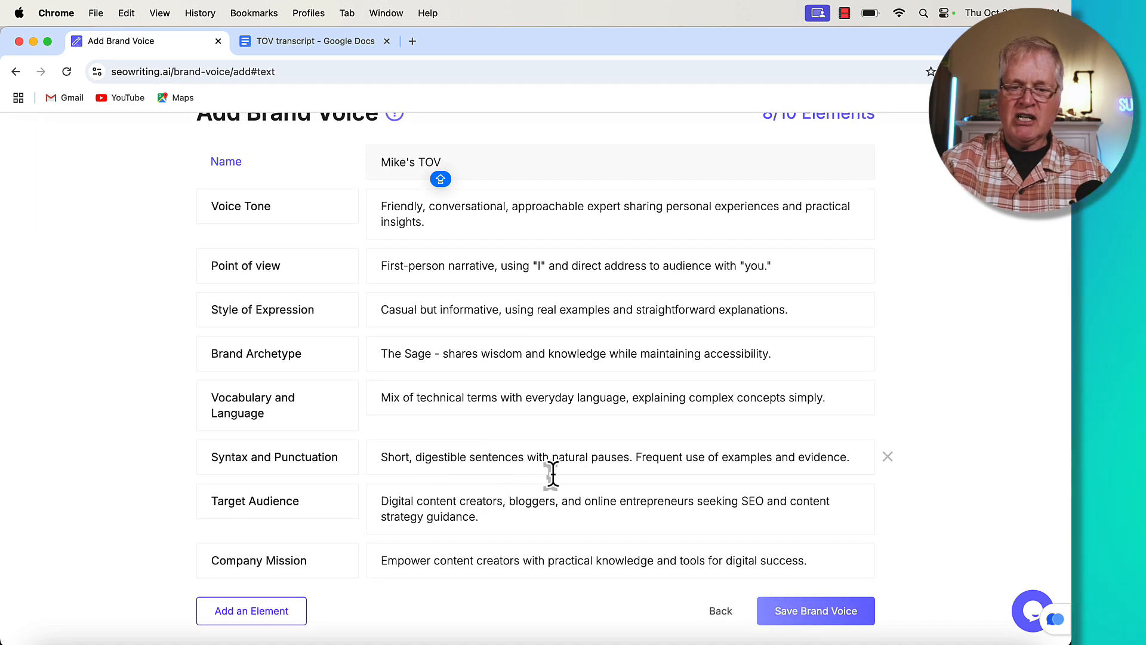
pyautogui.moveTo(600, 474)
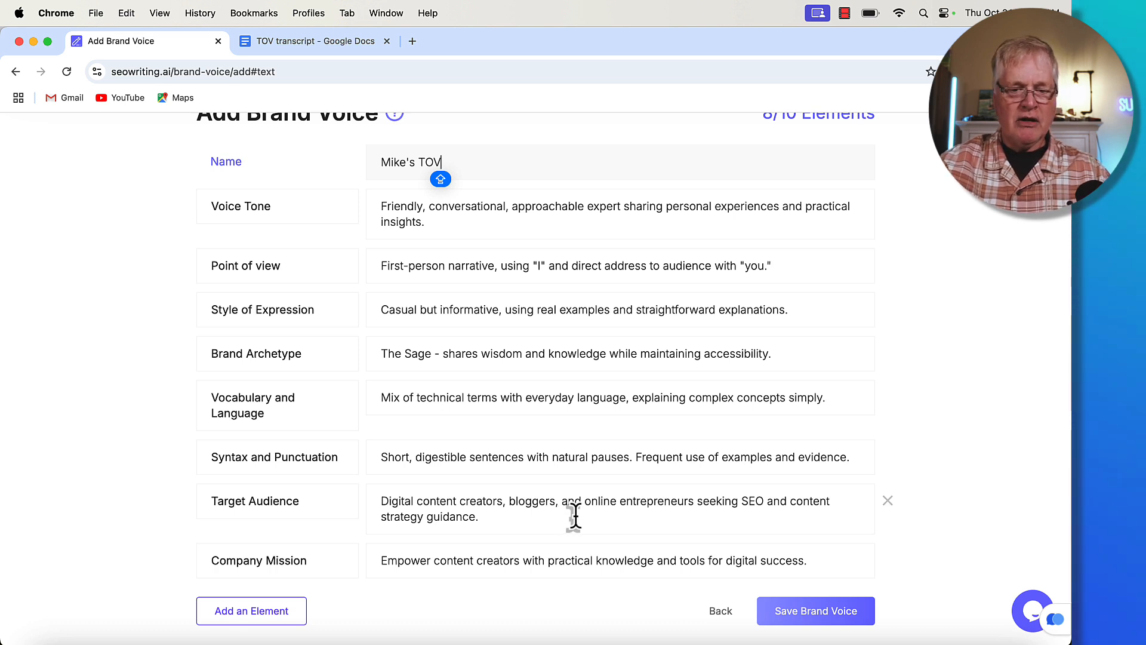
pyautogui.moveTo(360, 593)
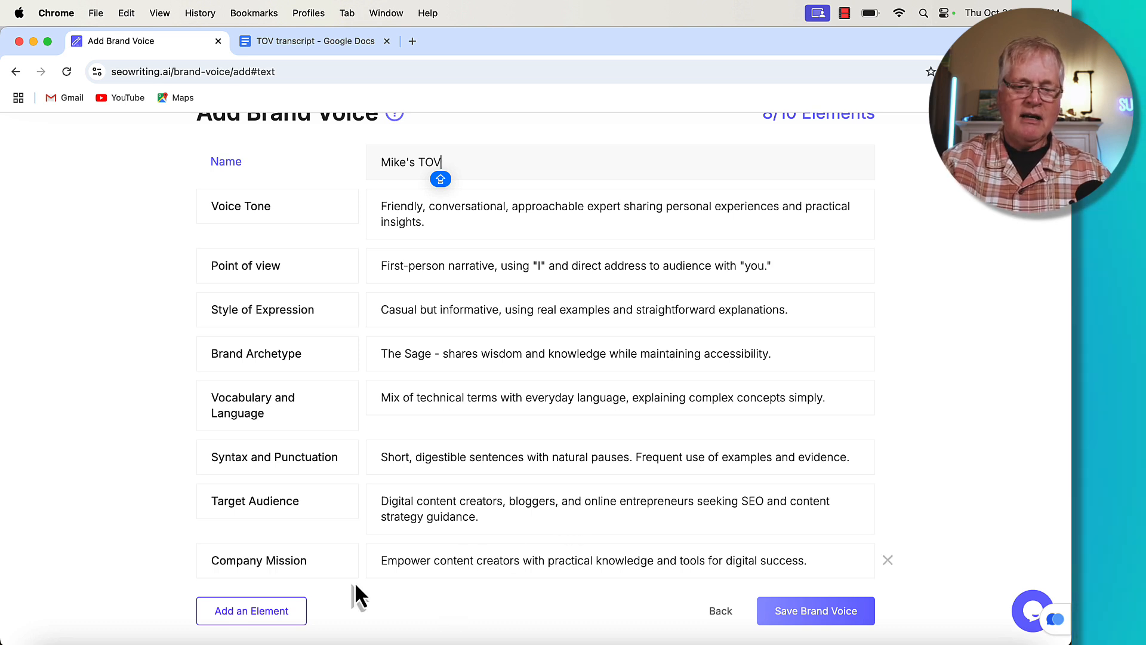
pyautogui.moveTo(504, 574)
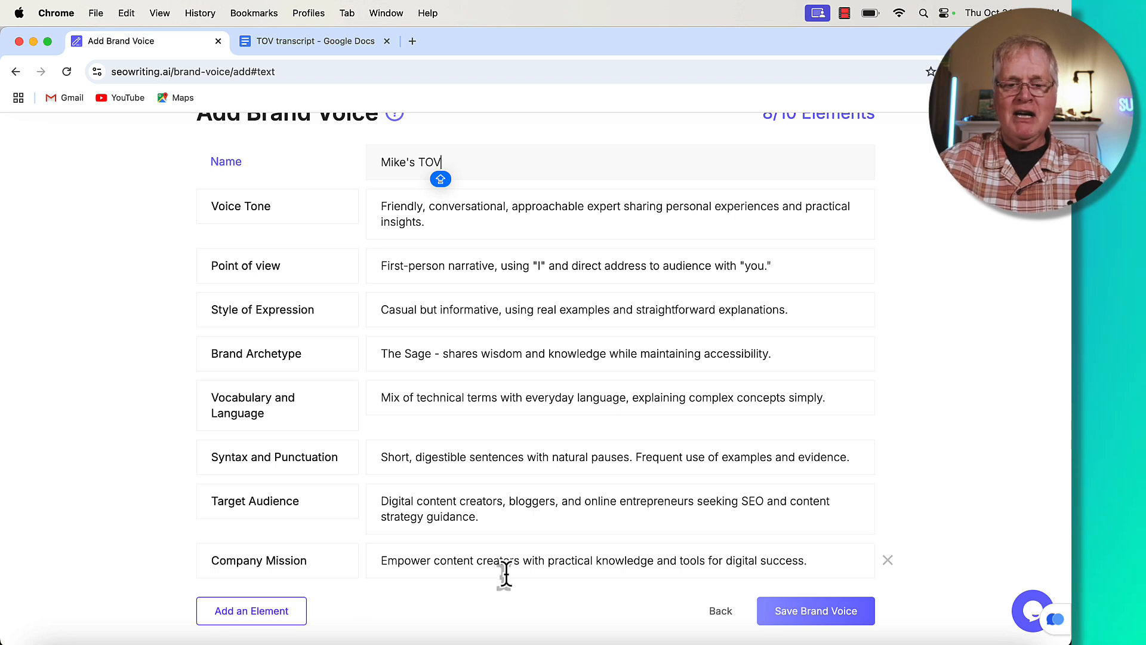
pyautogui.moveTo(590, 548)
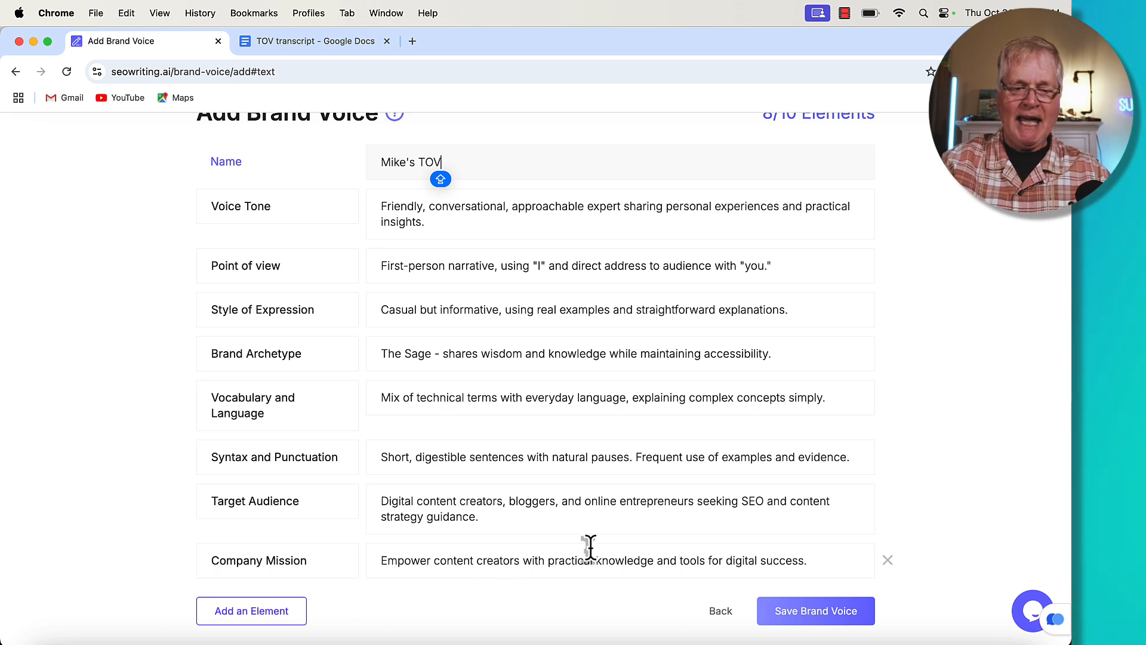
pyautogui.moveTo(570, 438)
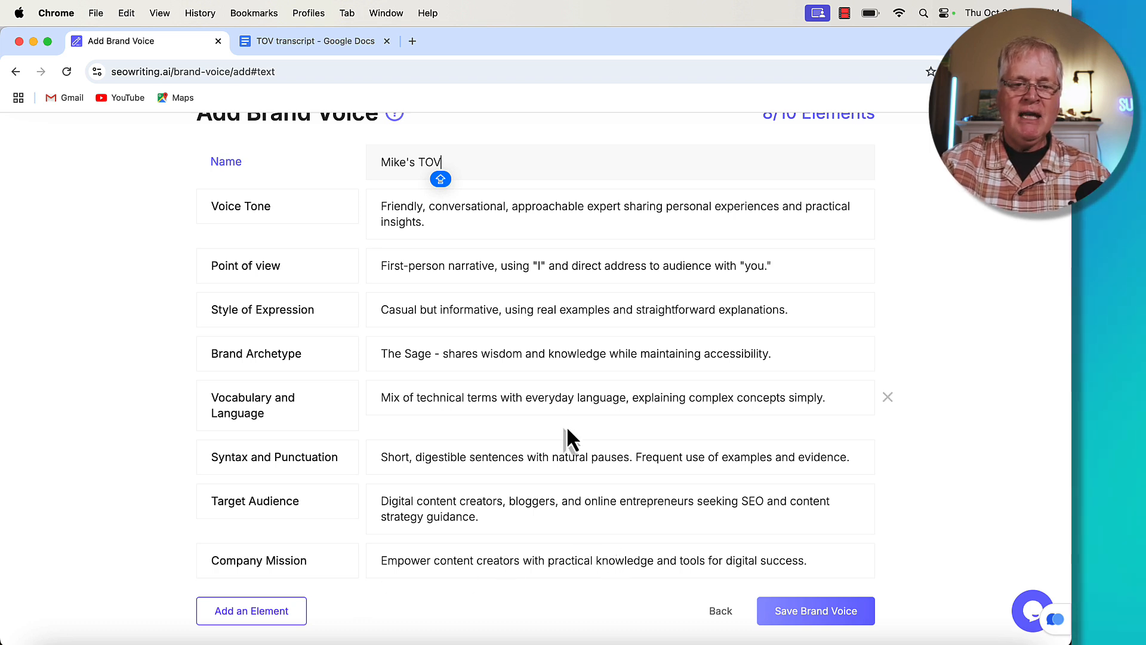
pyautogui.moveTo(572, 409)
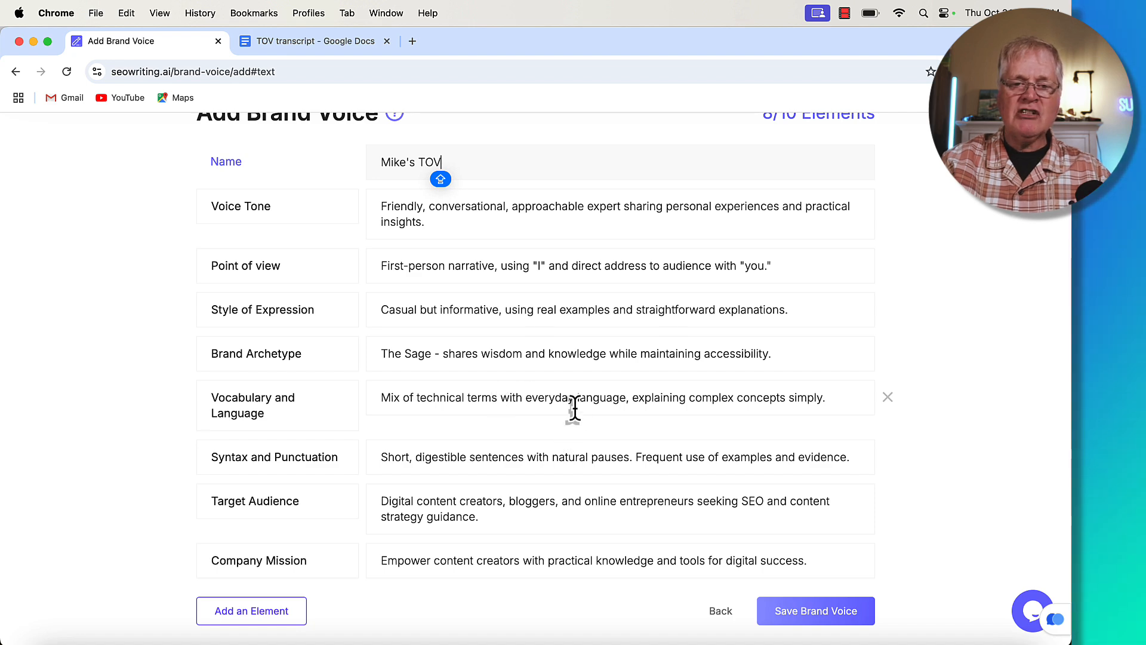
pyautogui.scroll(3)
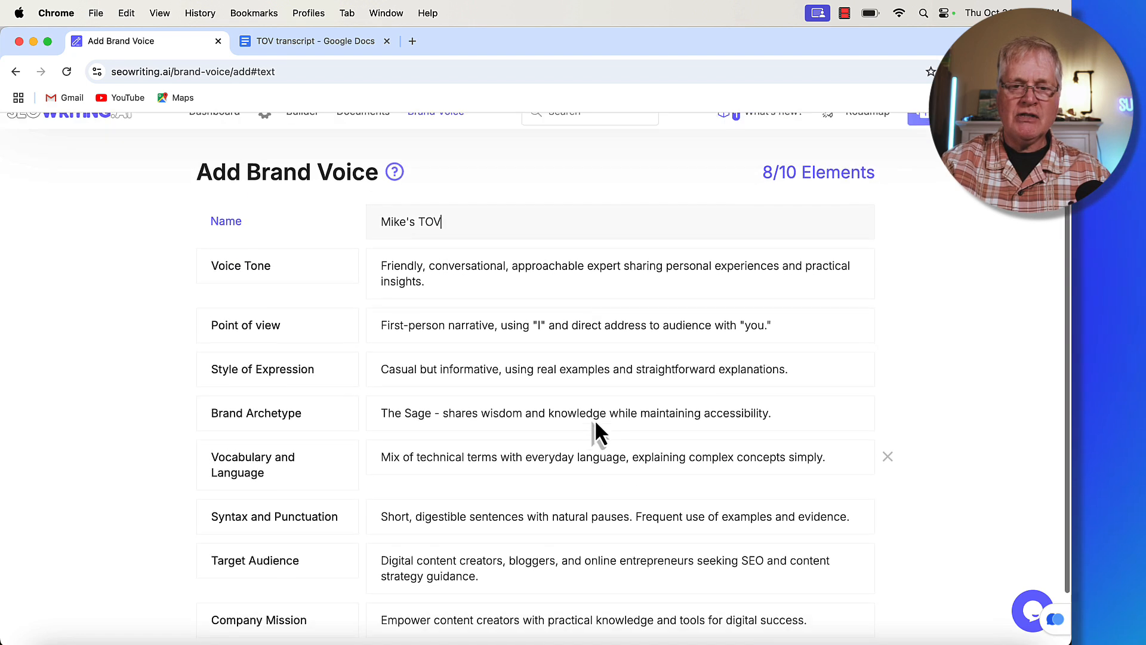
pyautogui.scroll(3)
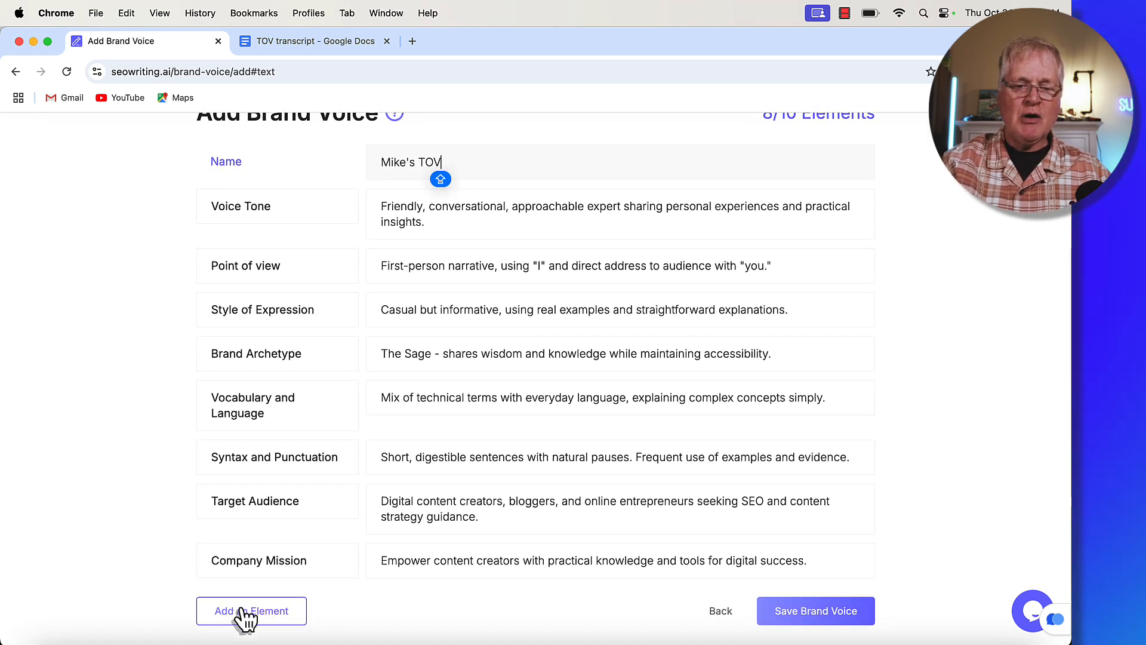
pyautogui.click(251, 610)
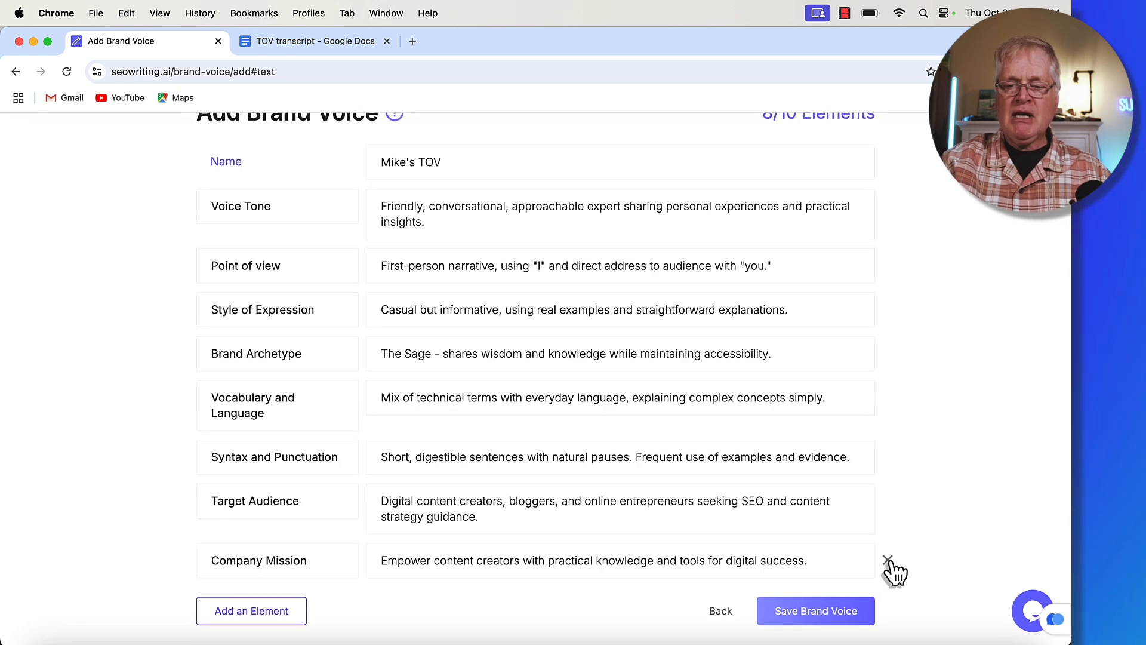
pyautogui.moveTo(893, 570)
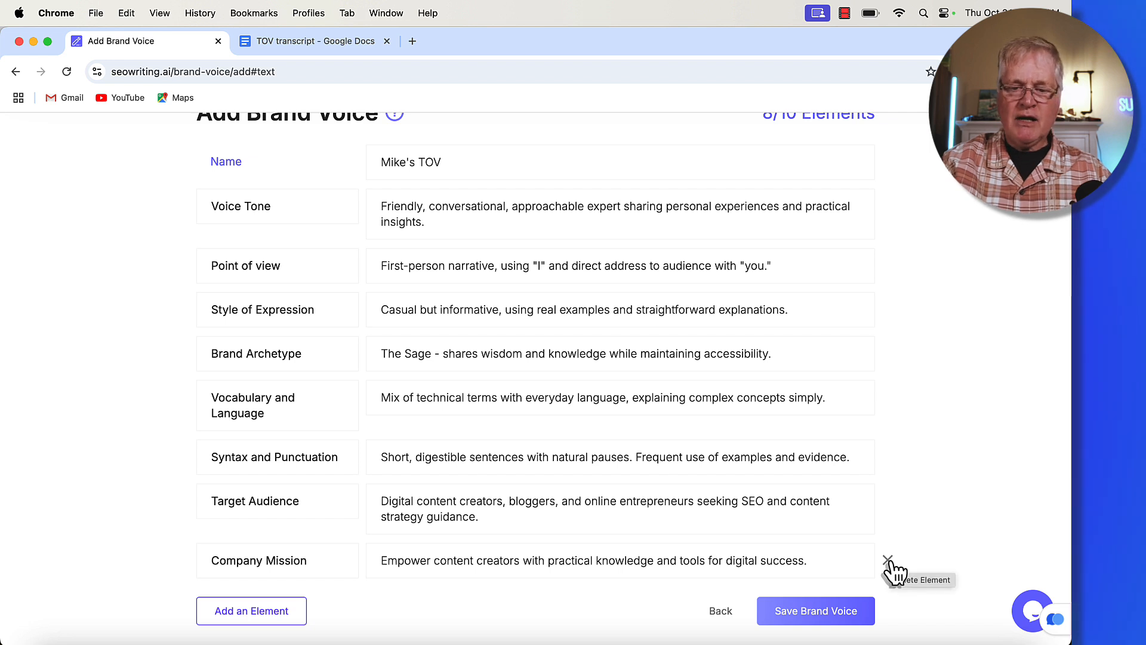
pyautogui.moveTo(930, 423)
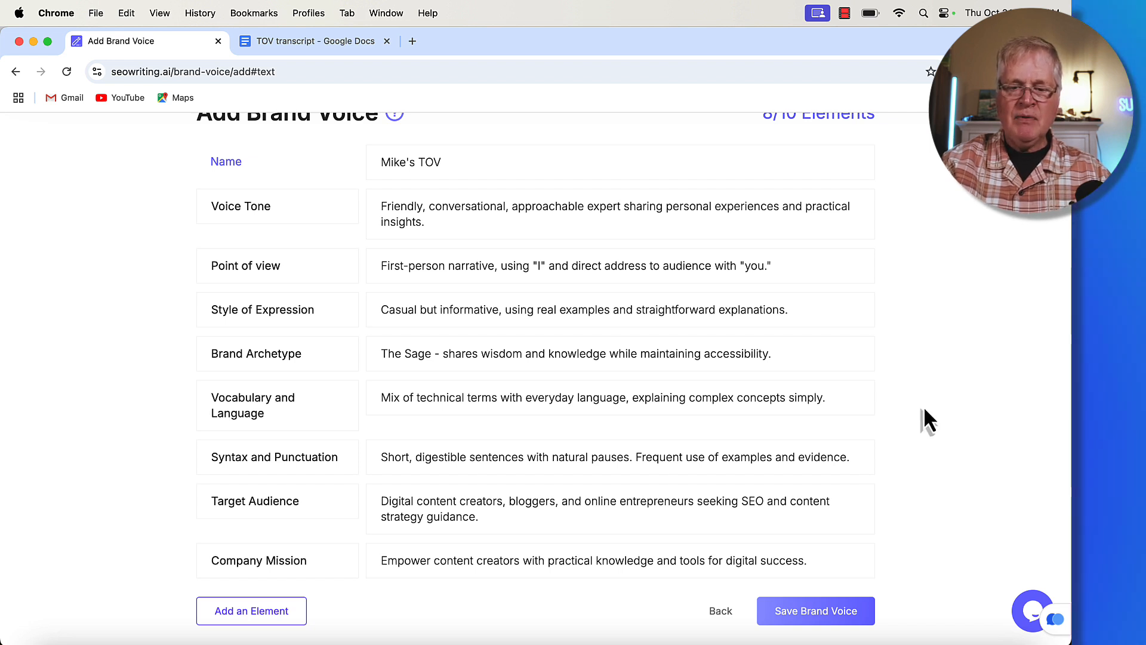
# Save Mike's TOV so it appears in the brand voice list with 8 elements.
pyautogui.click(815, 610)
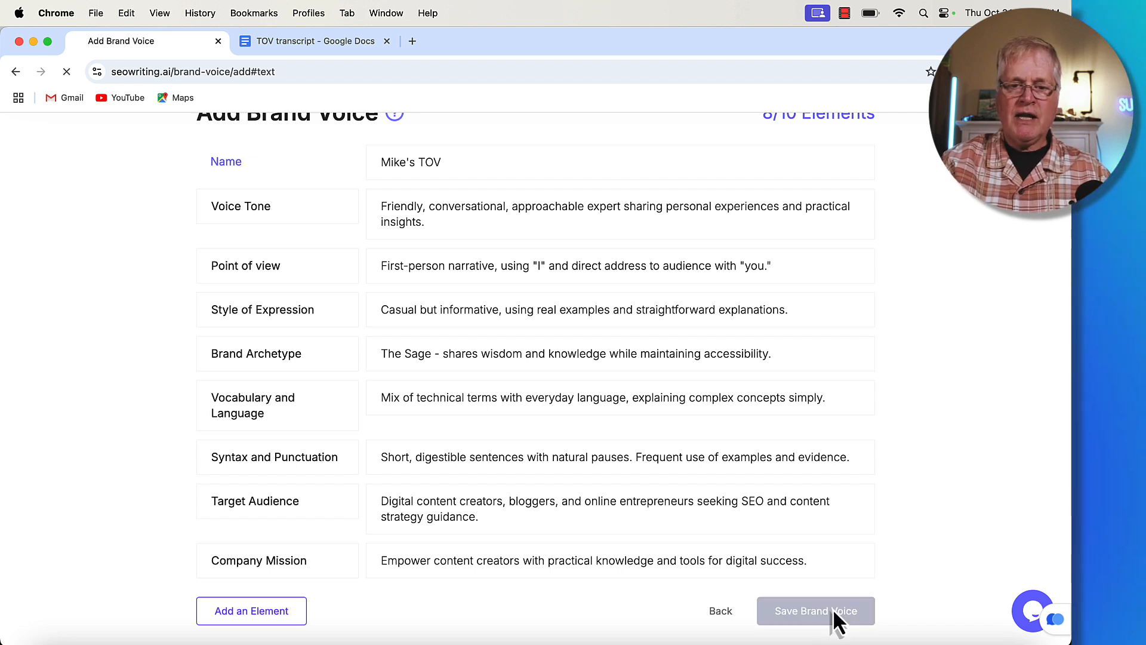
pyautogui.click(816, 610)
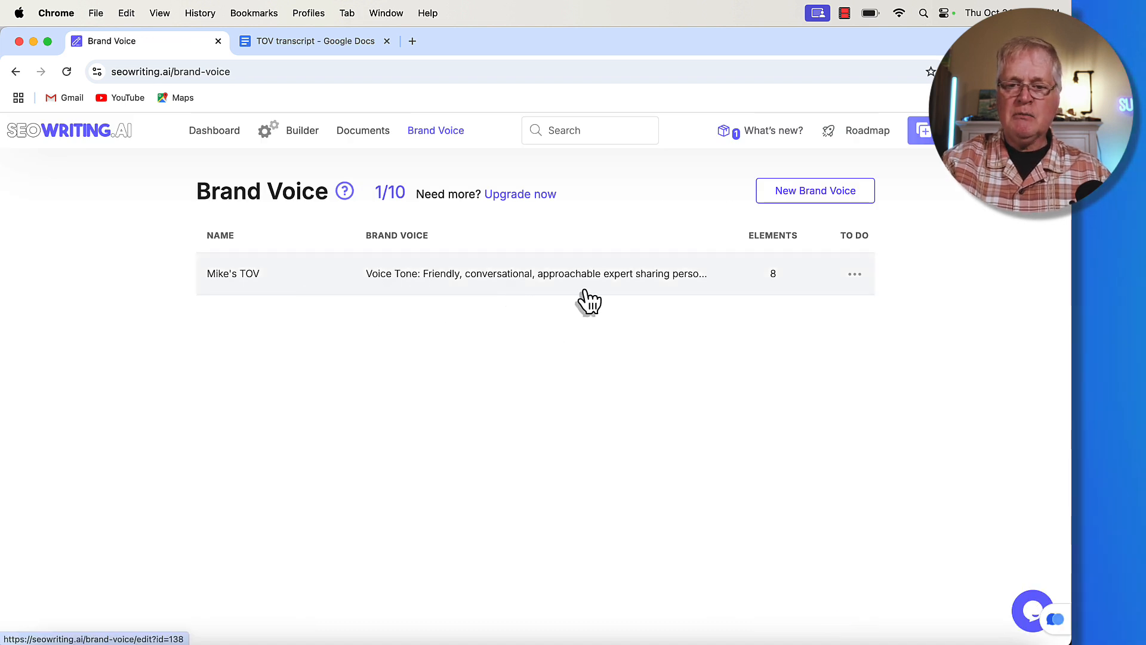
pyautogui.moveTo(410, 110)
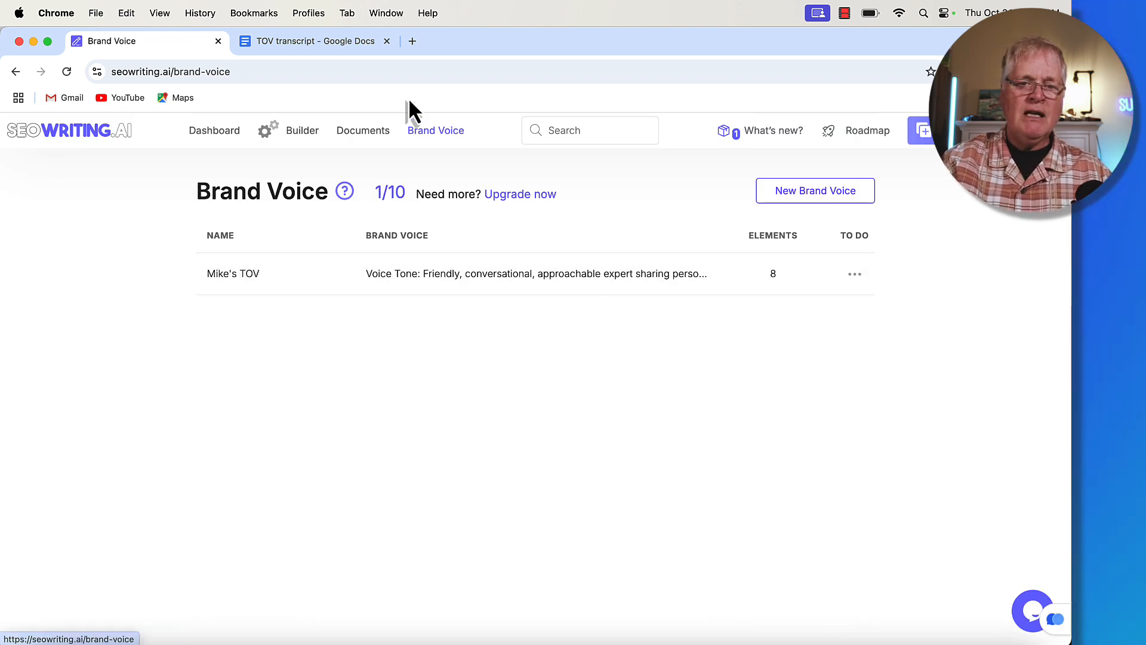
# Reopen 'Why Is Search Intent Important: SEO implications' from the Documents list.
pyautogui.click(363, 130)
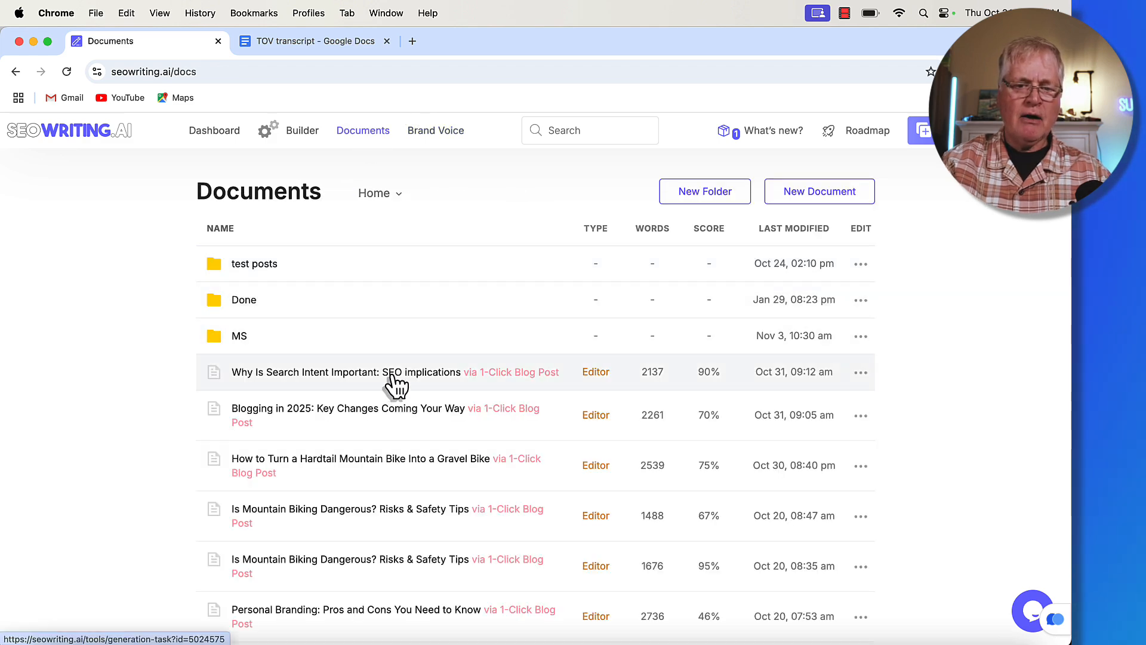
pyautogui.click(367, 371)
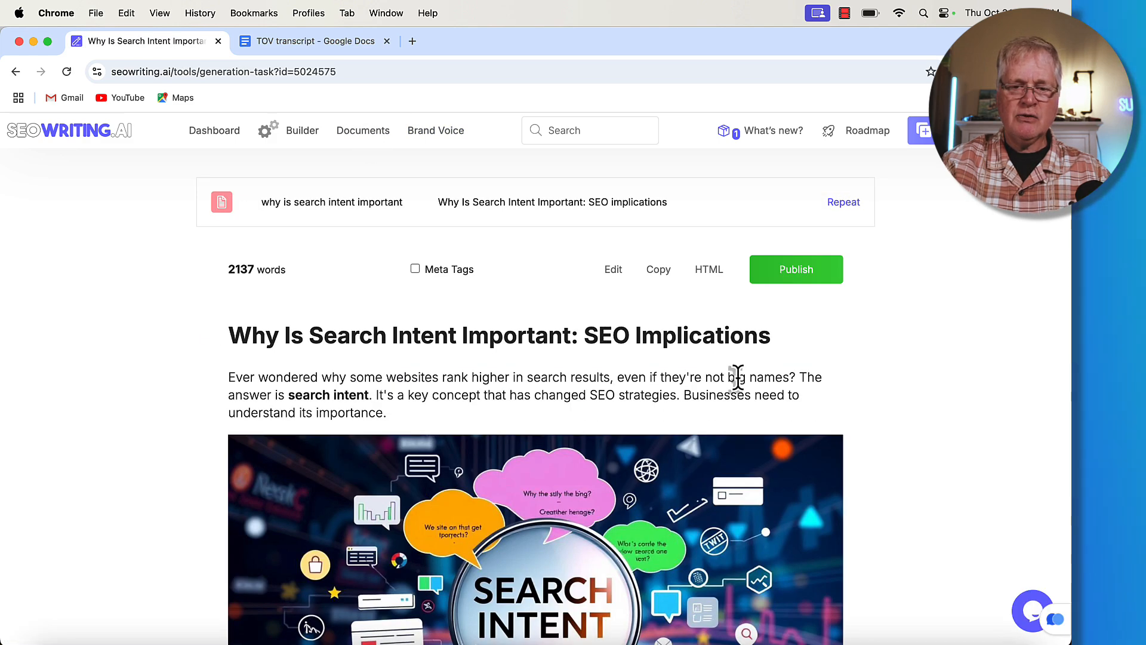
pyautogui.moveTo(658, 380)
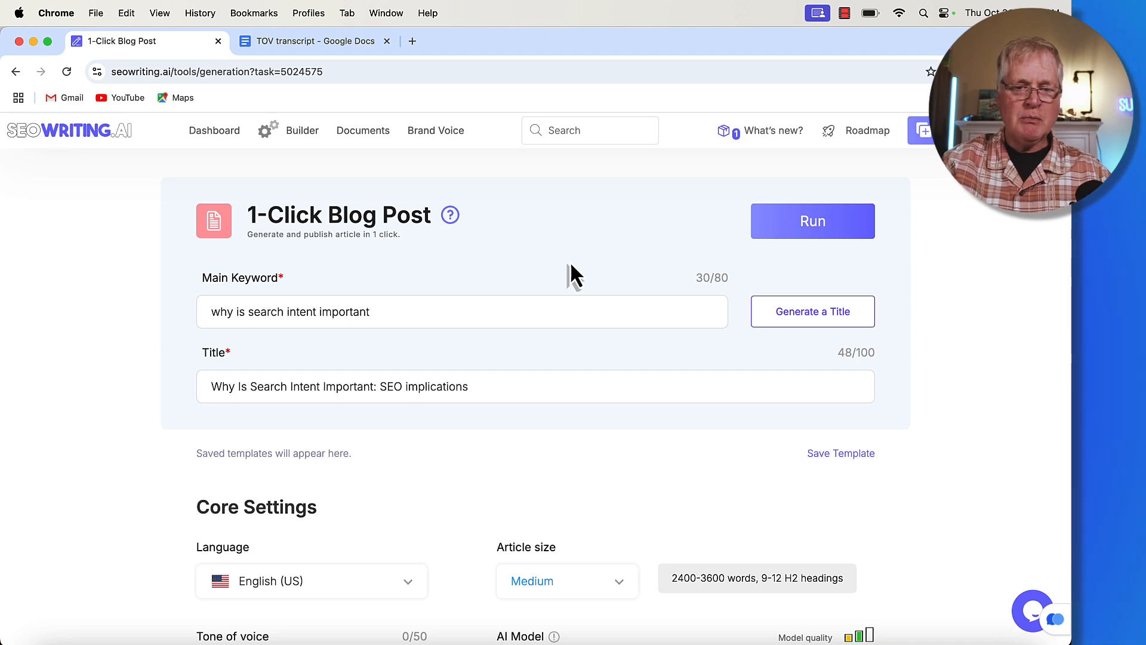
# Change Brand Voice from None to Mike's TOV and review the remaining settings.
pyautogui.scroll(-3)
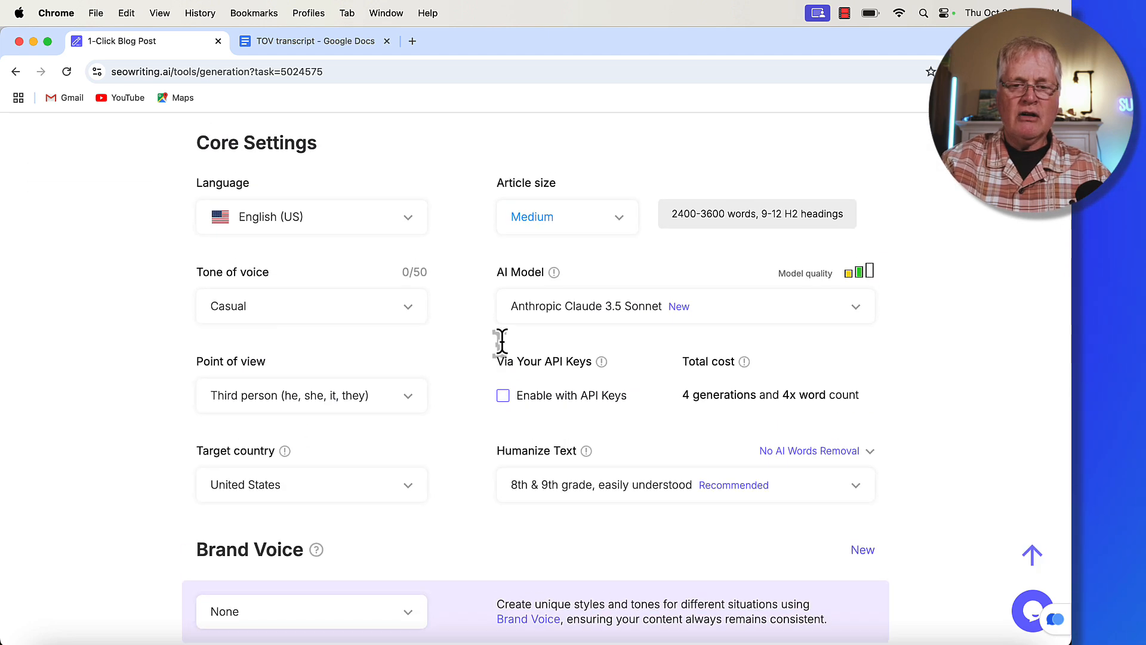
pyautogui.click(310, 612)
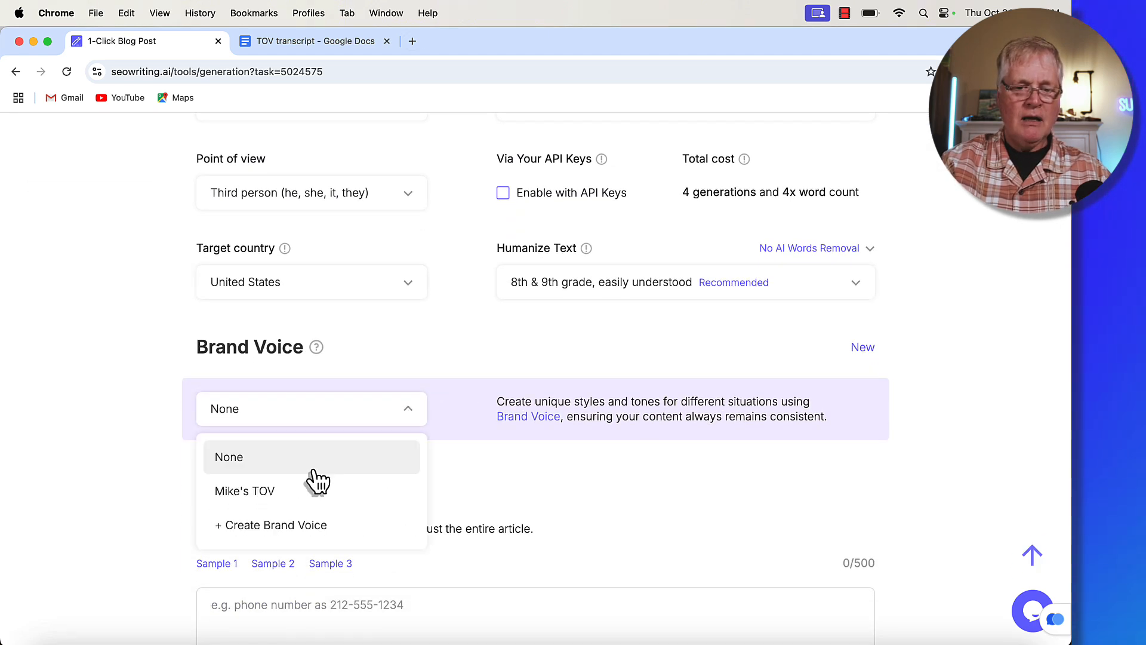
pyautogui.moveTo(311, 494)
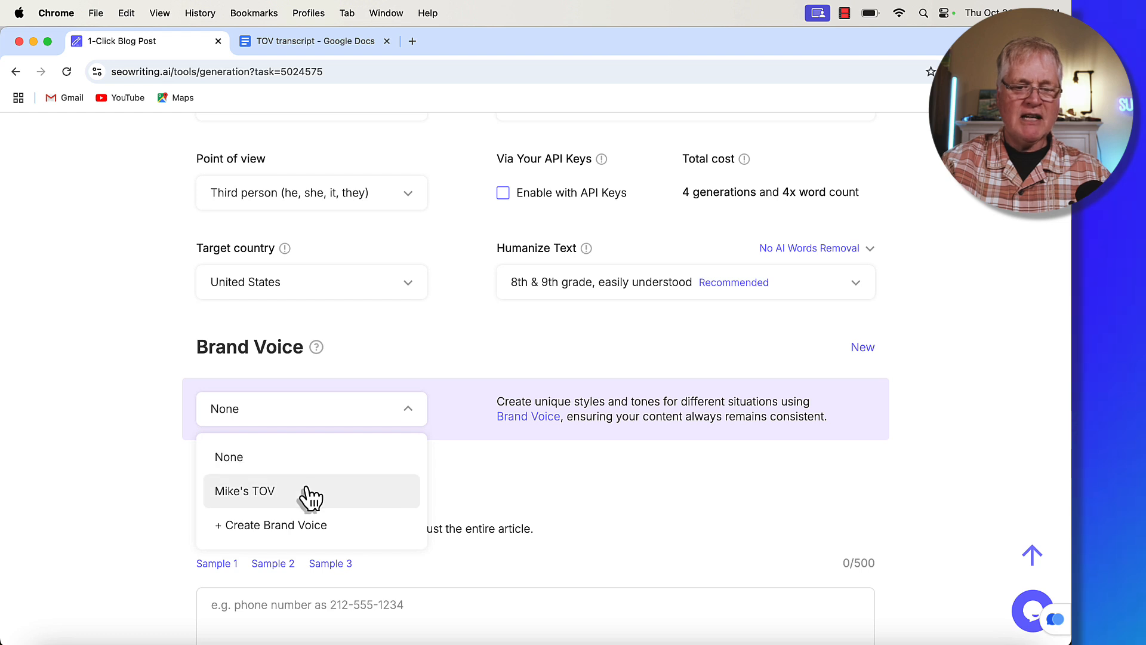
pyautogui.click(245, 491)
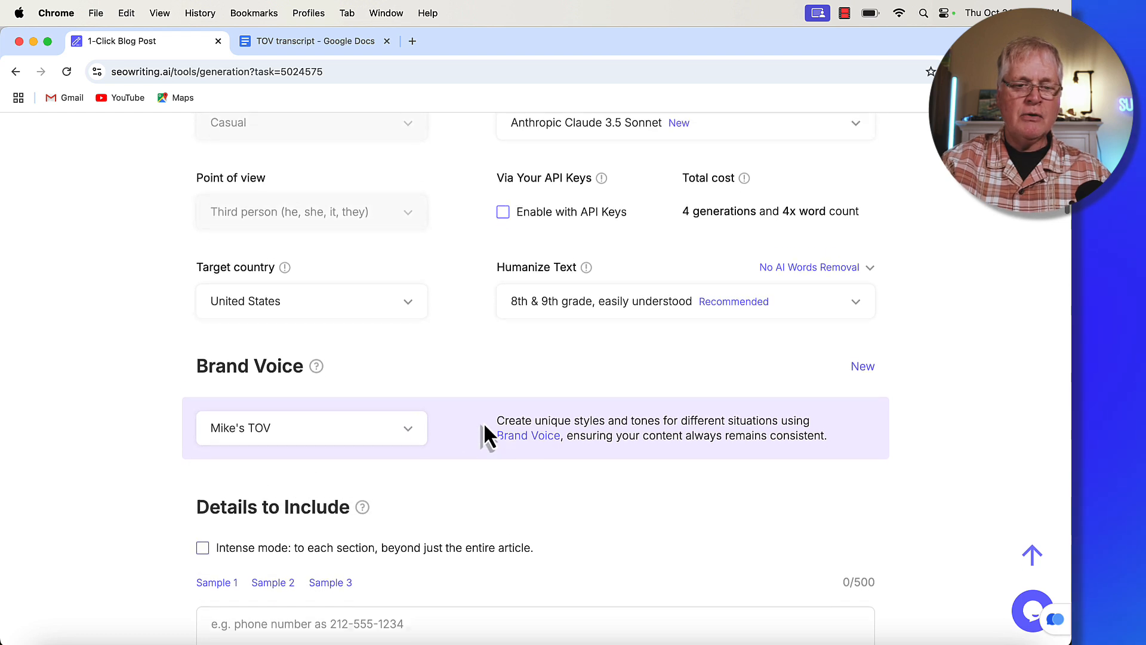
pyautogui.scroll(3)
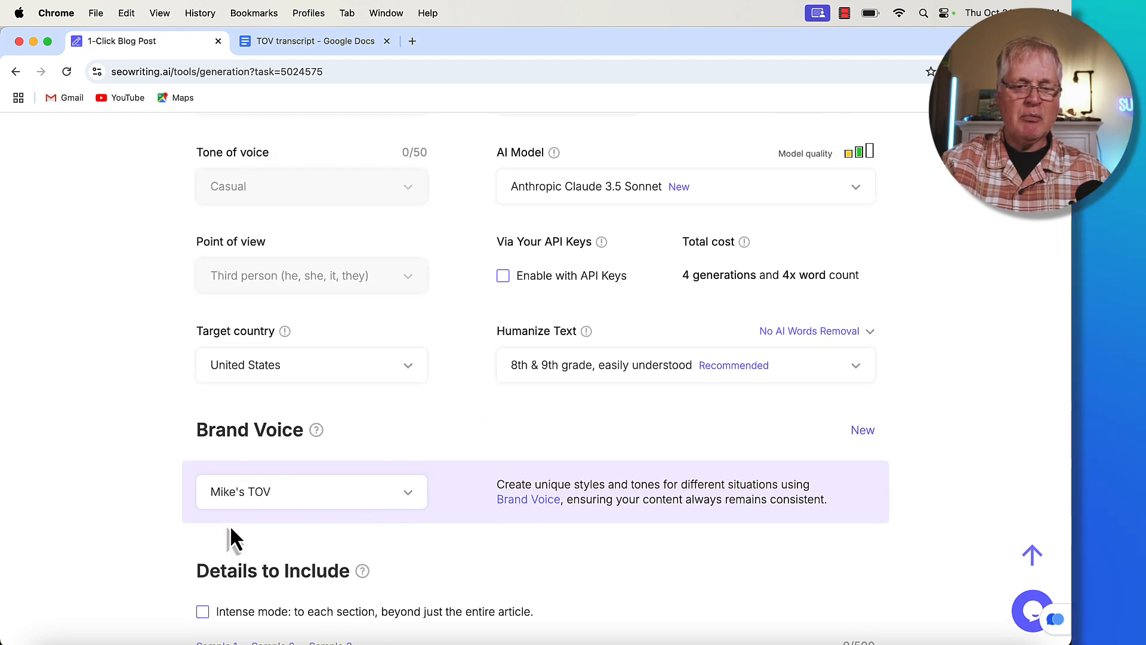
pyautogui.scroll(3)
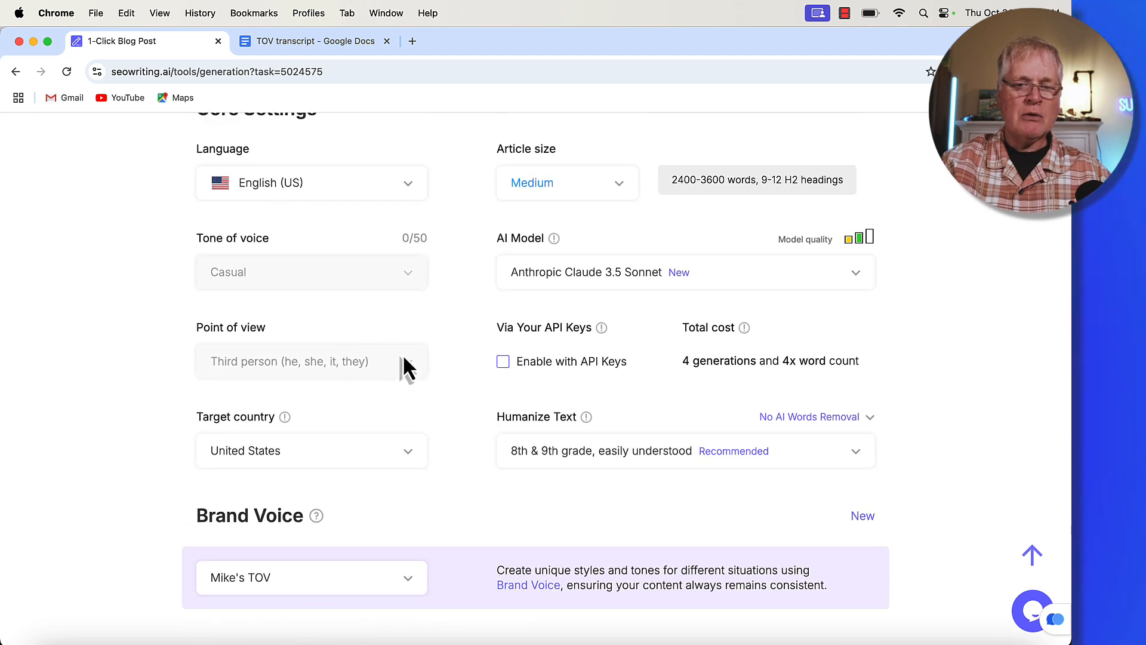
pyautogui.scroll(3)
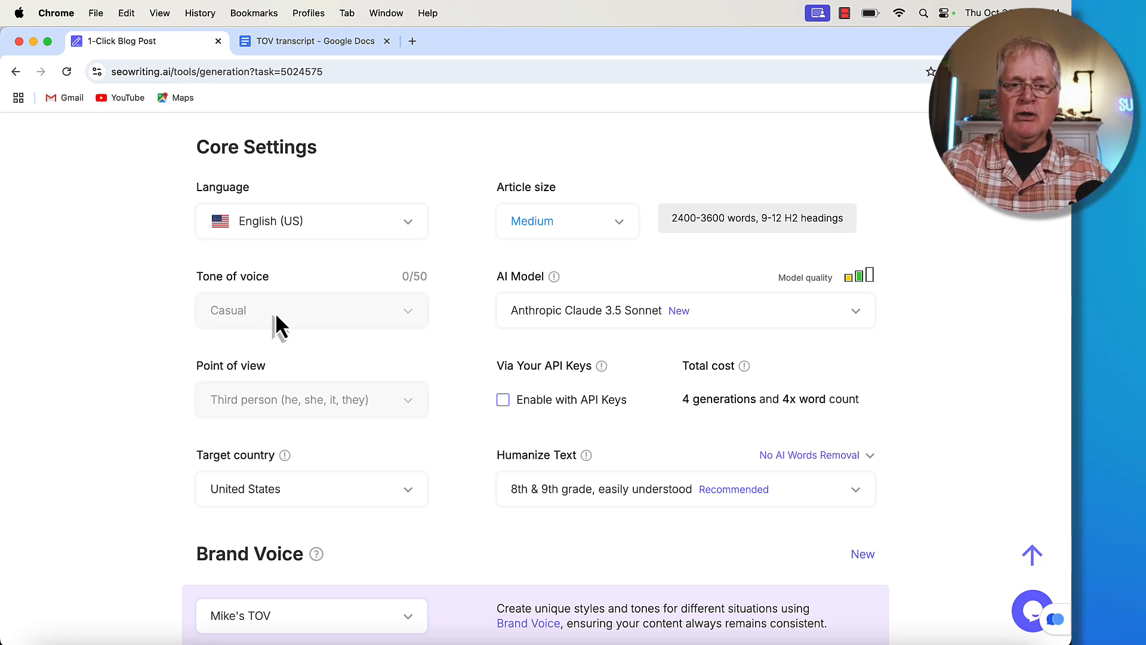
pyautogui.moveTo(366, 454)
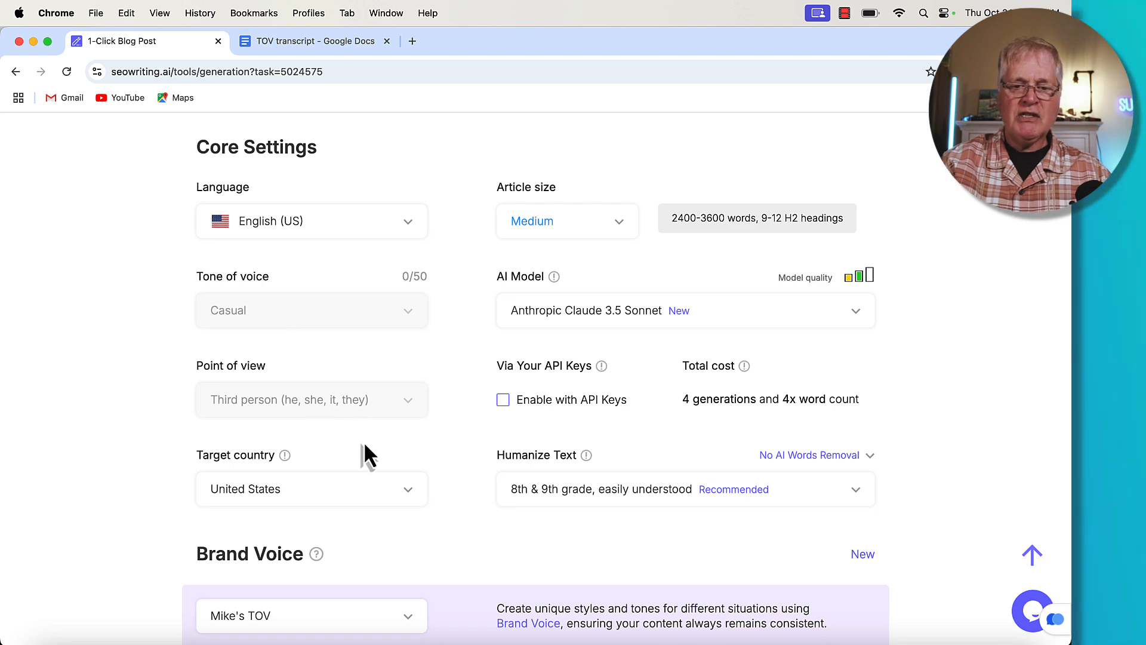
pyautogui.scroll(-3)
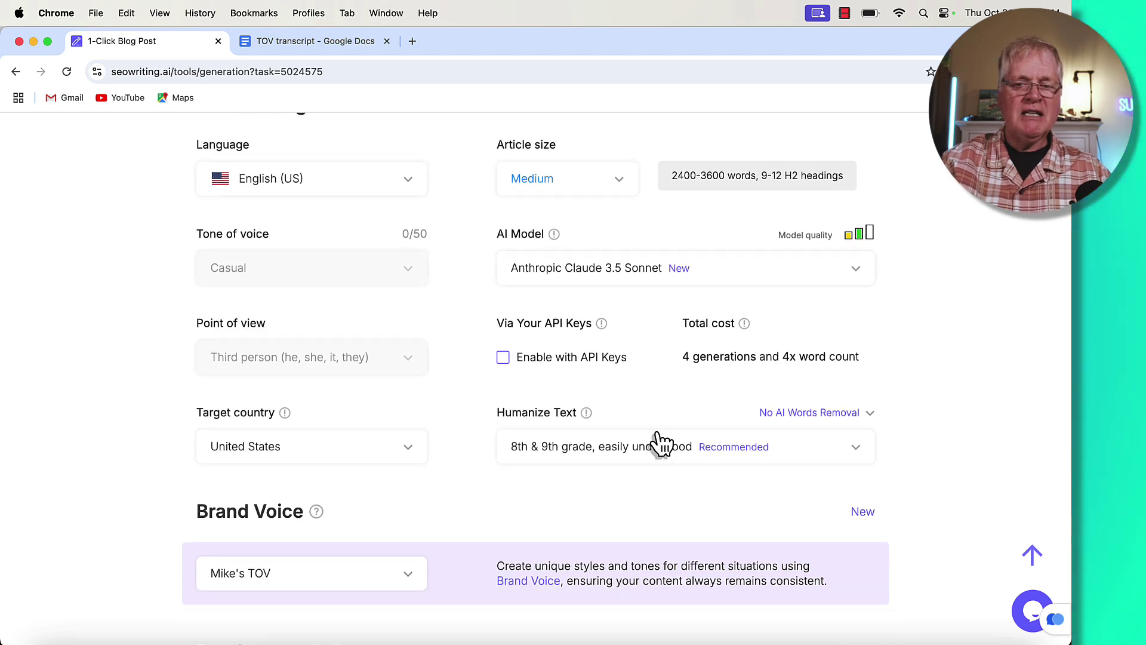
pyautogui.scroll(-3)
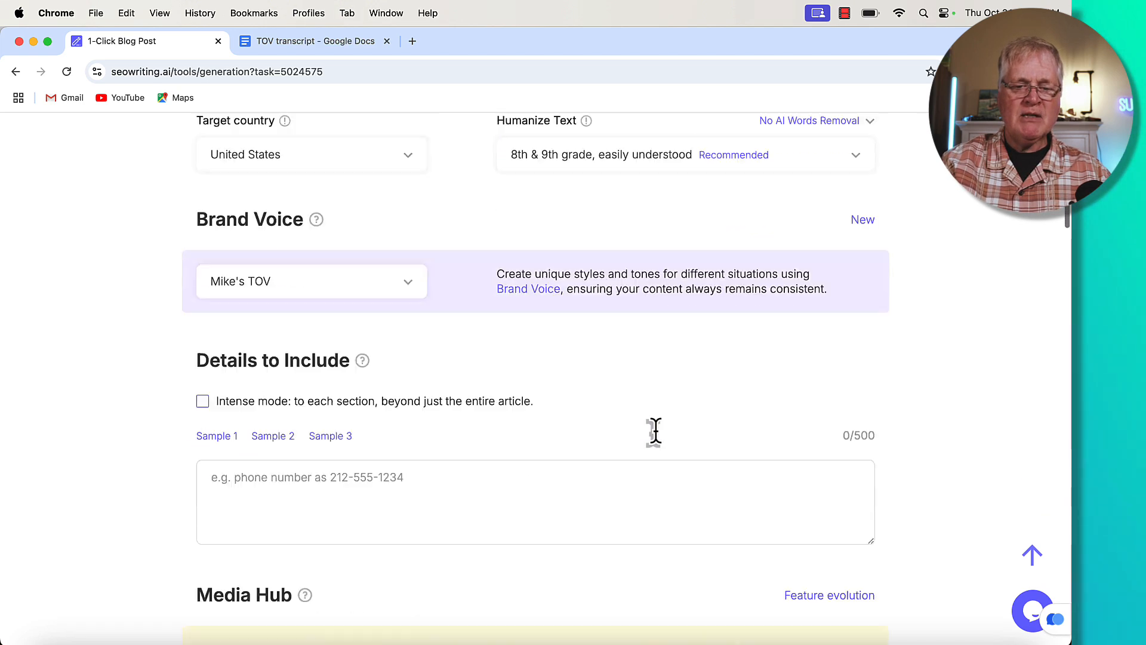
pyautogui.scroll(-3)
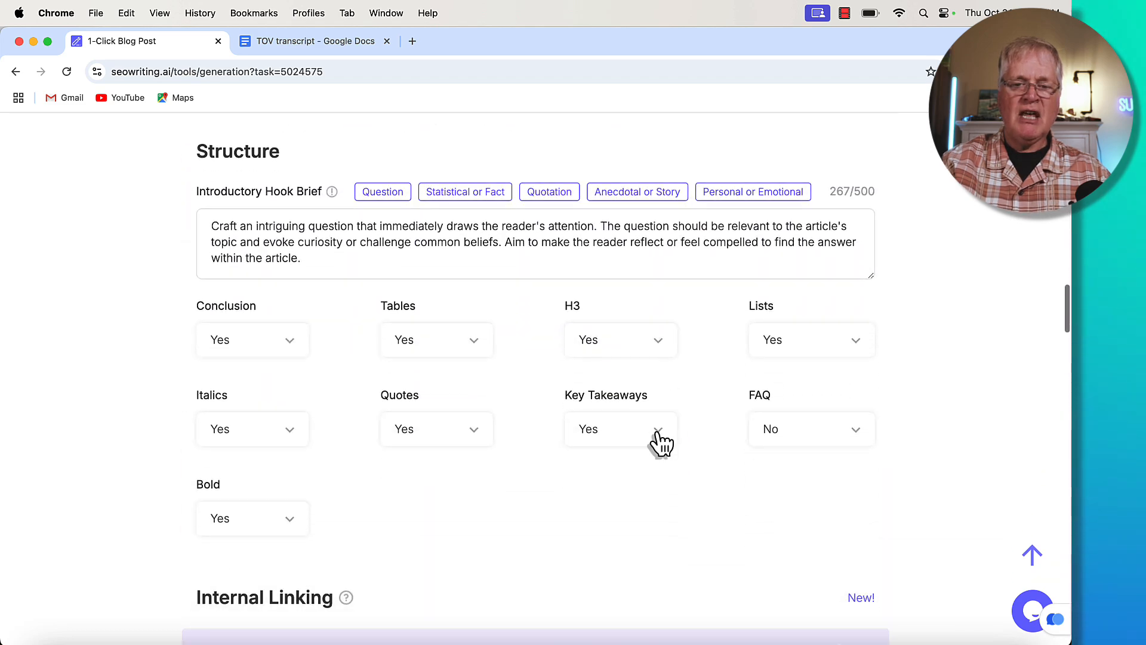
pyautogui.scroll(3)
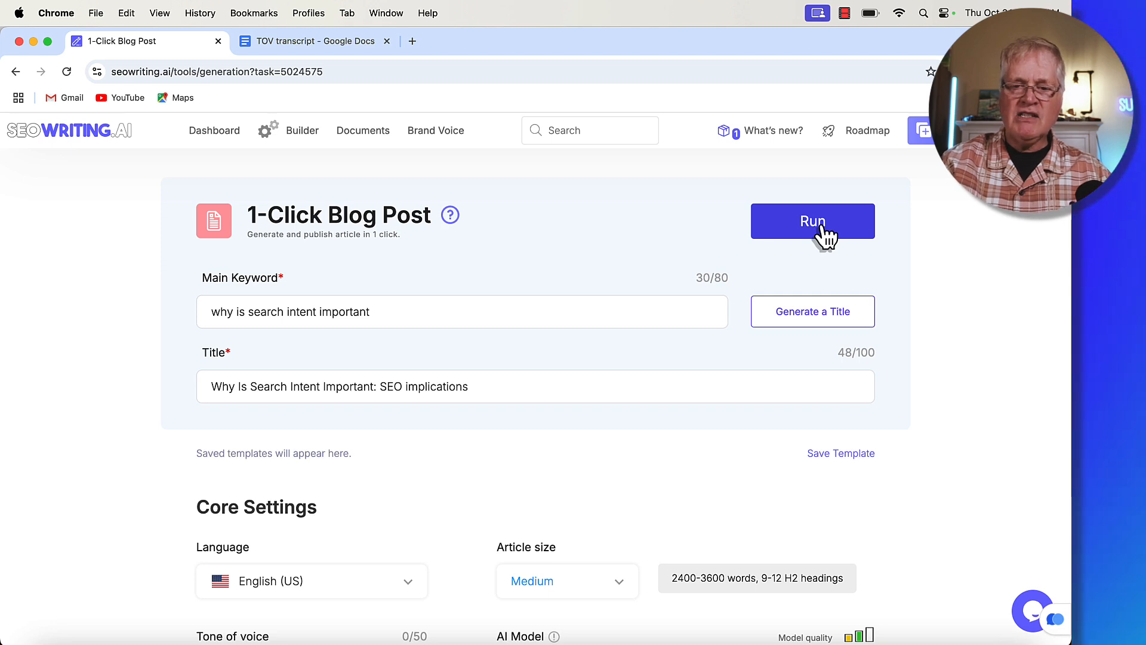
# Run generation with Mike's TOV and scroll the original article's intro to Key Takeaways.
pyautogui.click(812, 221)
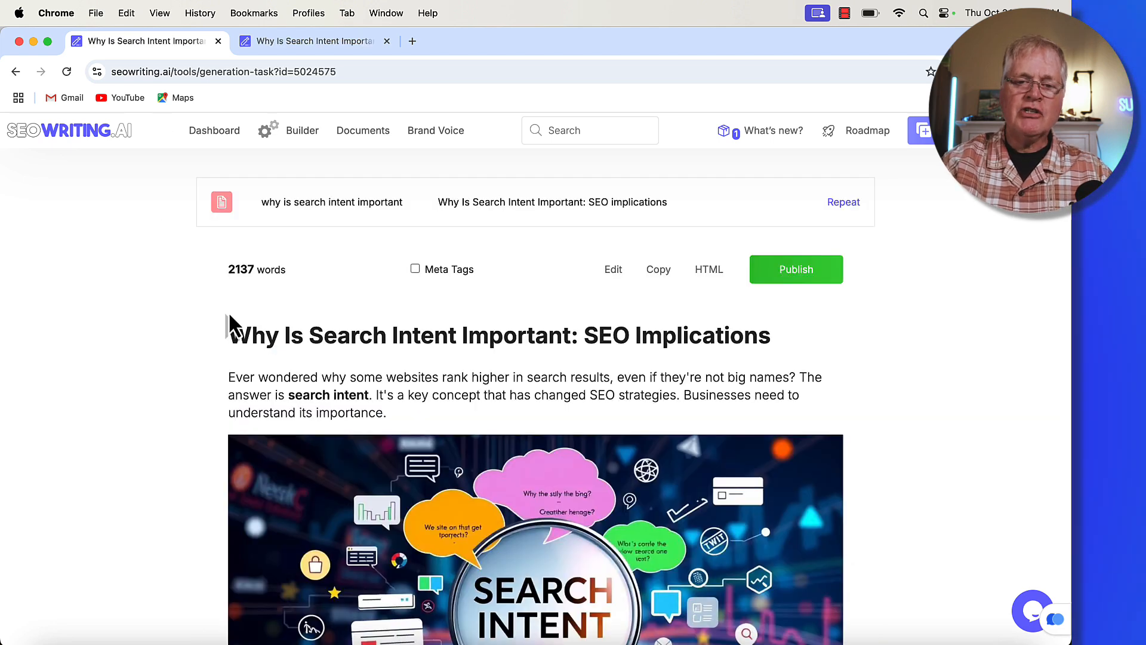
pyautogui.scroll(-3)
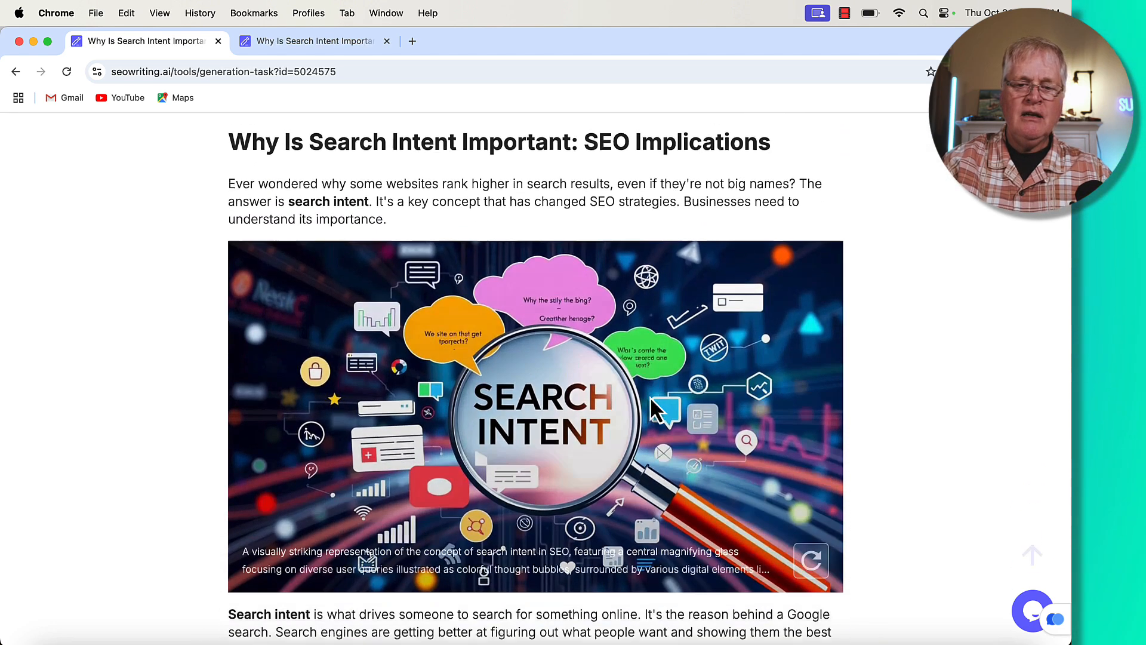
pyautogui.scroll(-3)
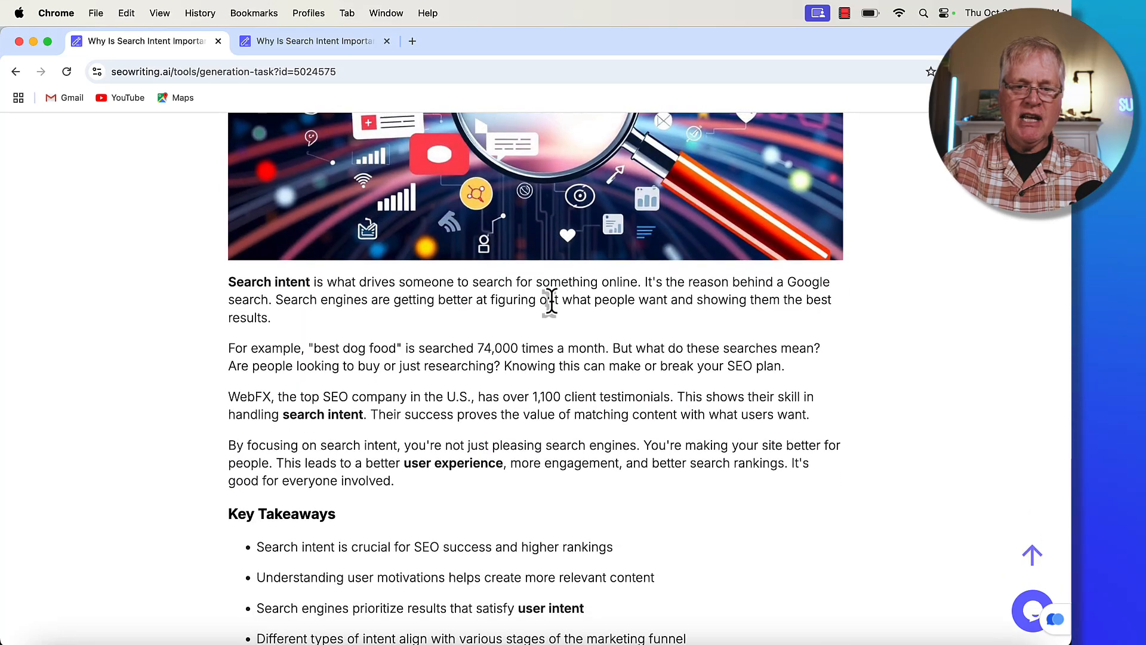
pyautogui.moveTo(213, 333)
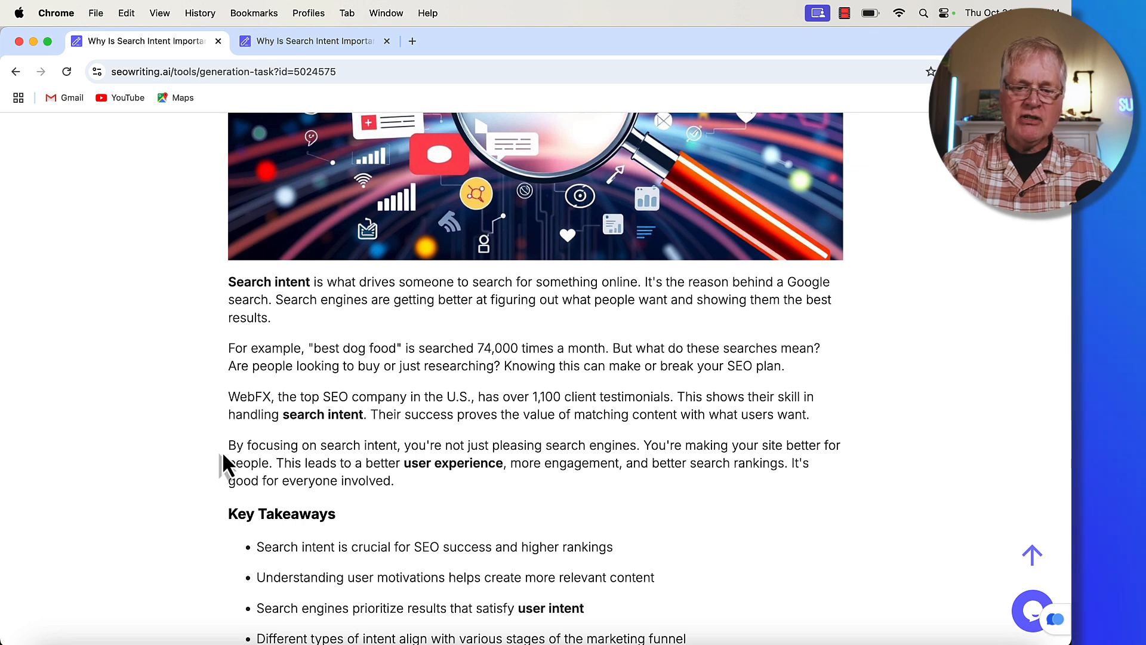
pyautogui.moveTo(604, 497)
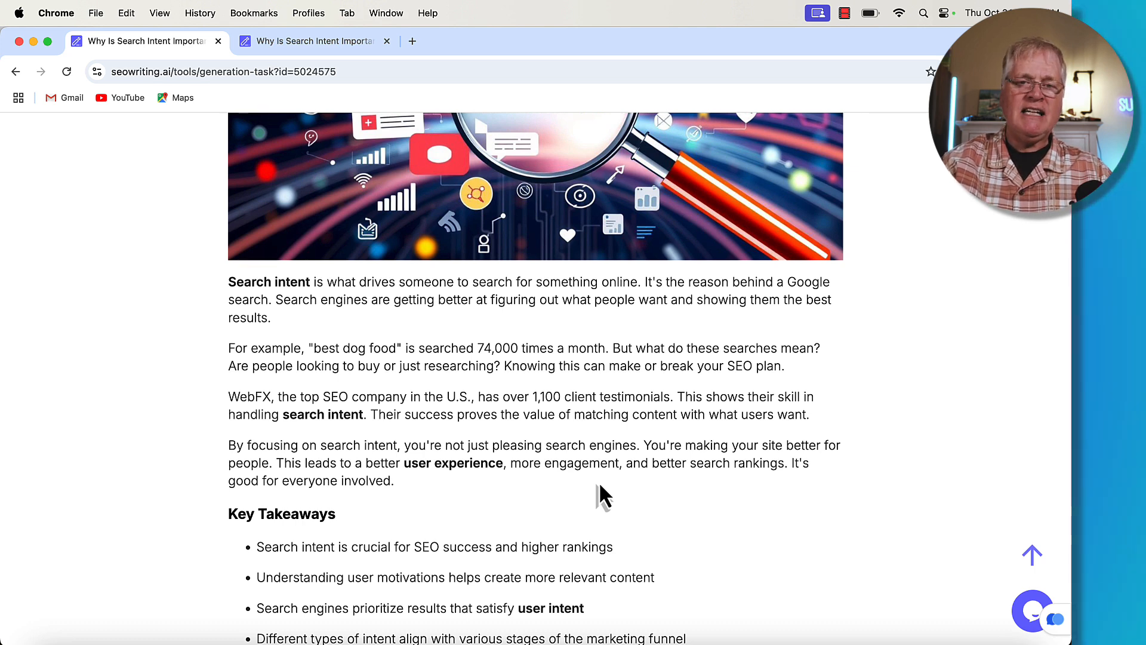
pyautogui.moveTo(377, 21)
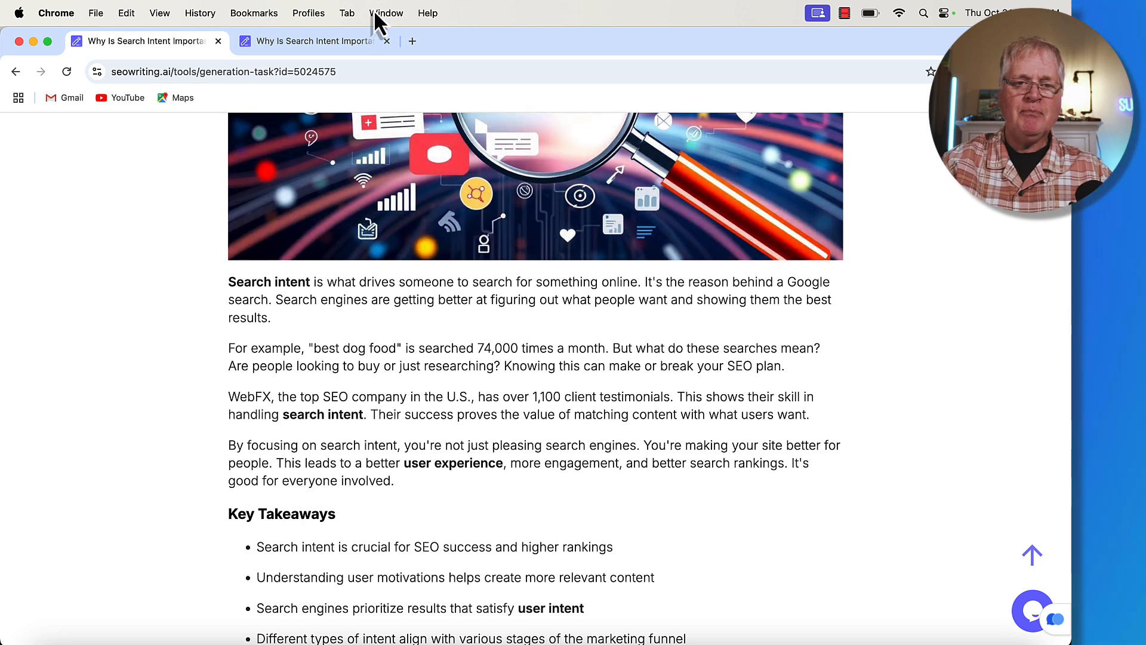
# Review the regenerated 2,287-word article's introduction and Key Takeaways in the second tab.
pyautogui.click(310, 40)
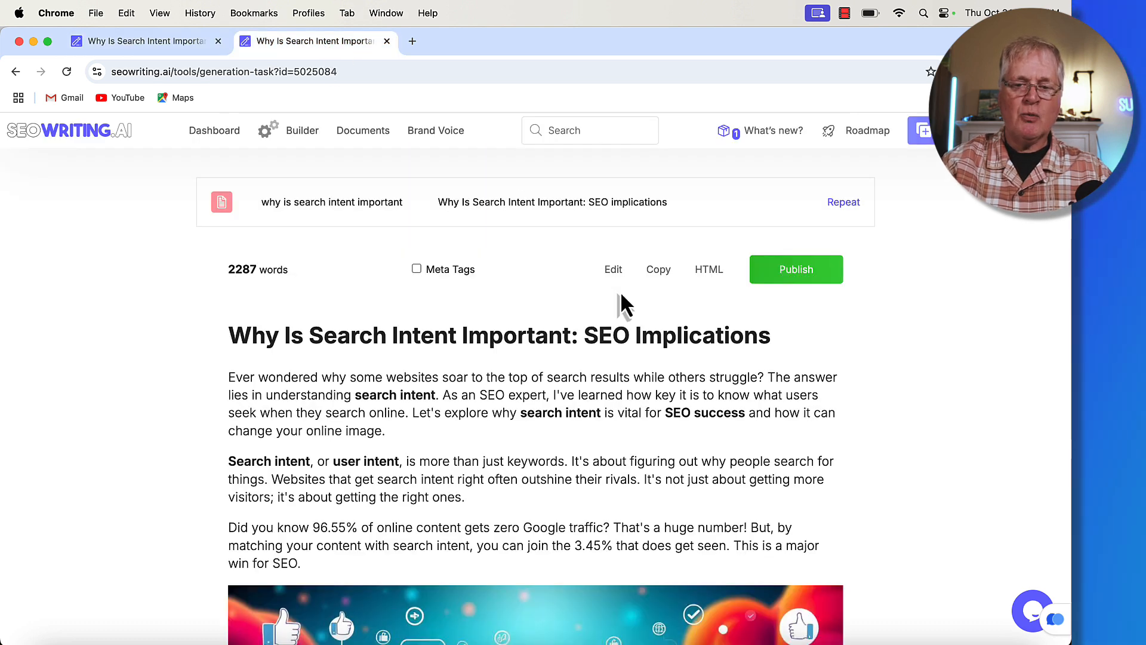
pyautogui.scroll(-3)
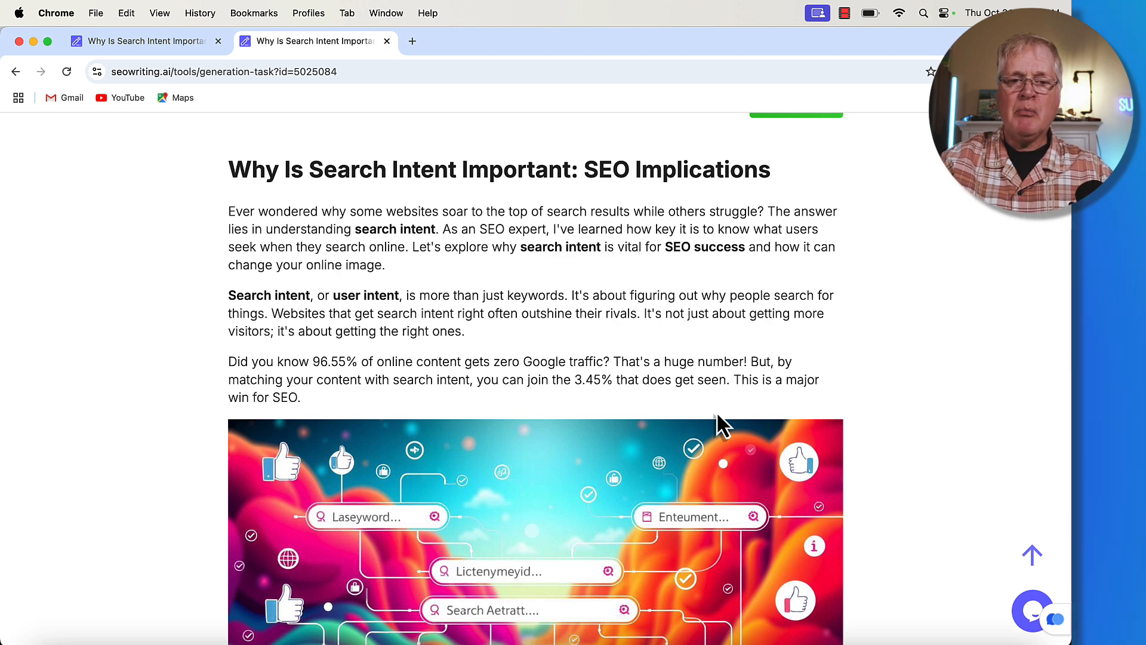
pyautogui.moveTo(237, 237)
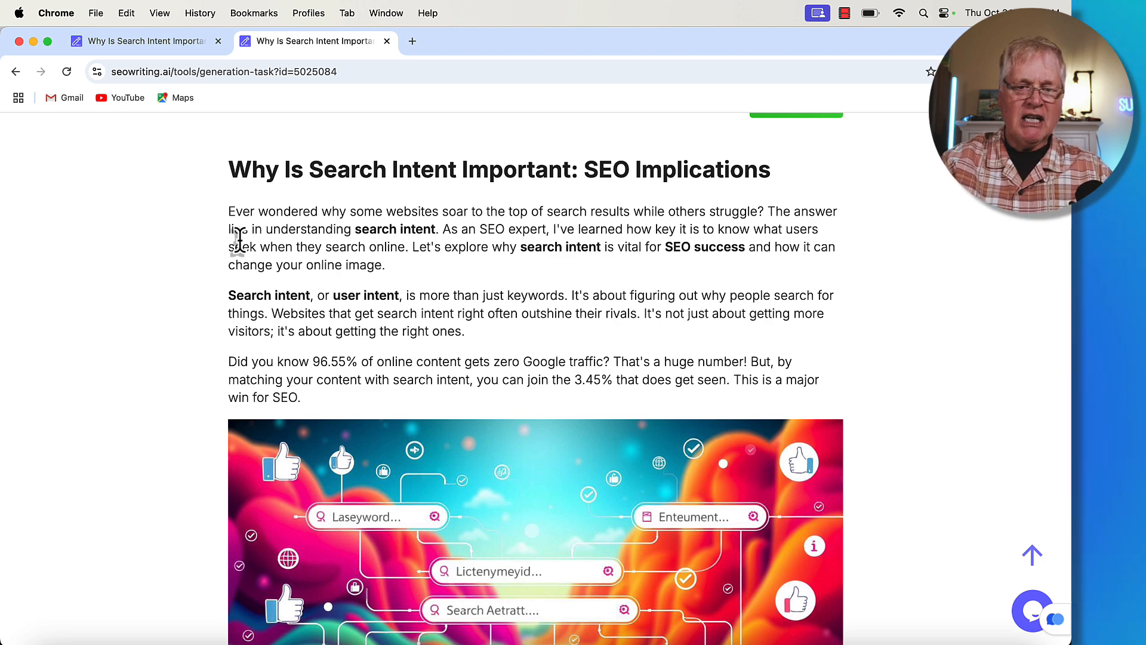
pyautogui.moveTo(233, 233)
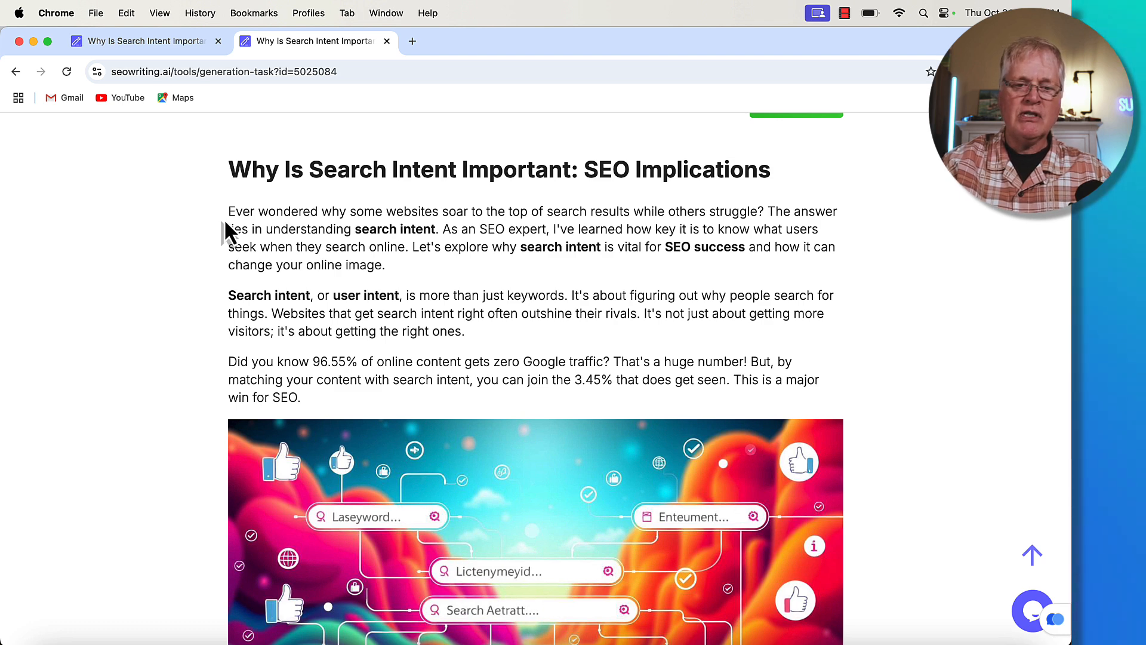
pyautogui.moveTo(457, 303)
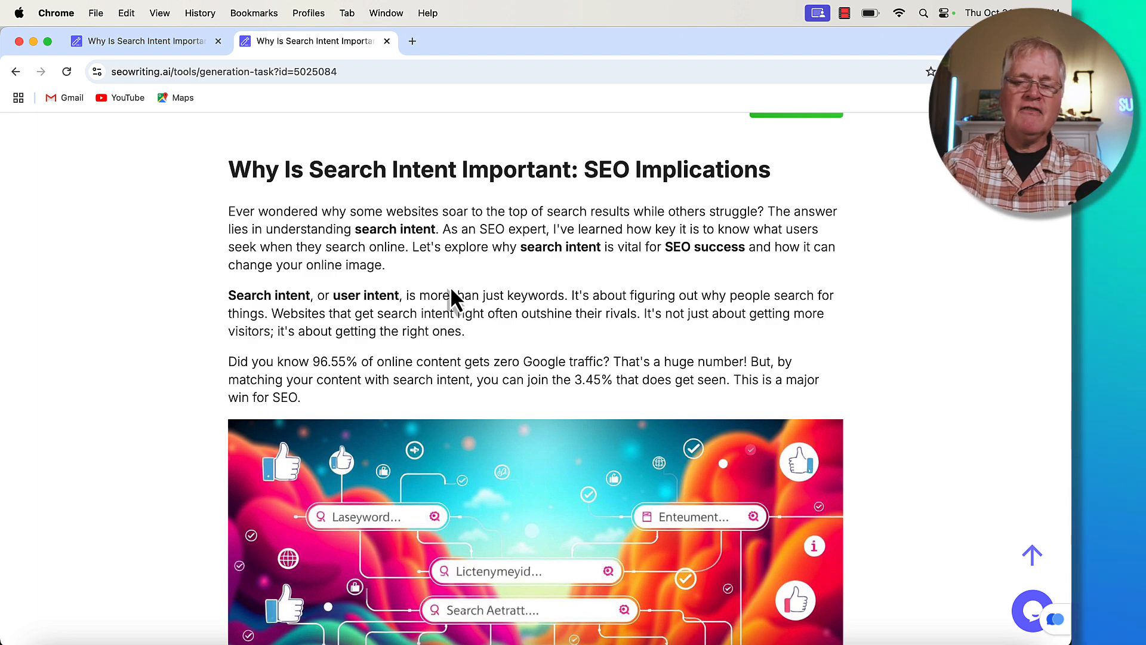
pyautogui.scroll(-3)
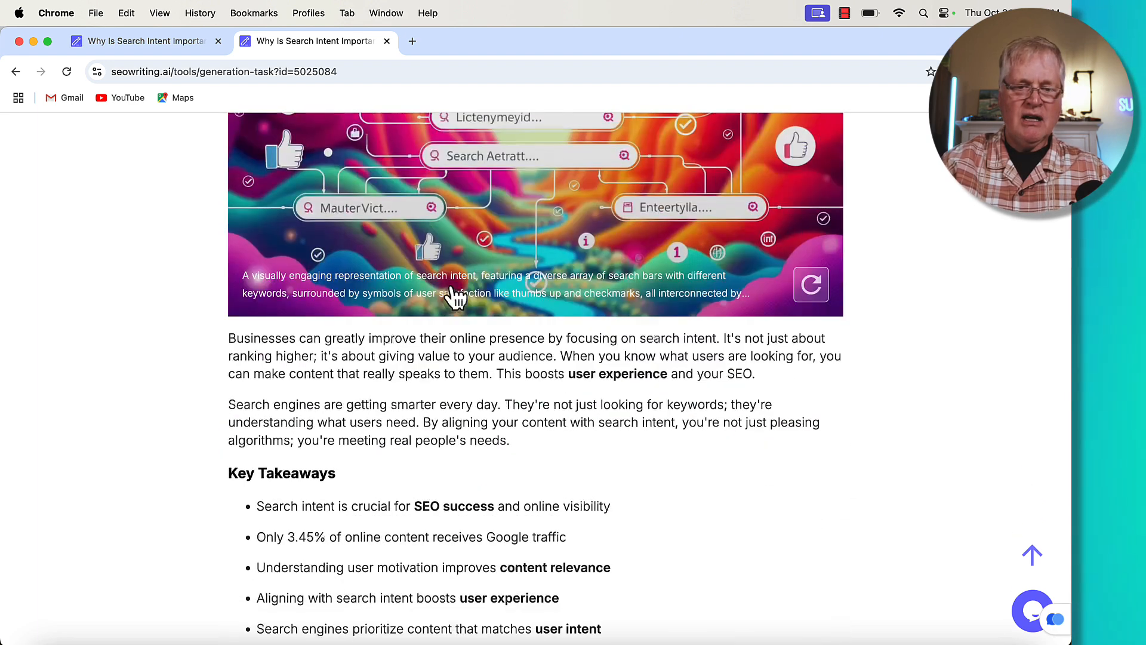
pyautogui.scroll(-3)
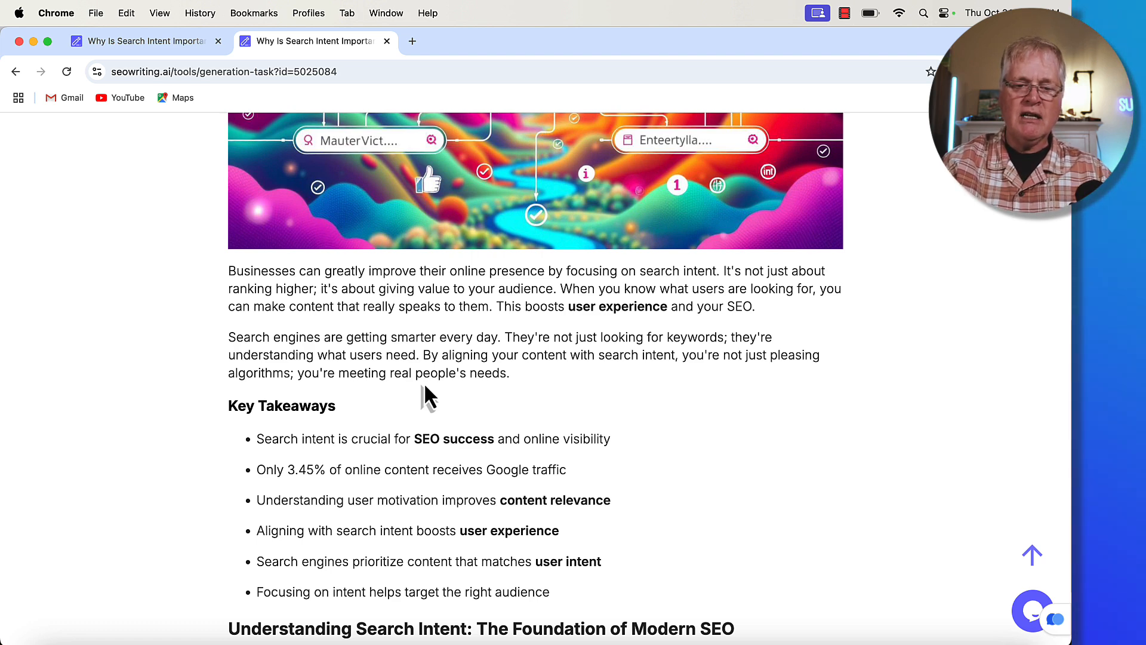
pyautogui.scroll(3)
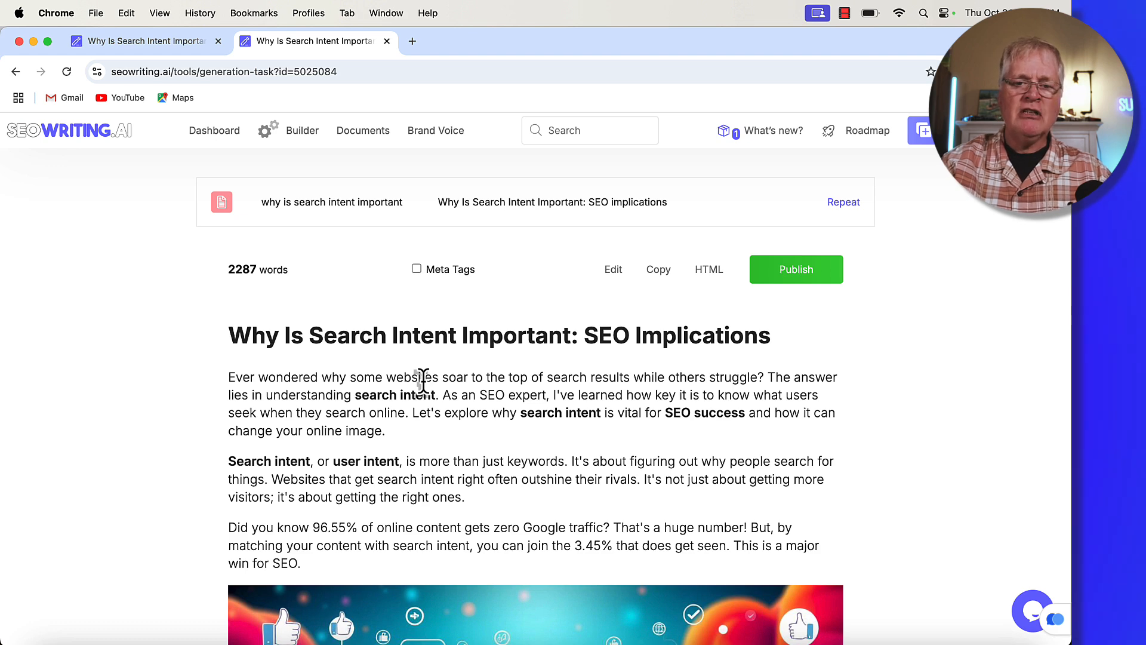
# Return to the Brand Voice list showing Mike's TOV with 8 elements, 1 of 10 used.
pyautogui.scroll(-3)
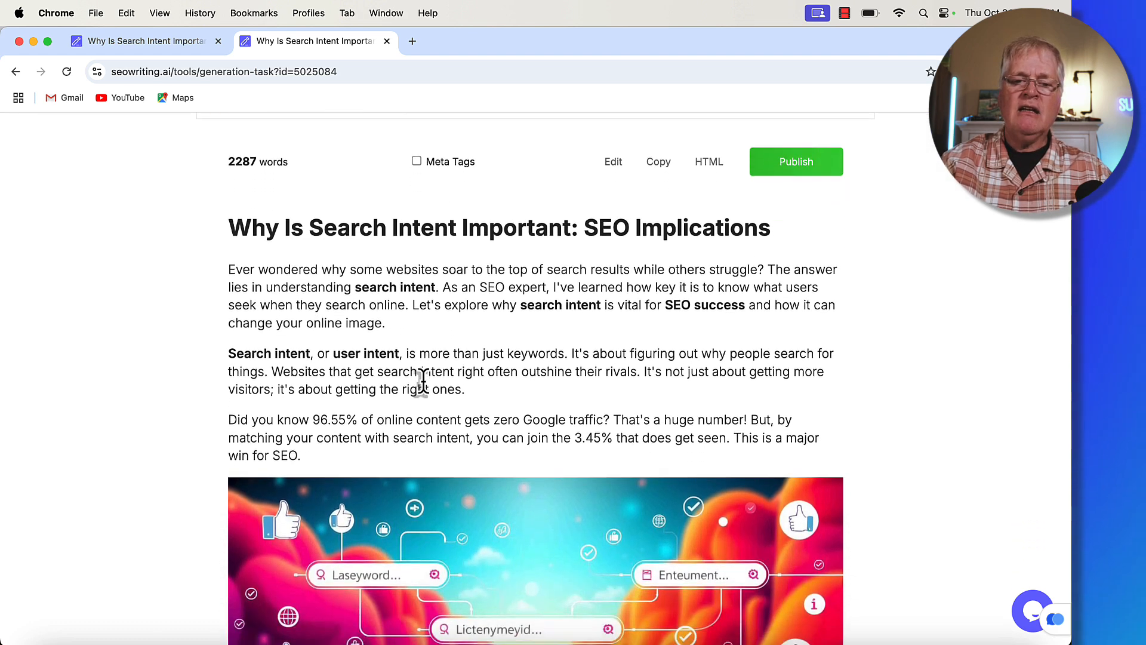
pyautogui.scroll(-3)
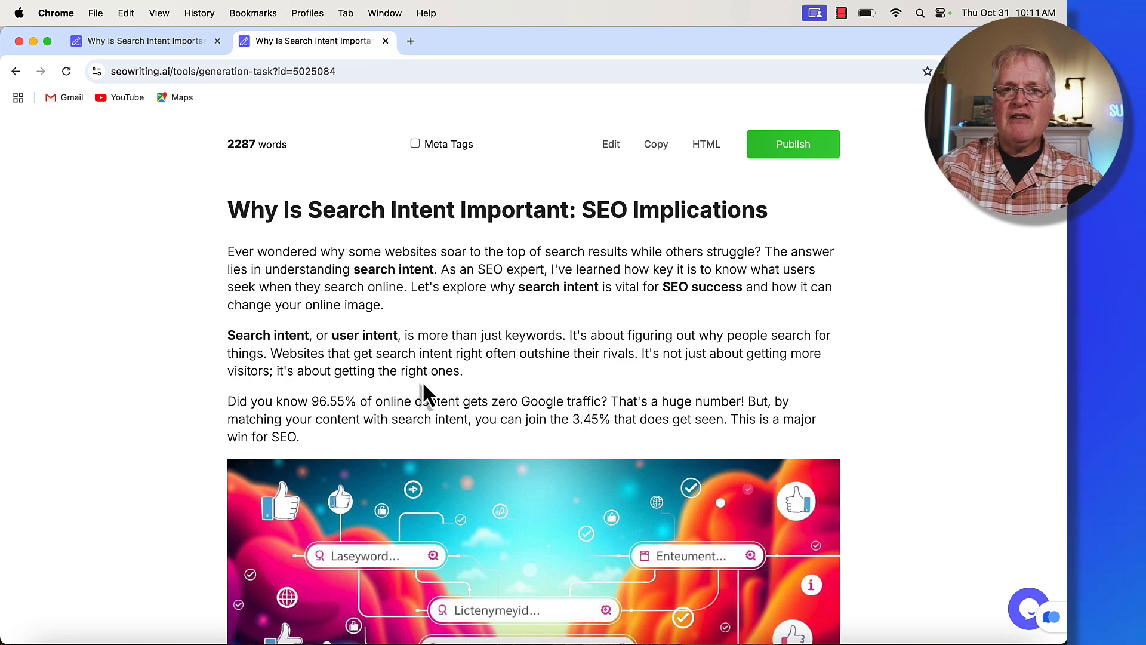
pyautogui.moveTo(442, 290)
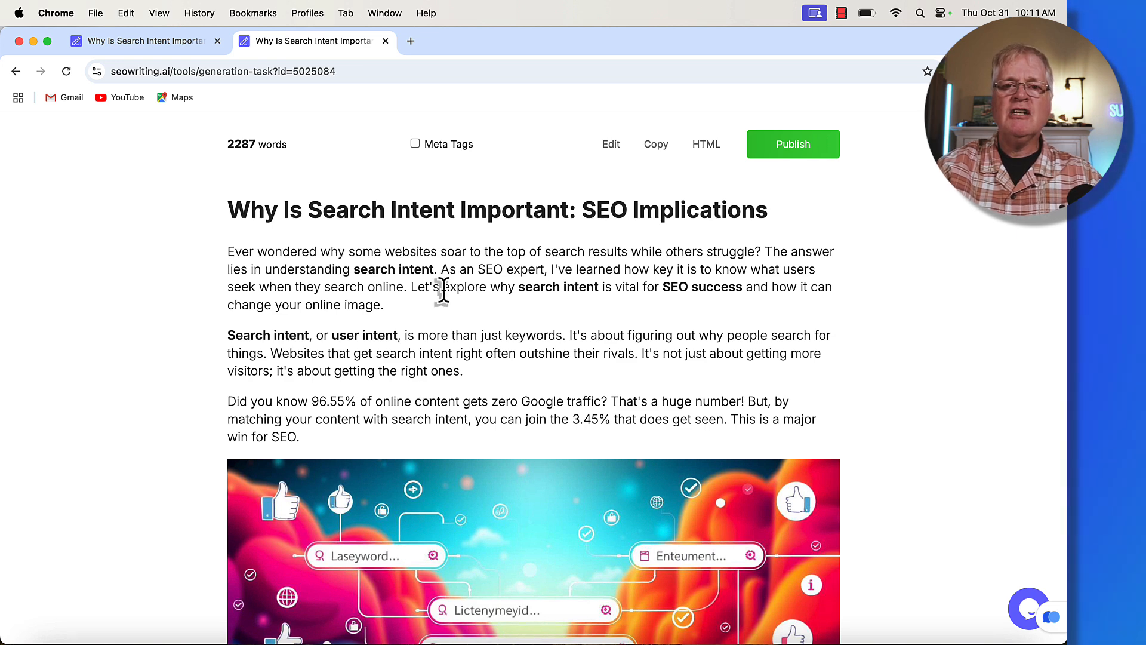
pyautogui.moveTo(465, 210)
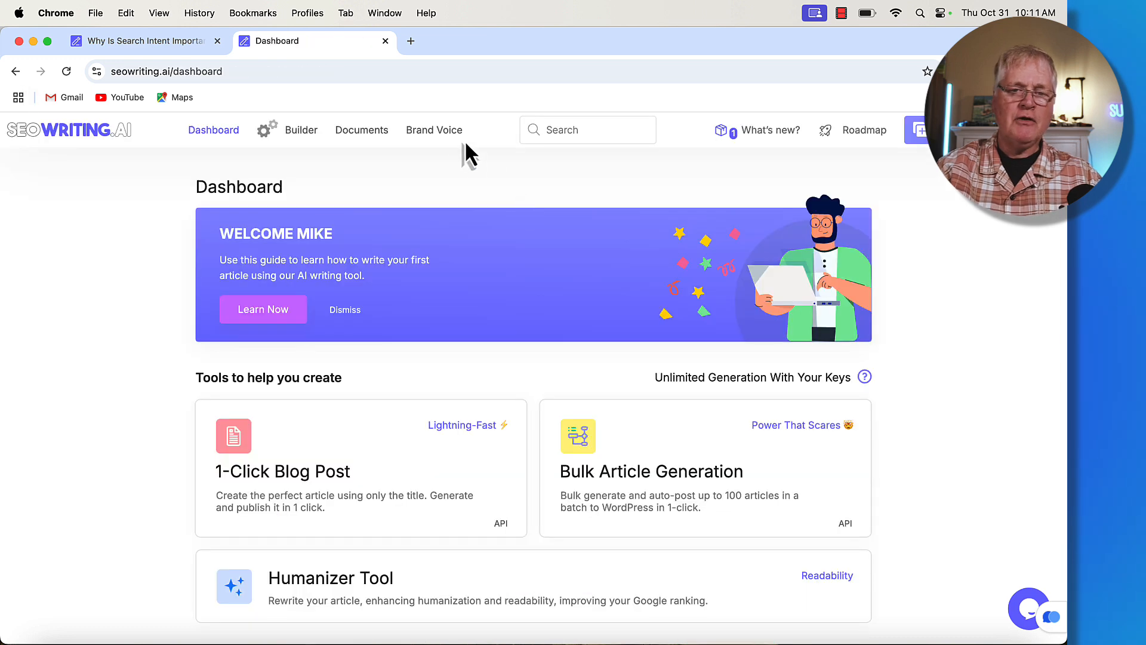
pyautogui.click(433, 129)
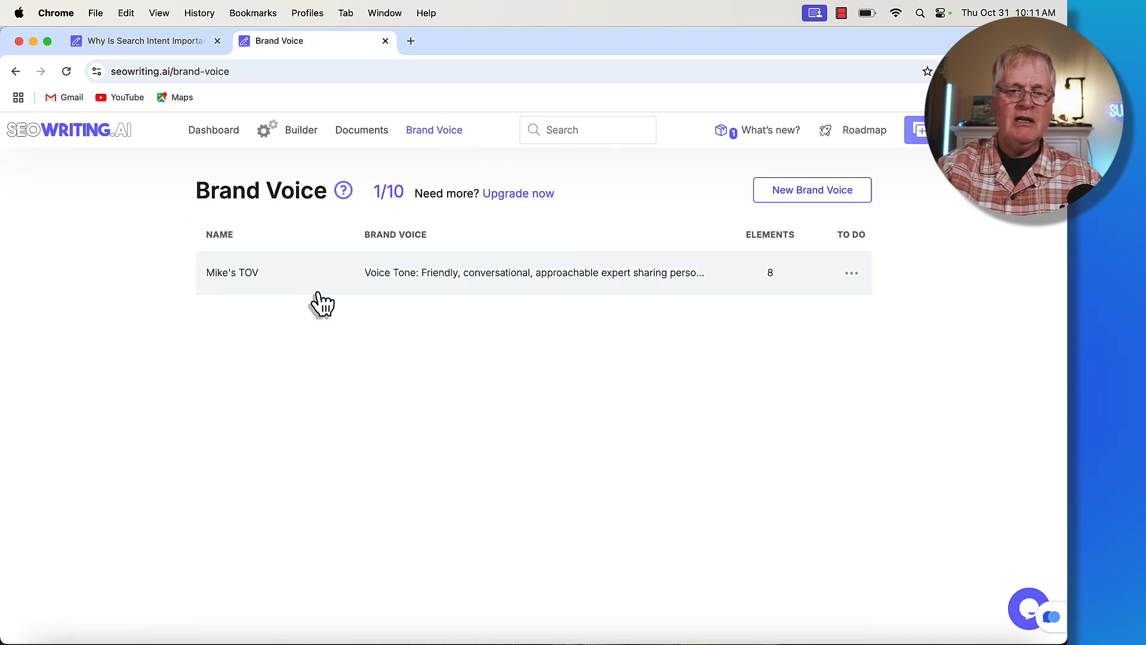